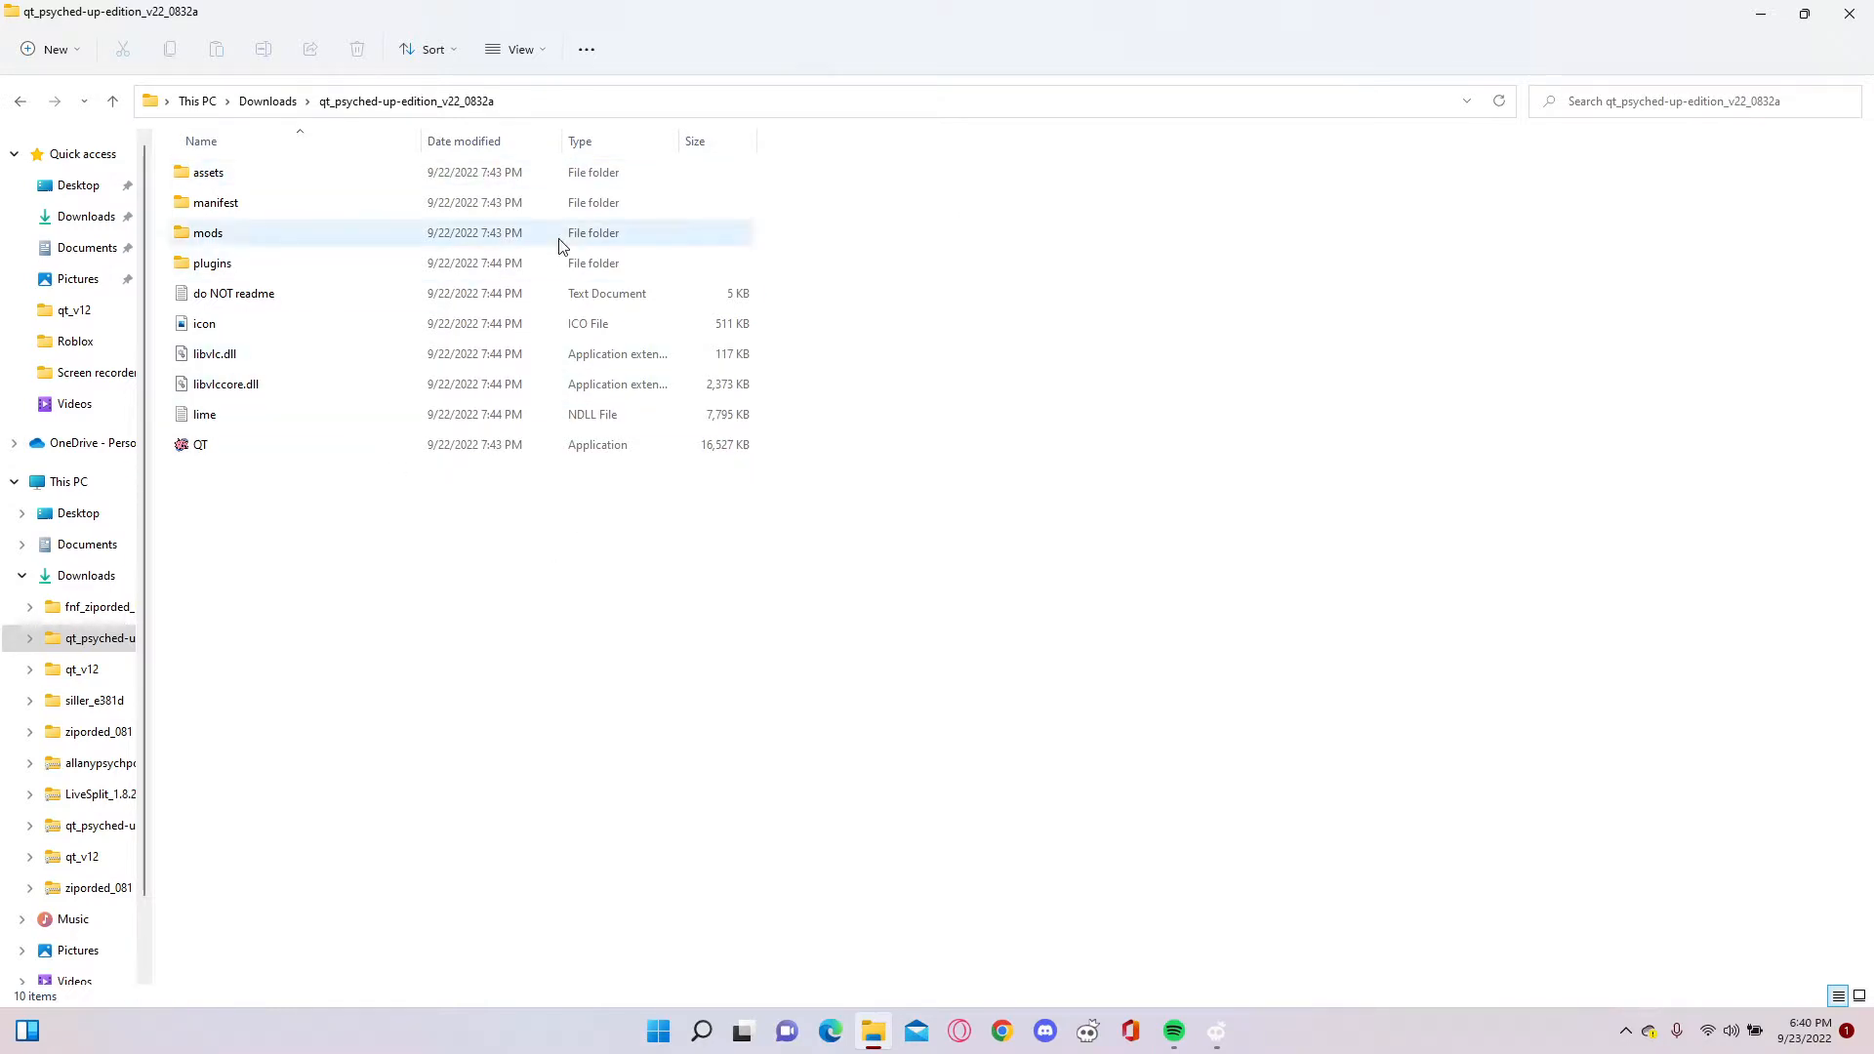
- Navigate assets > data > carefree and open dialogue.json in Notepad
double_click(207, 172)
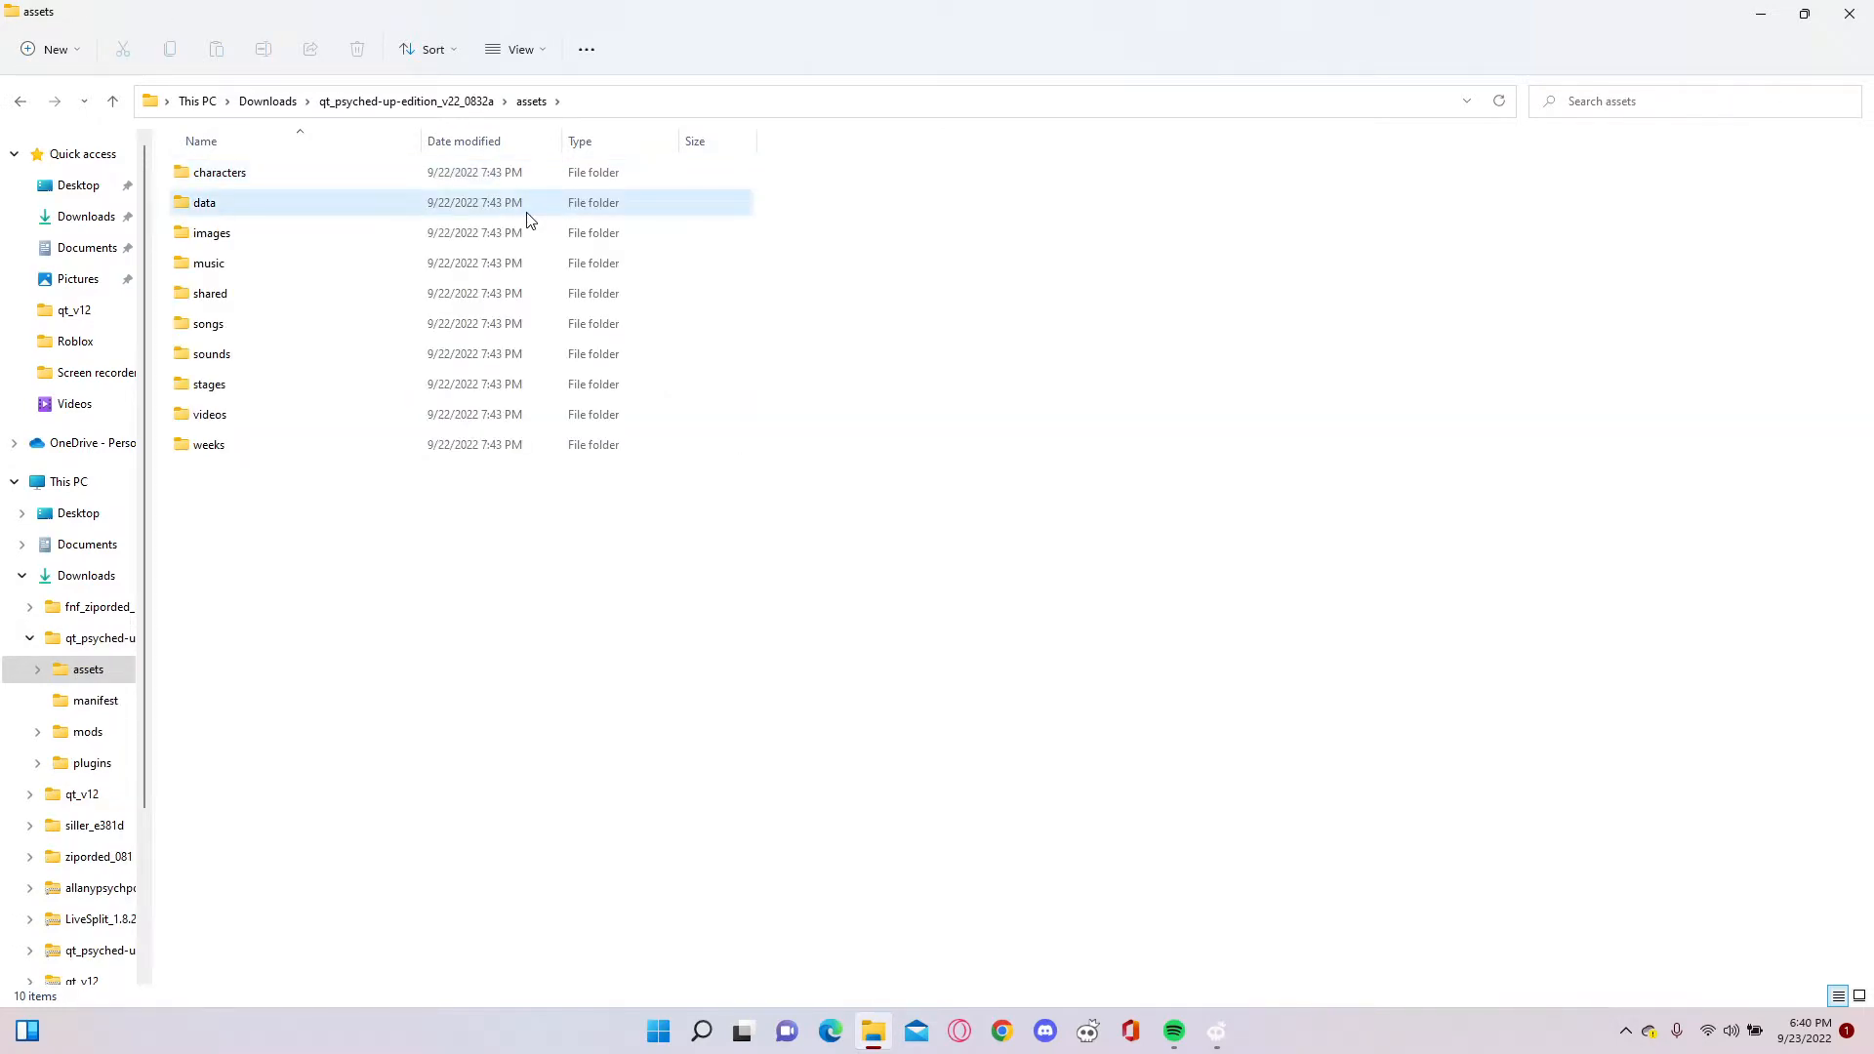
double_click(205, 201)
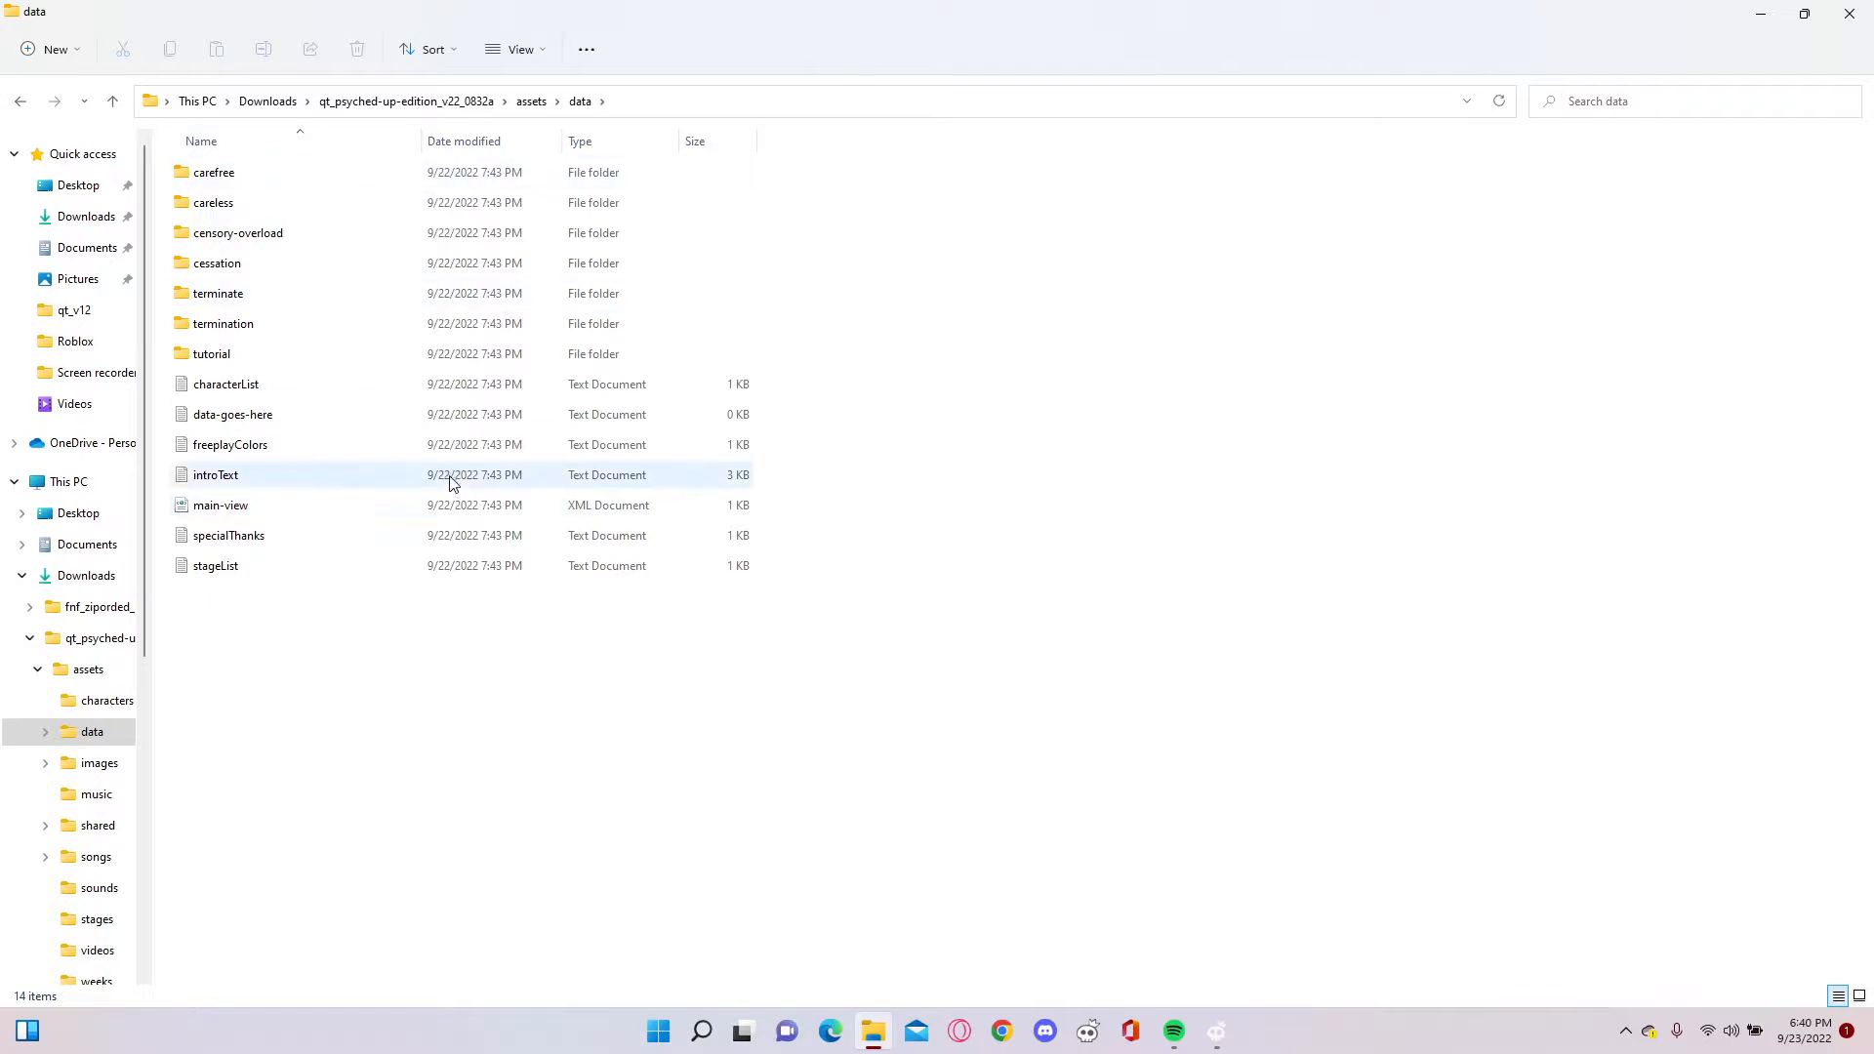
left_click(213, 172)
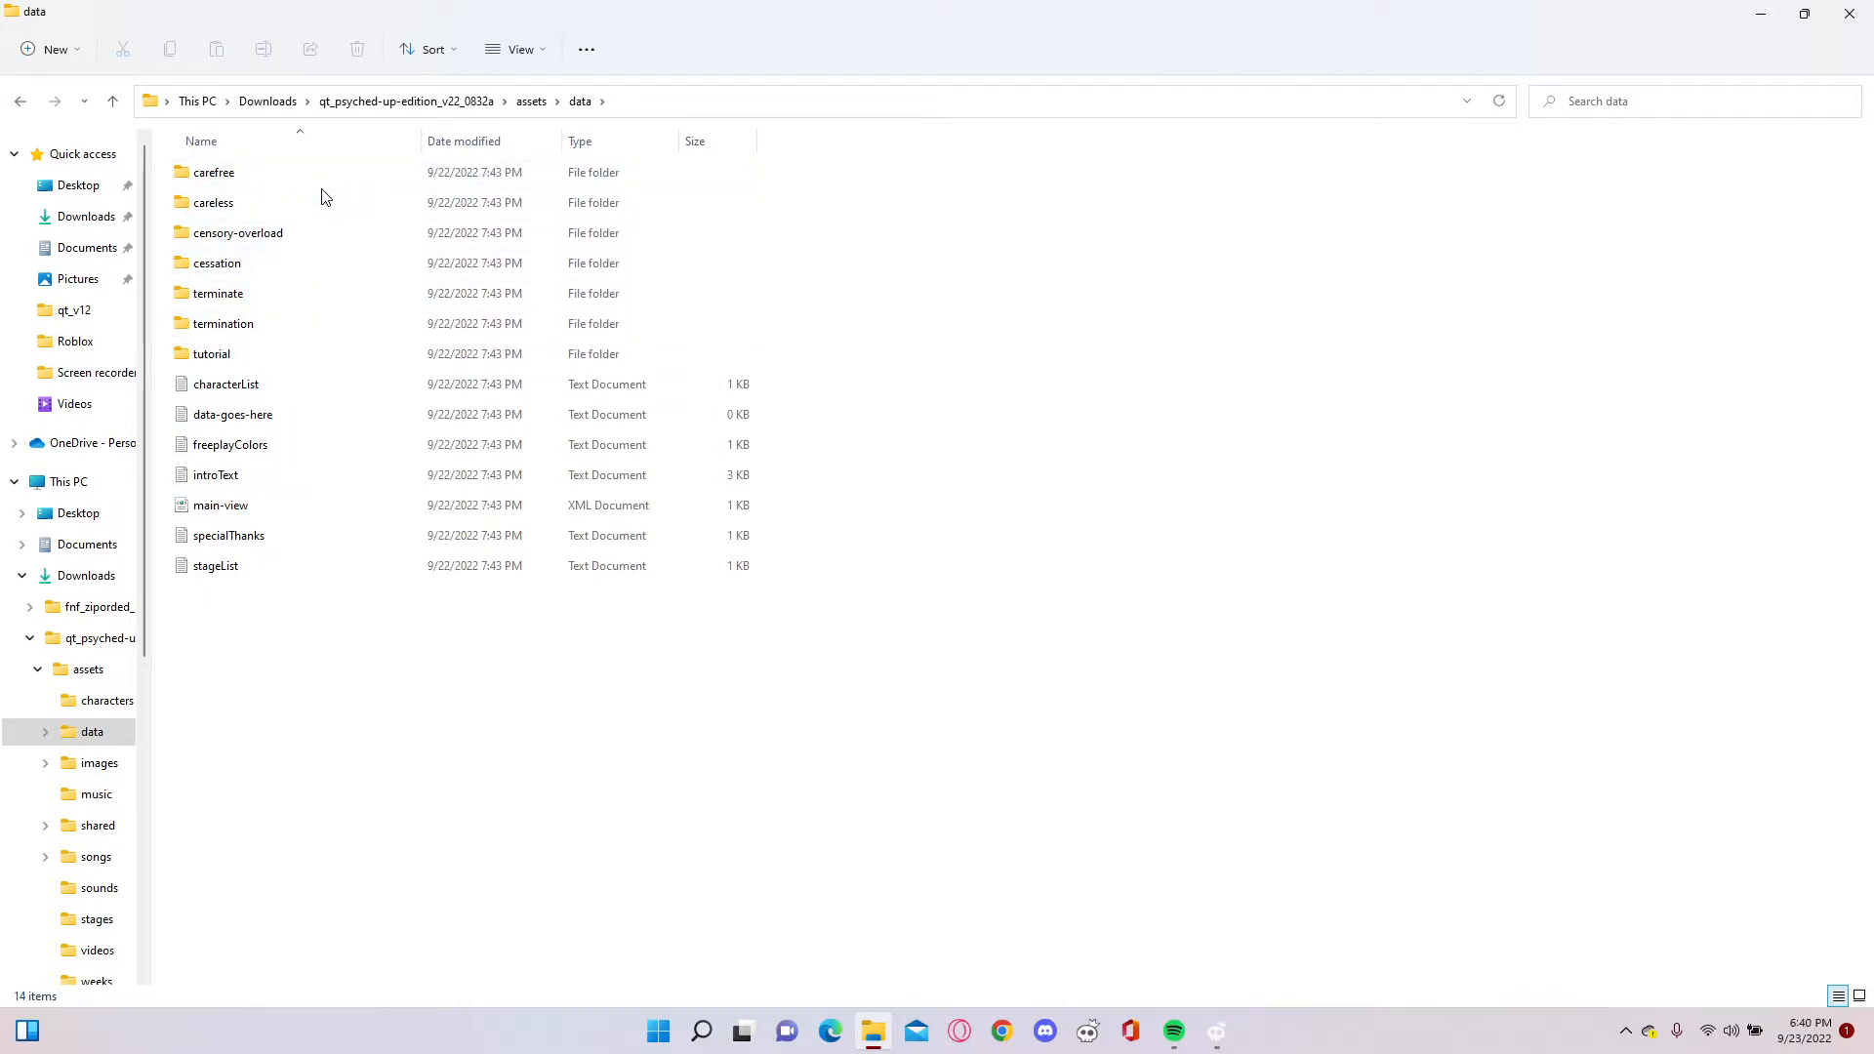
mouse_move(213, 172)
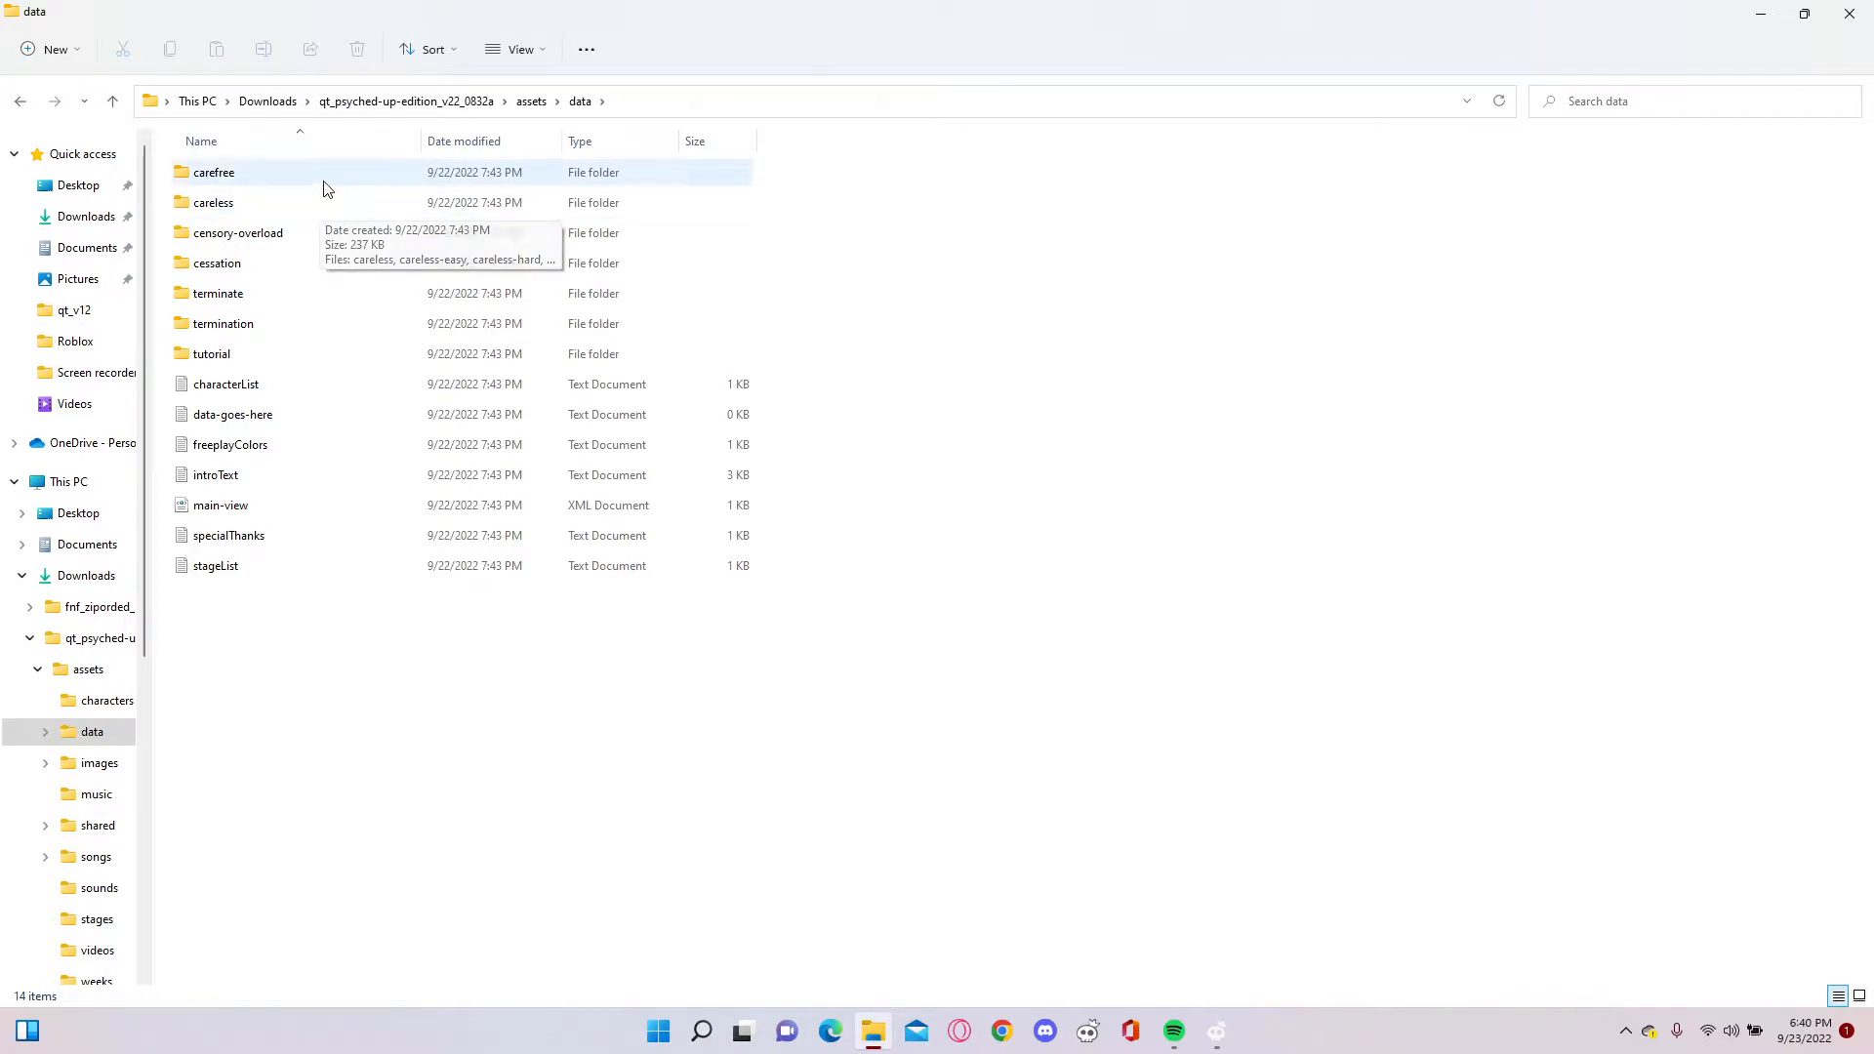
double_click(213, 171)
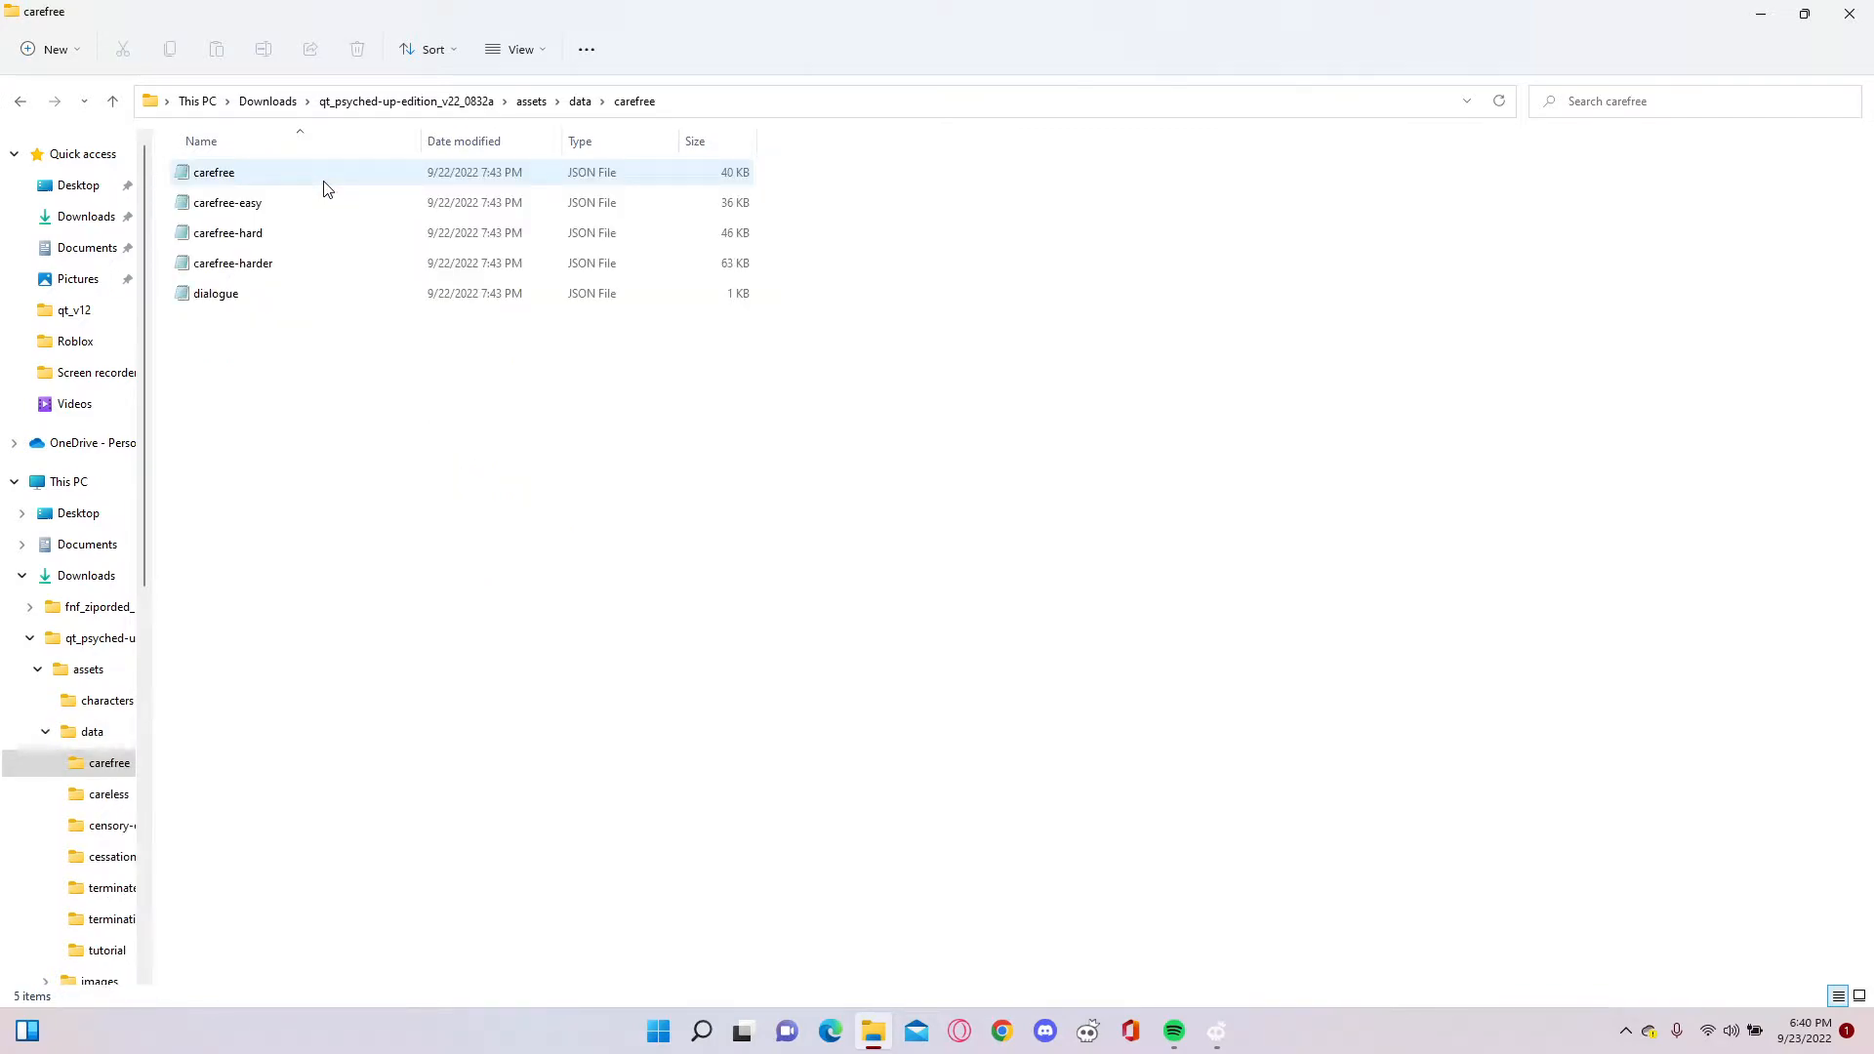
left_click(232, 264)
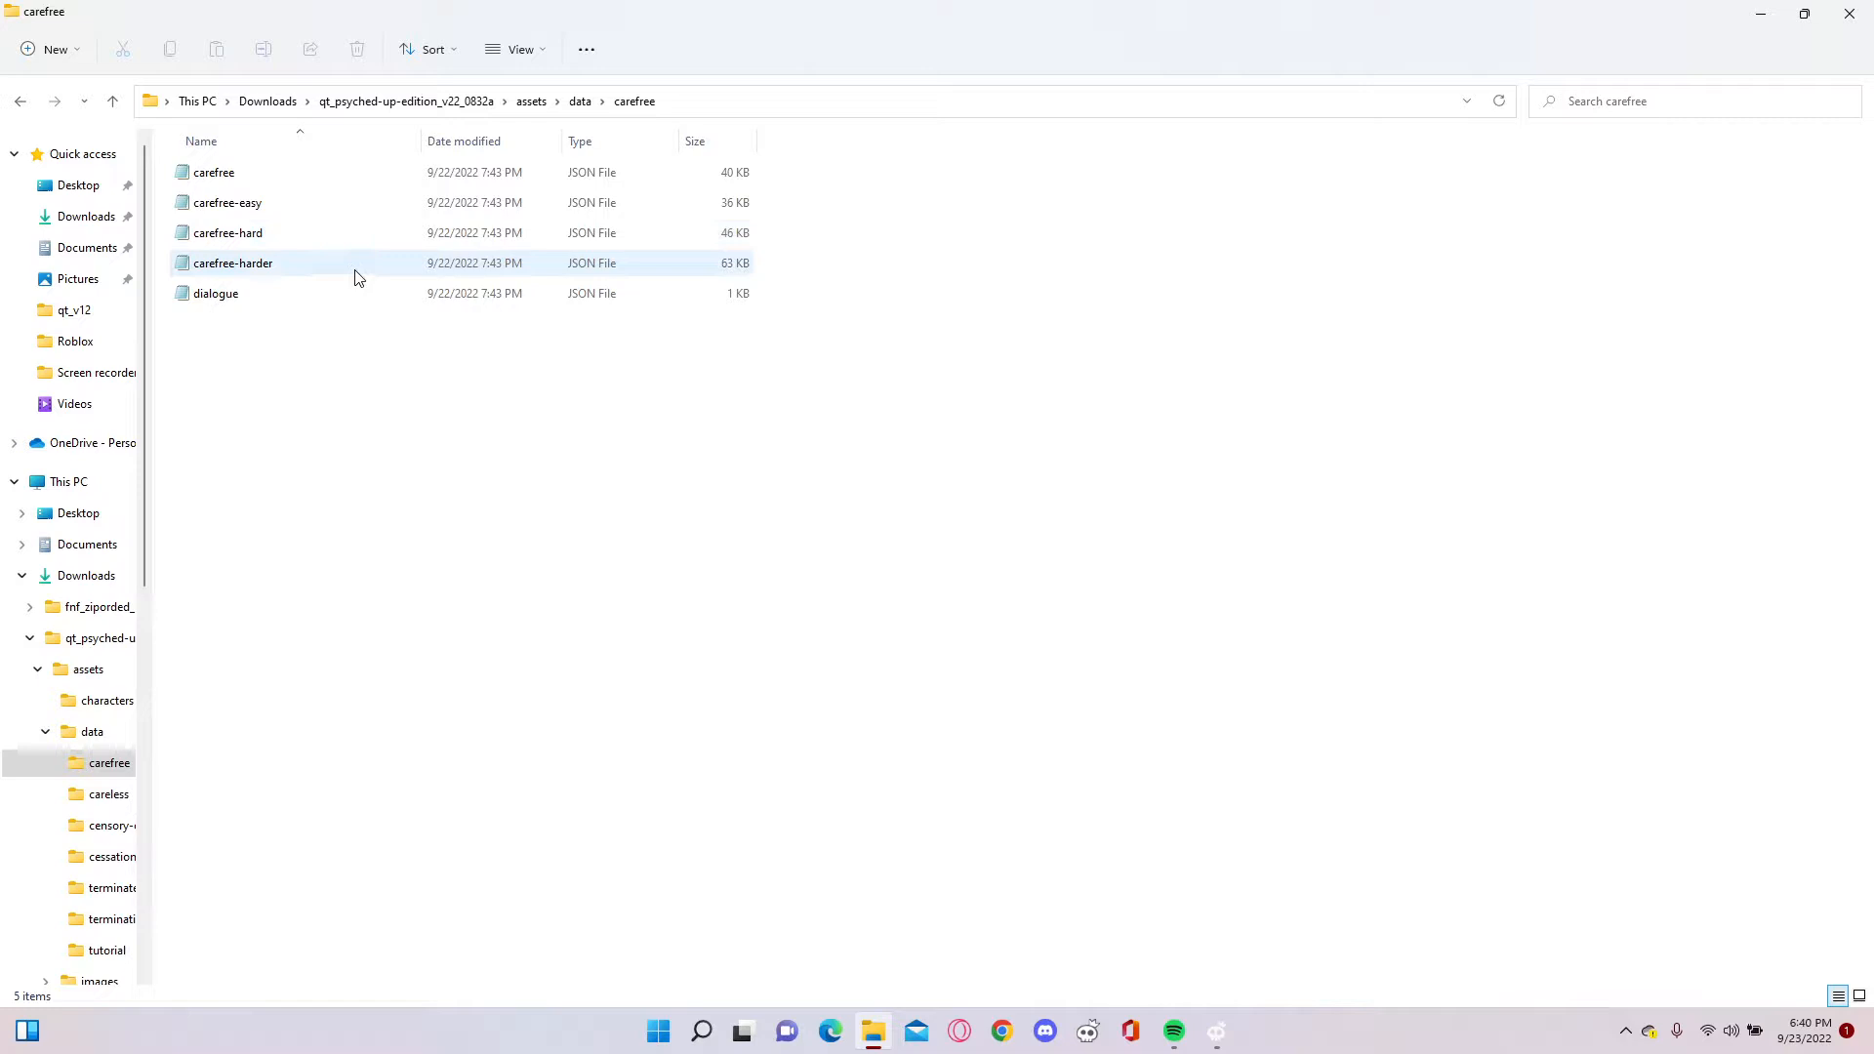
double_click(216, 293)
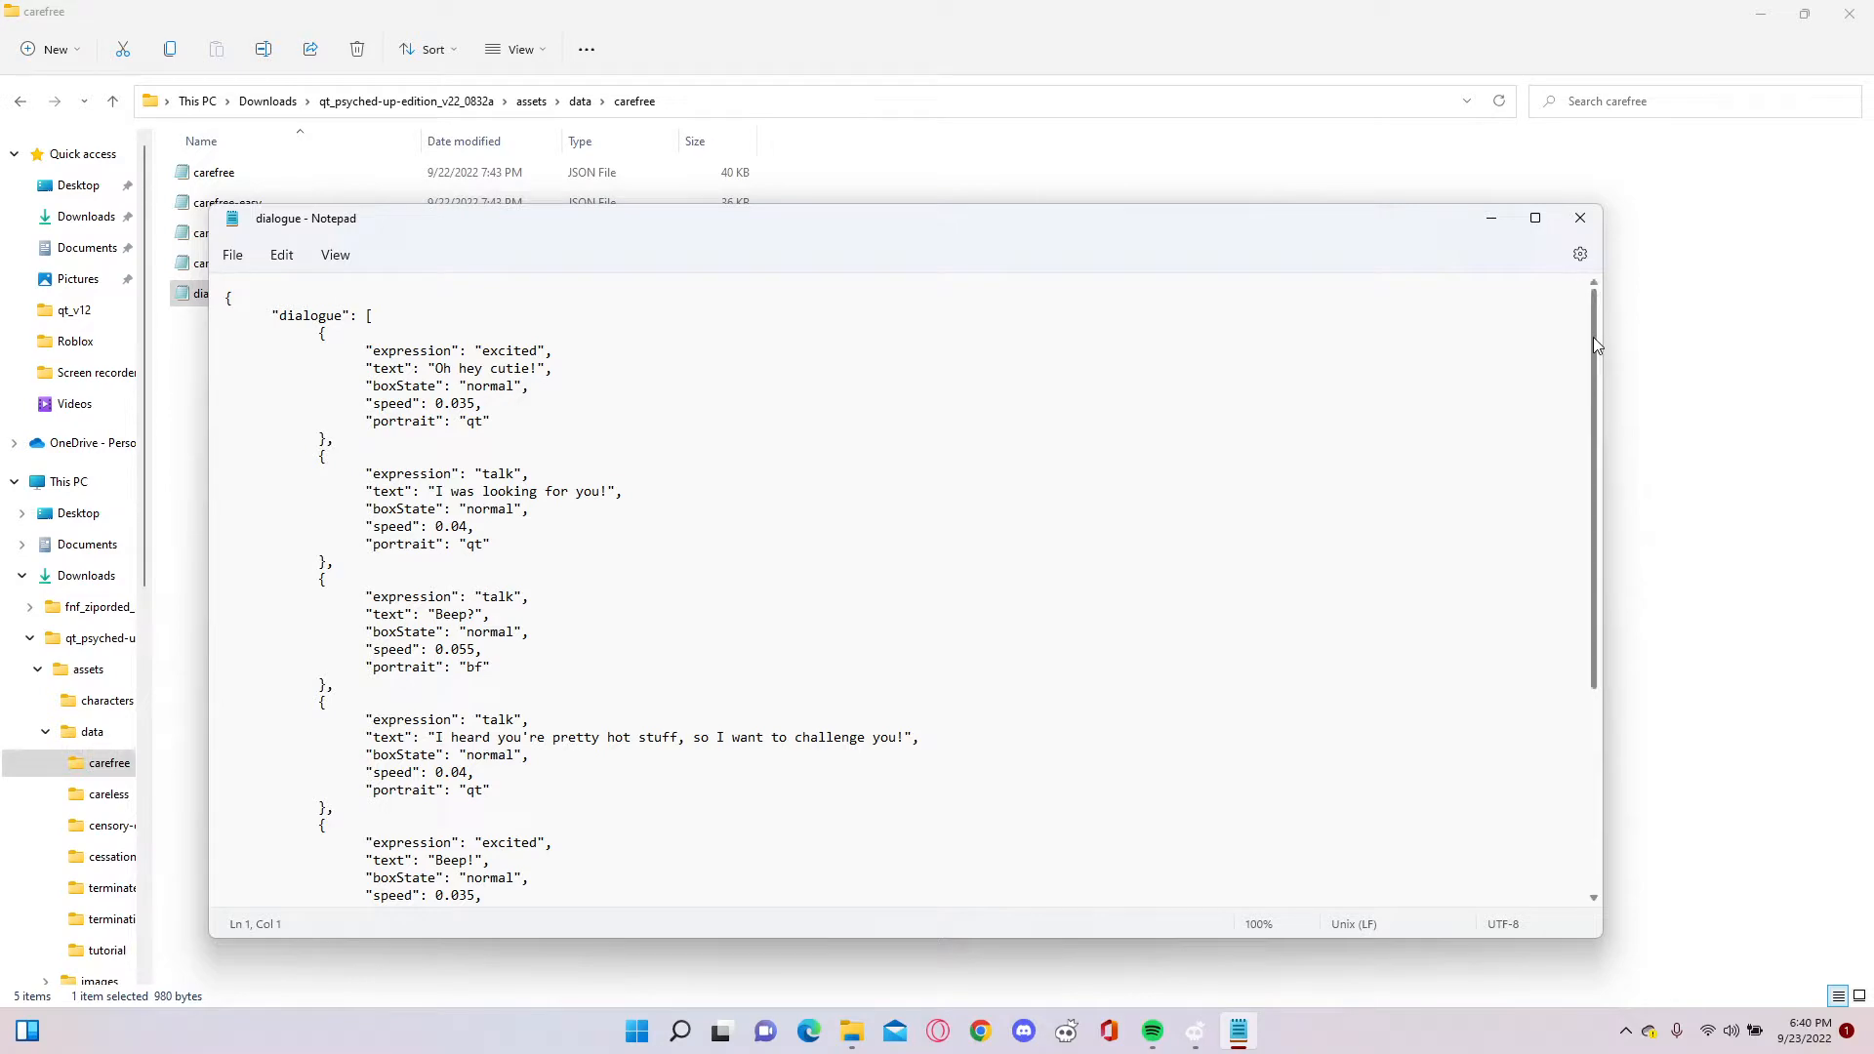
- Replace QT's hang-out line with '? deez nutz also ur mom me ga gay' and close Notepad
scroll("down", 3)
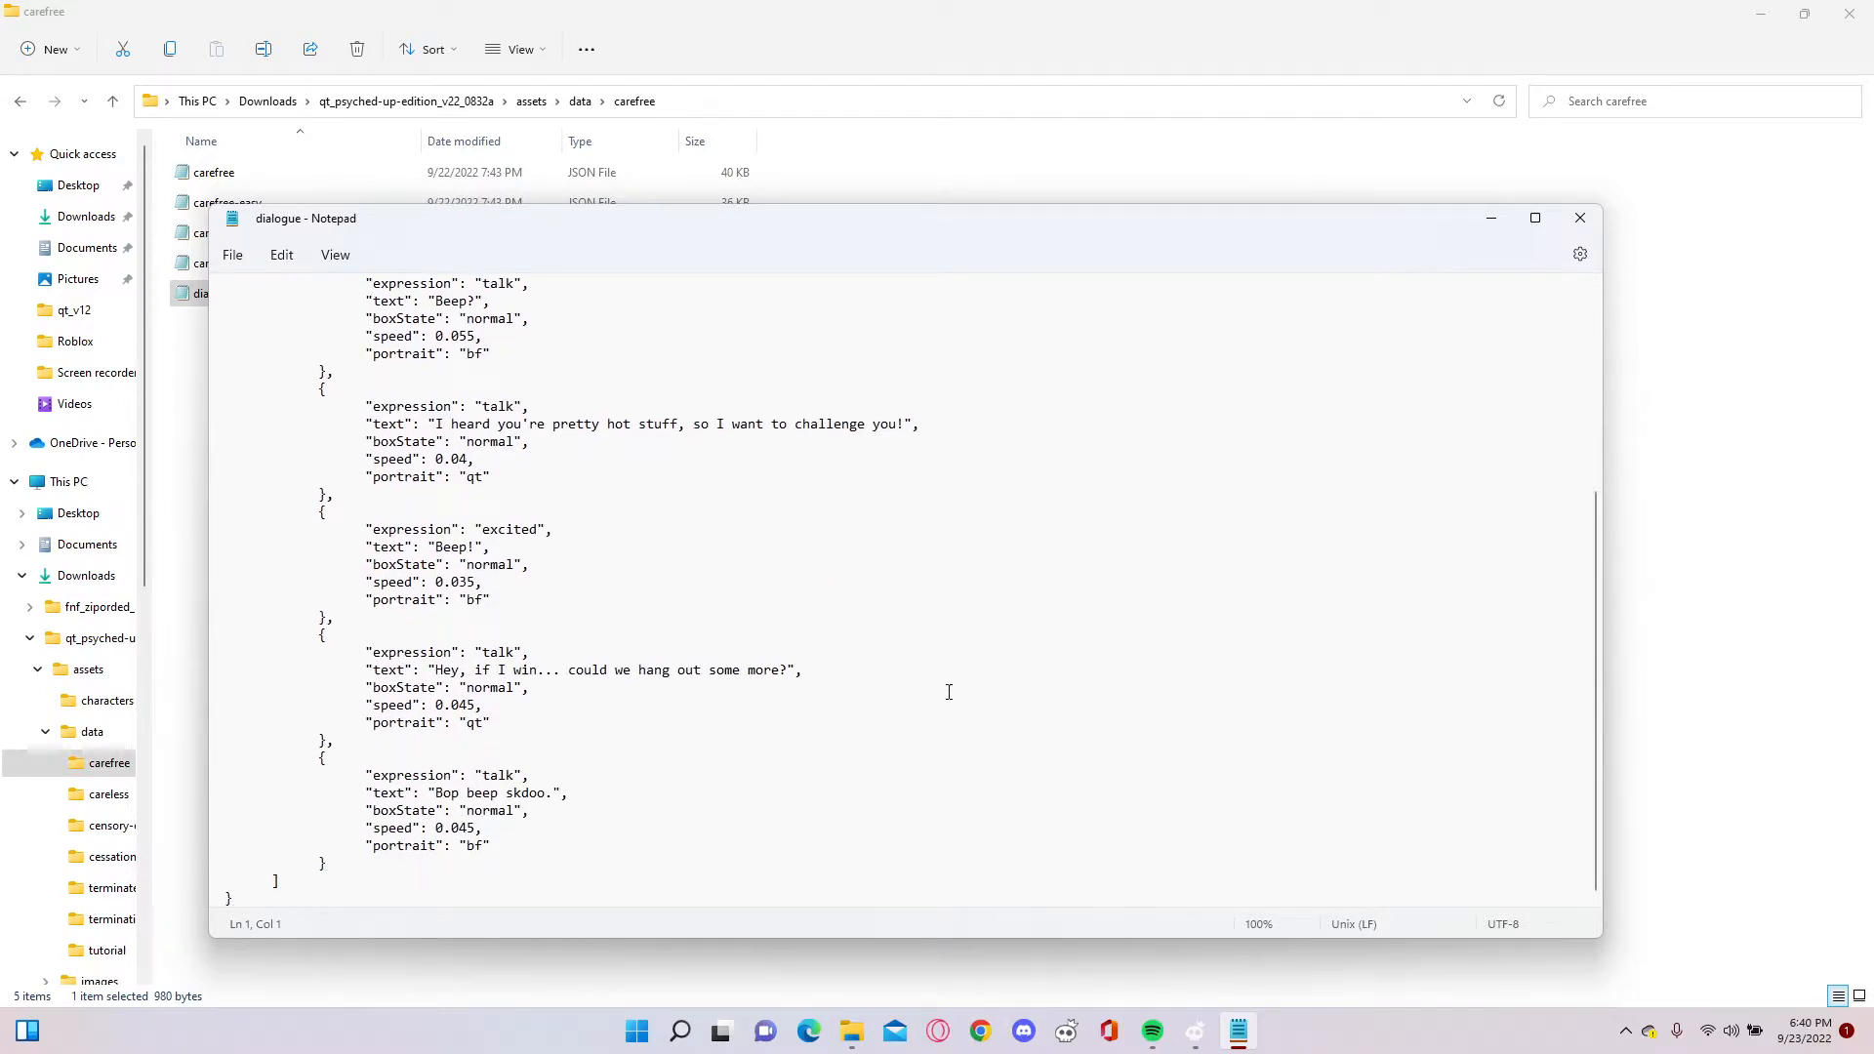
mouse_move(678, 717)
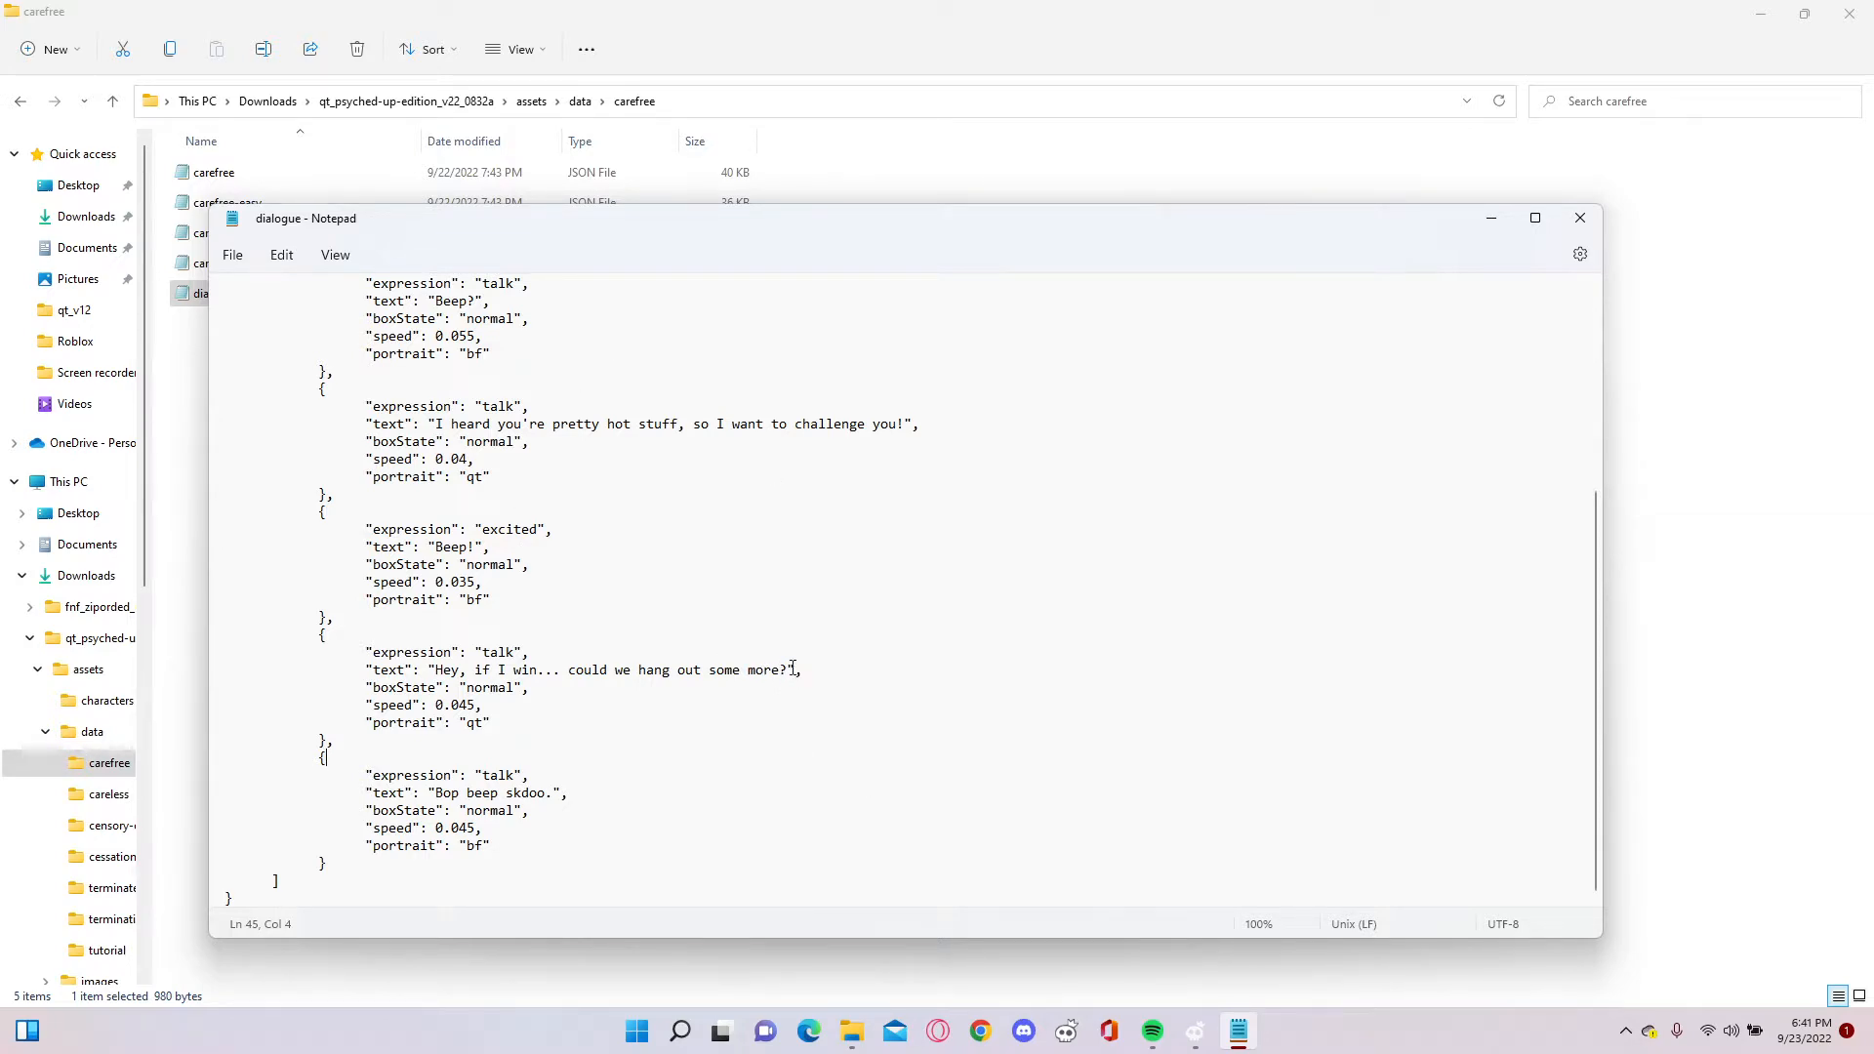
triple_click(449, 687)
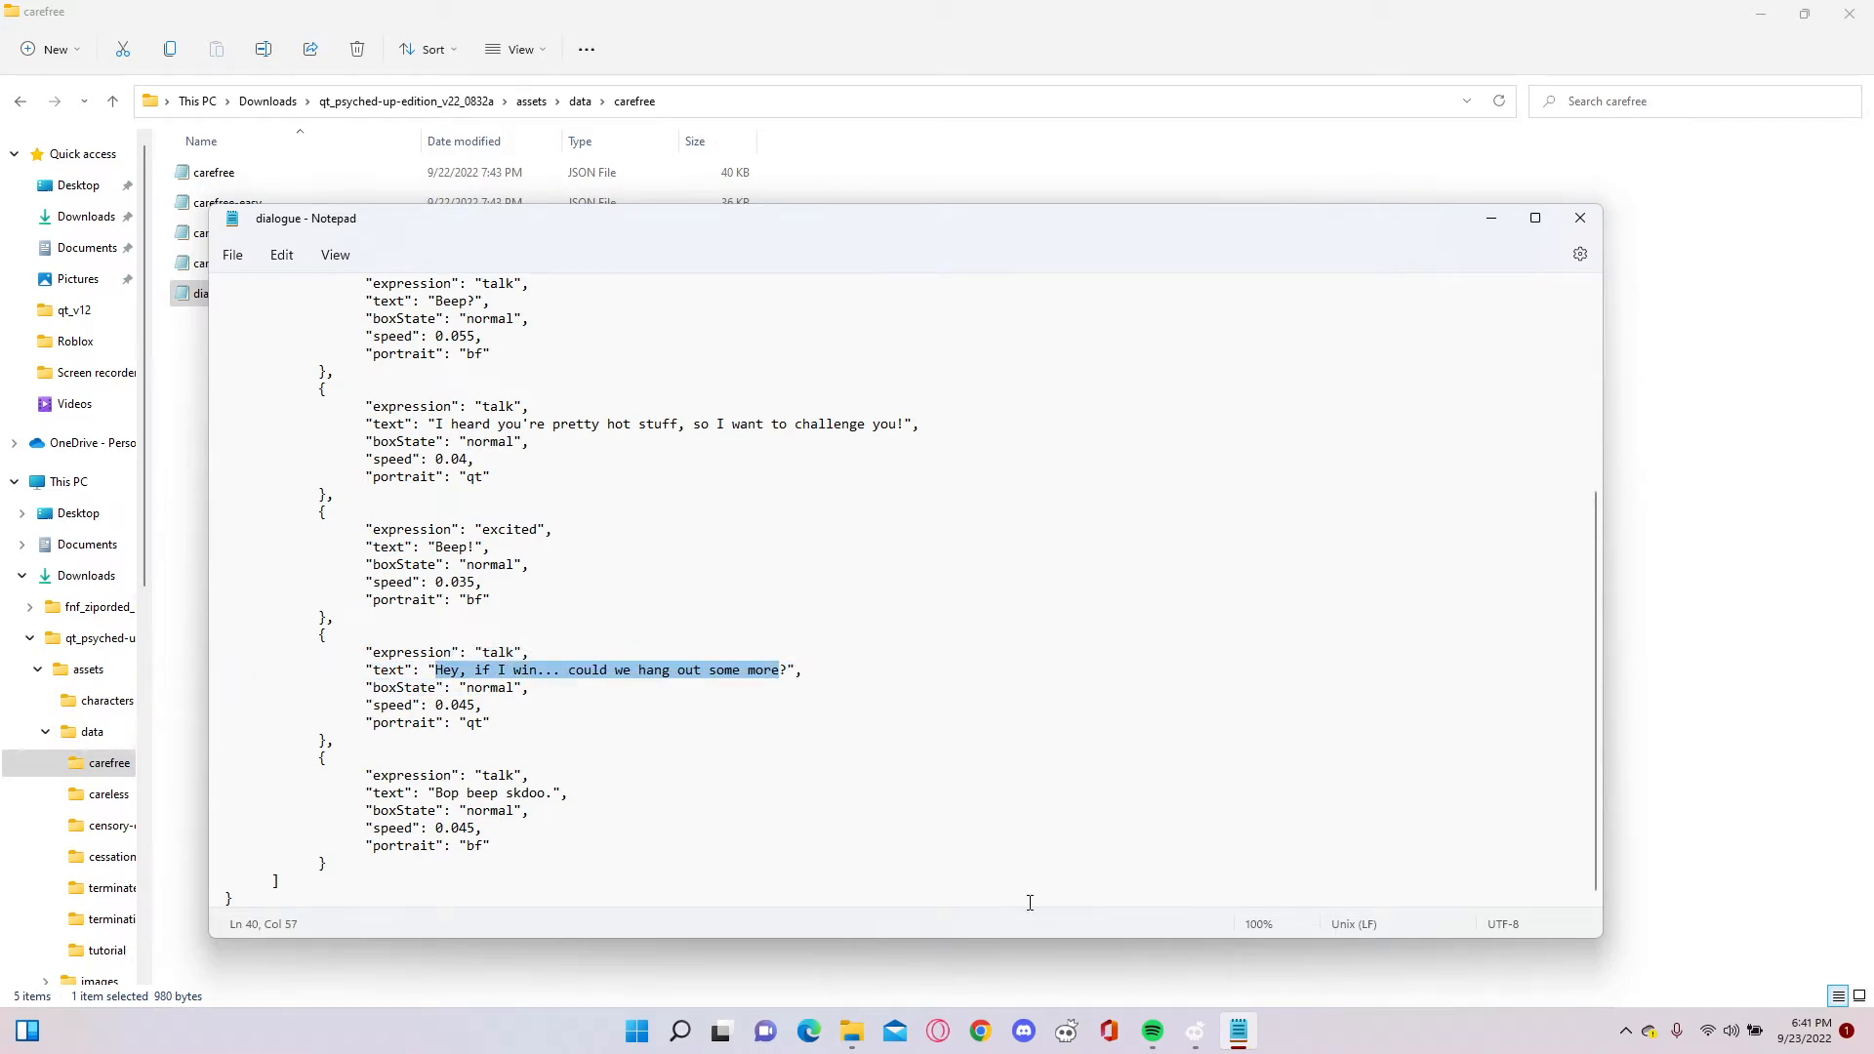
type("?")
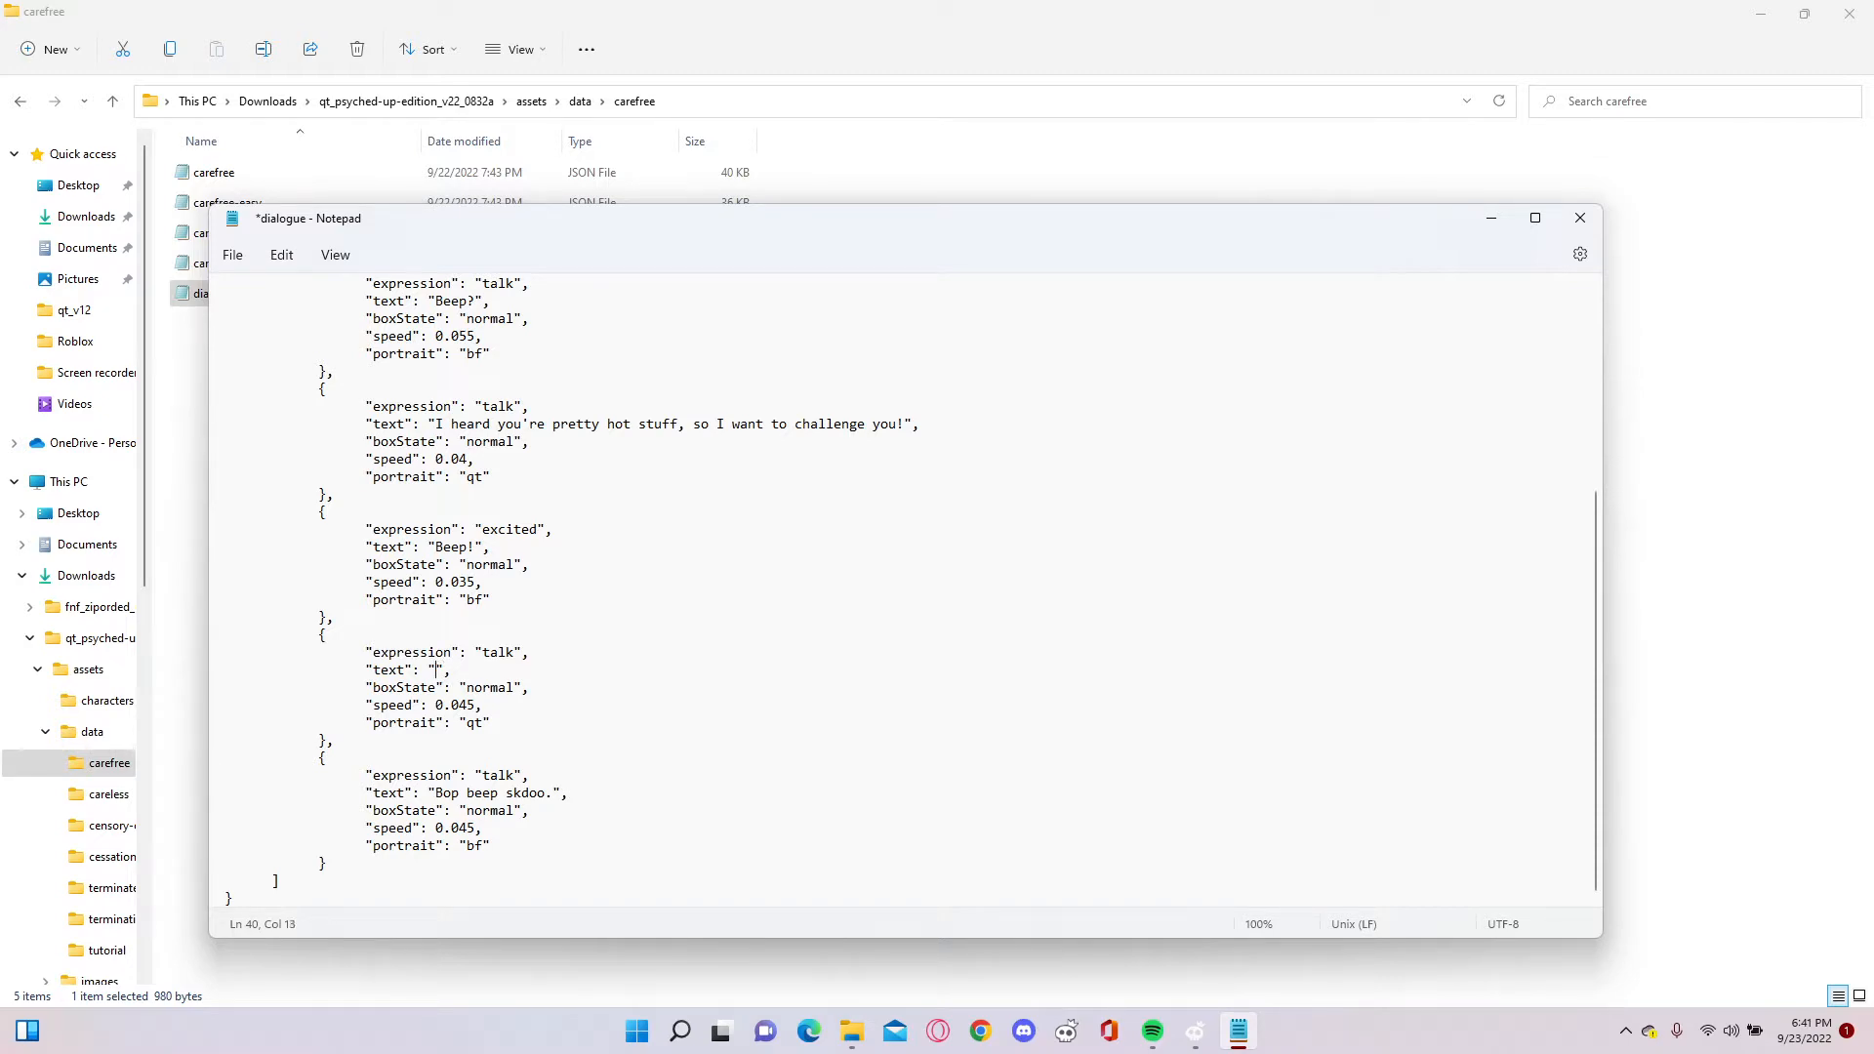
type("deez")
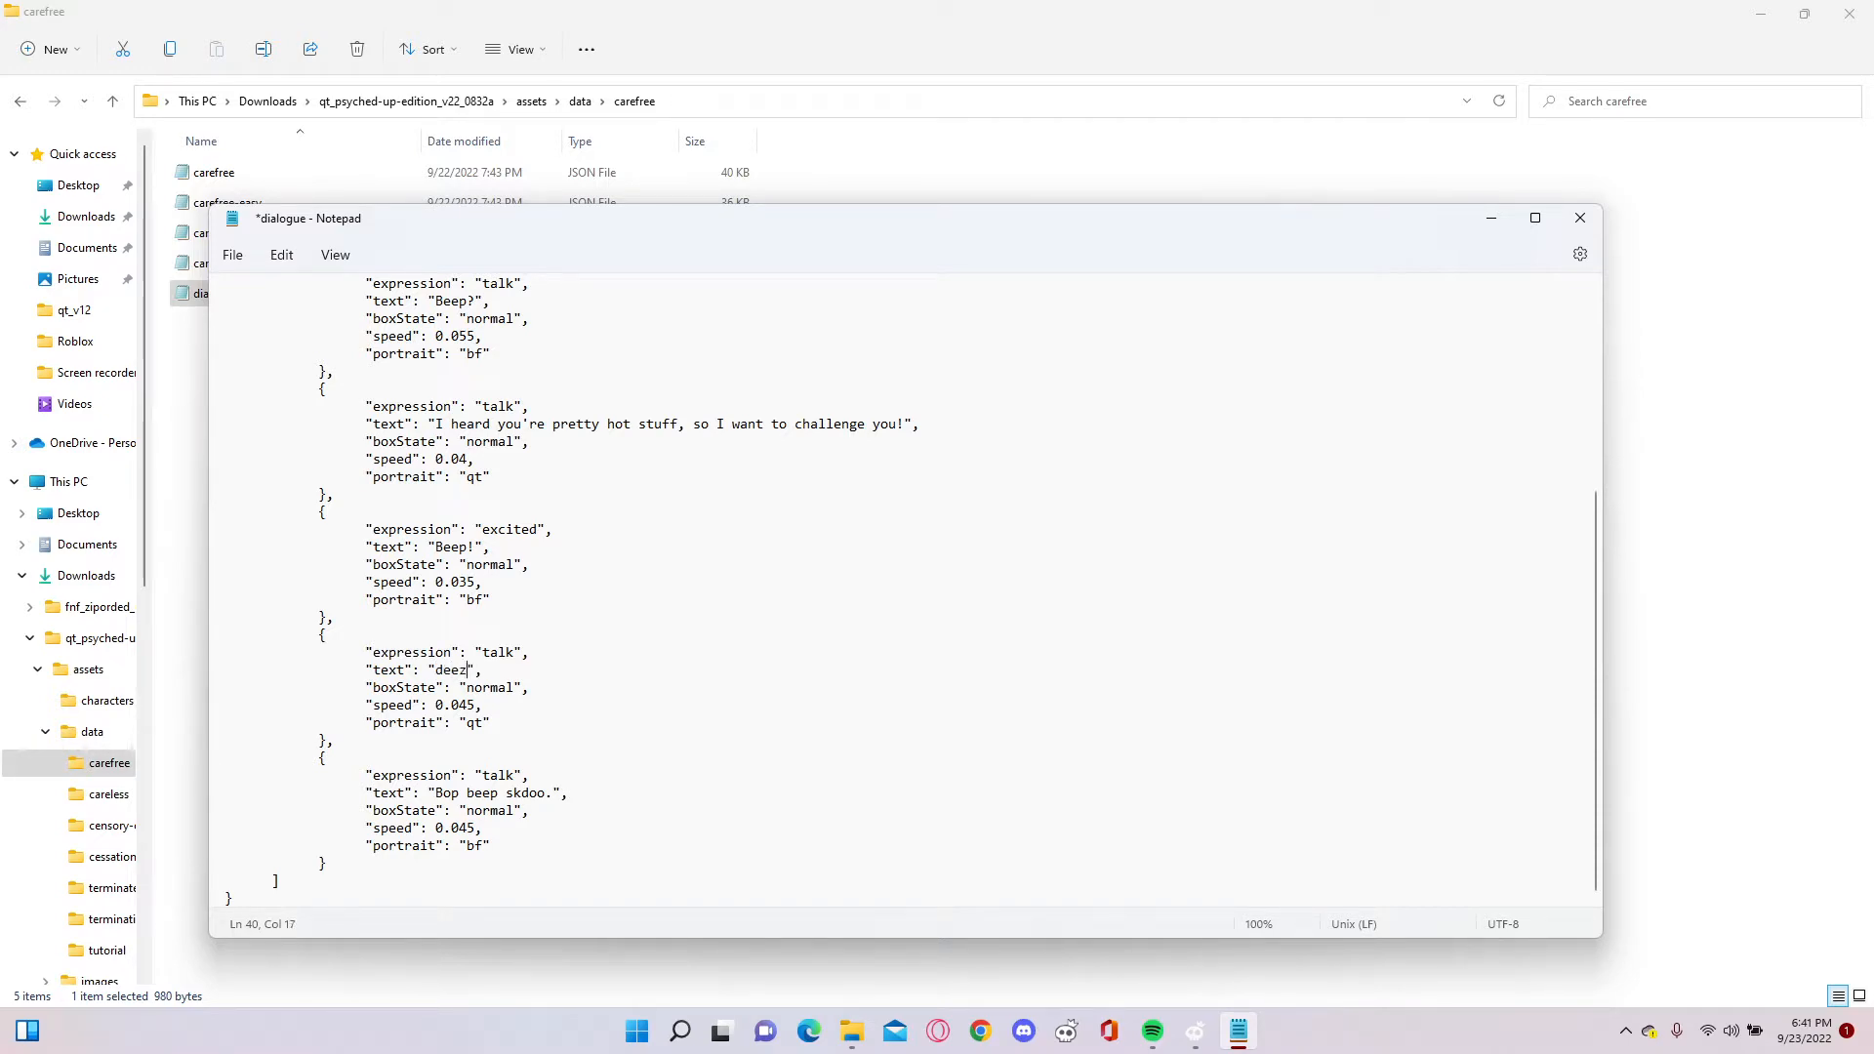
type("nutz")
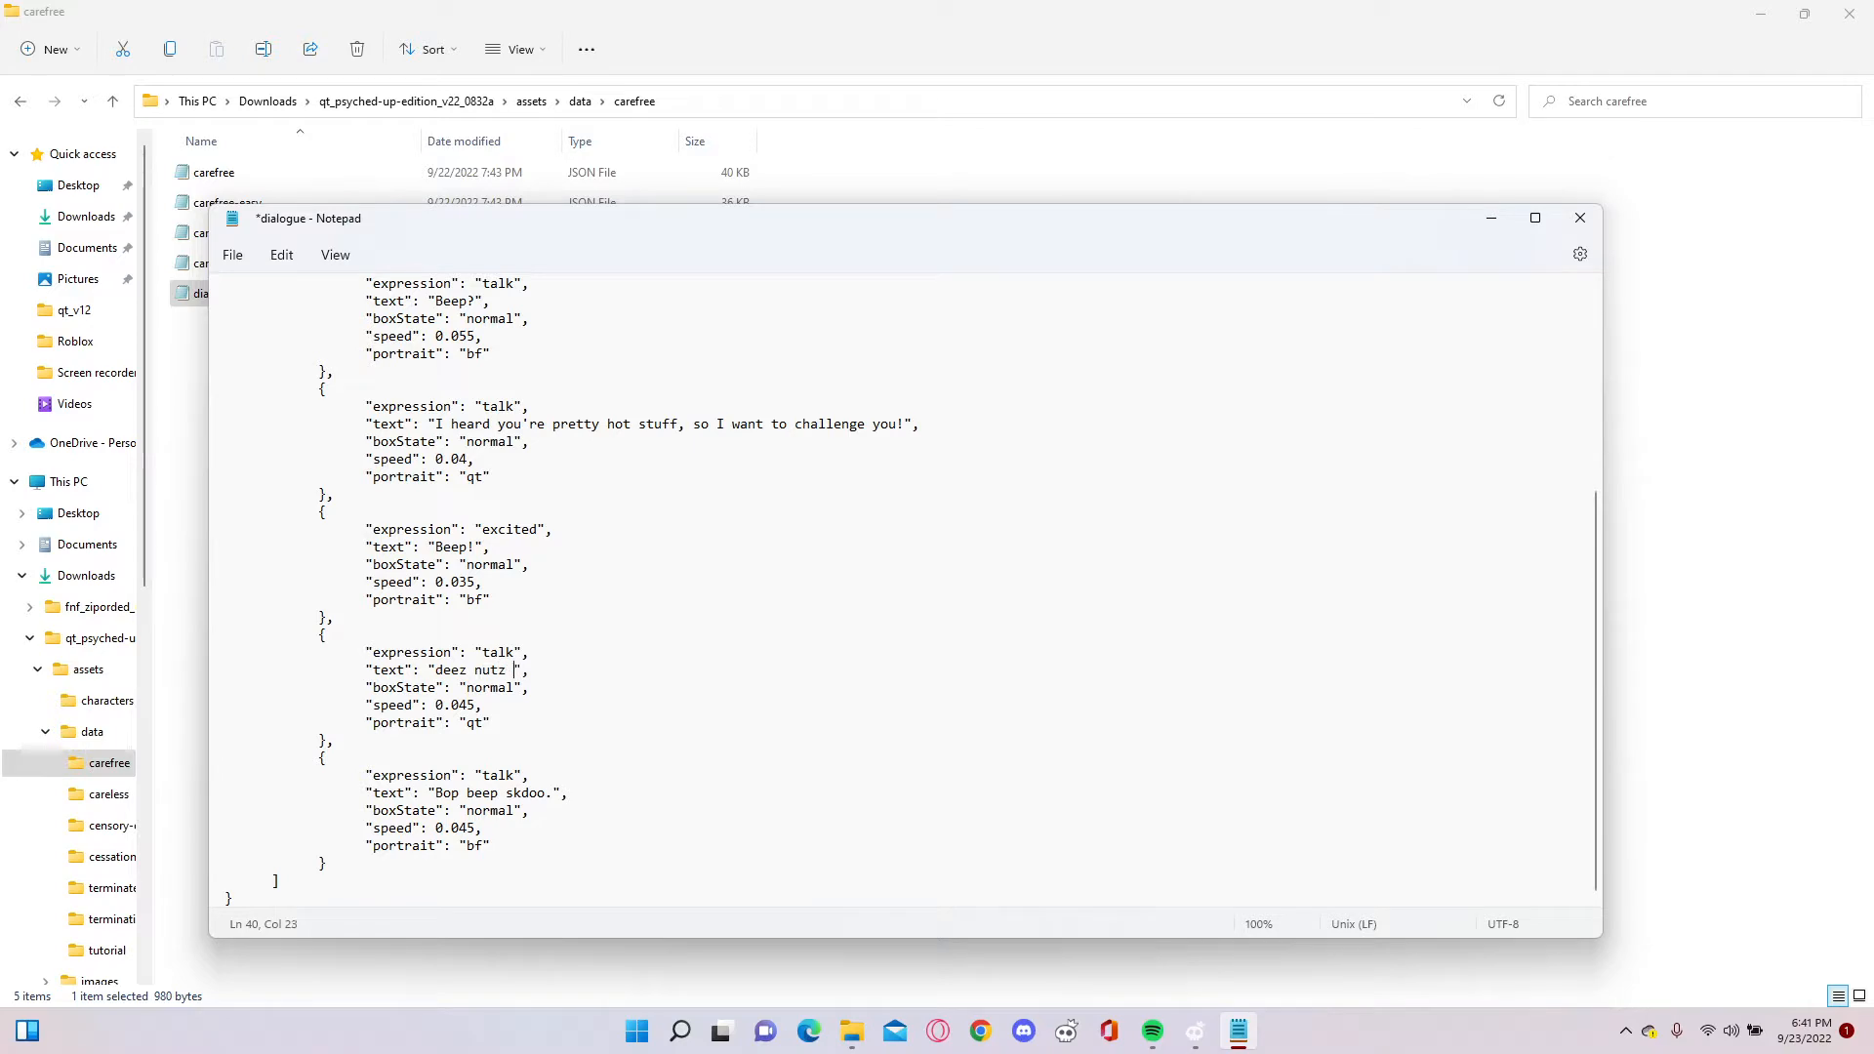
type("also ur")
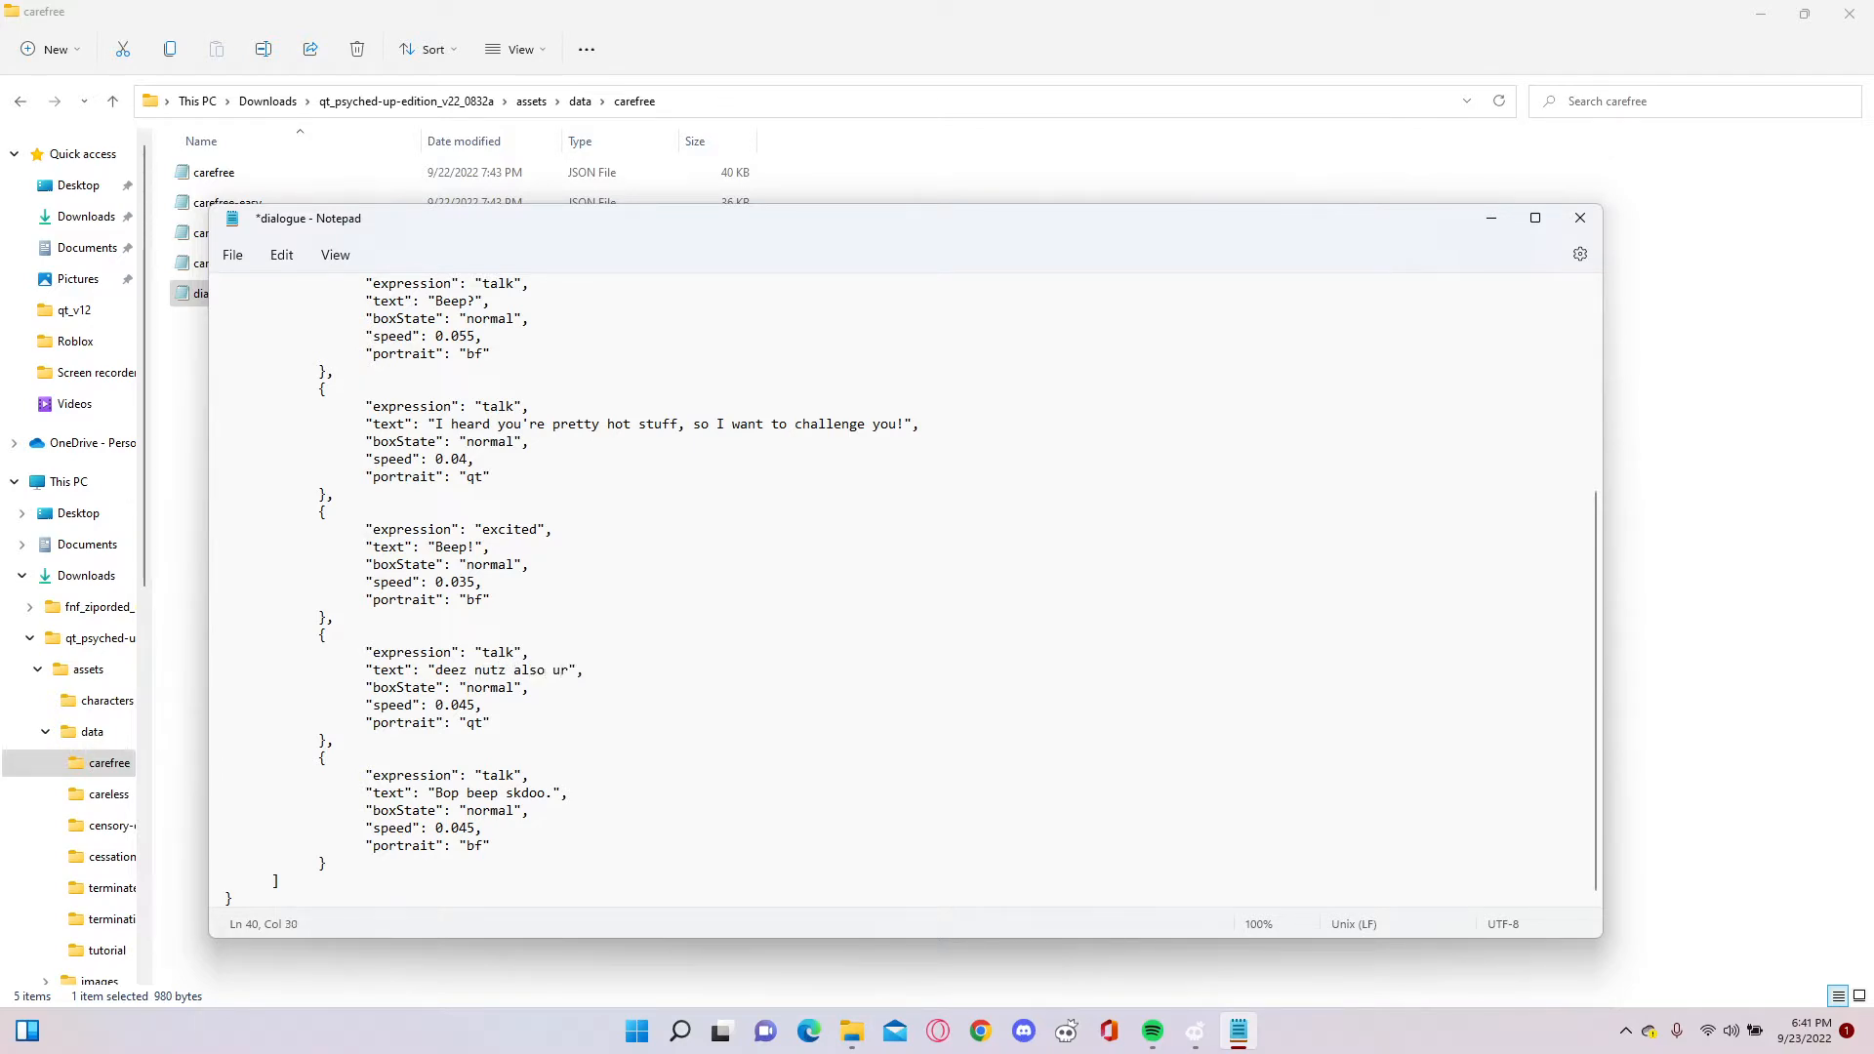
type("mom me")
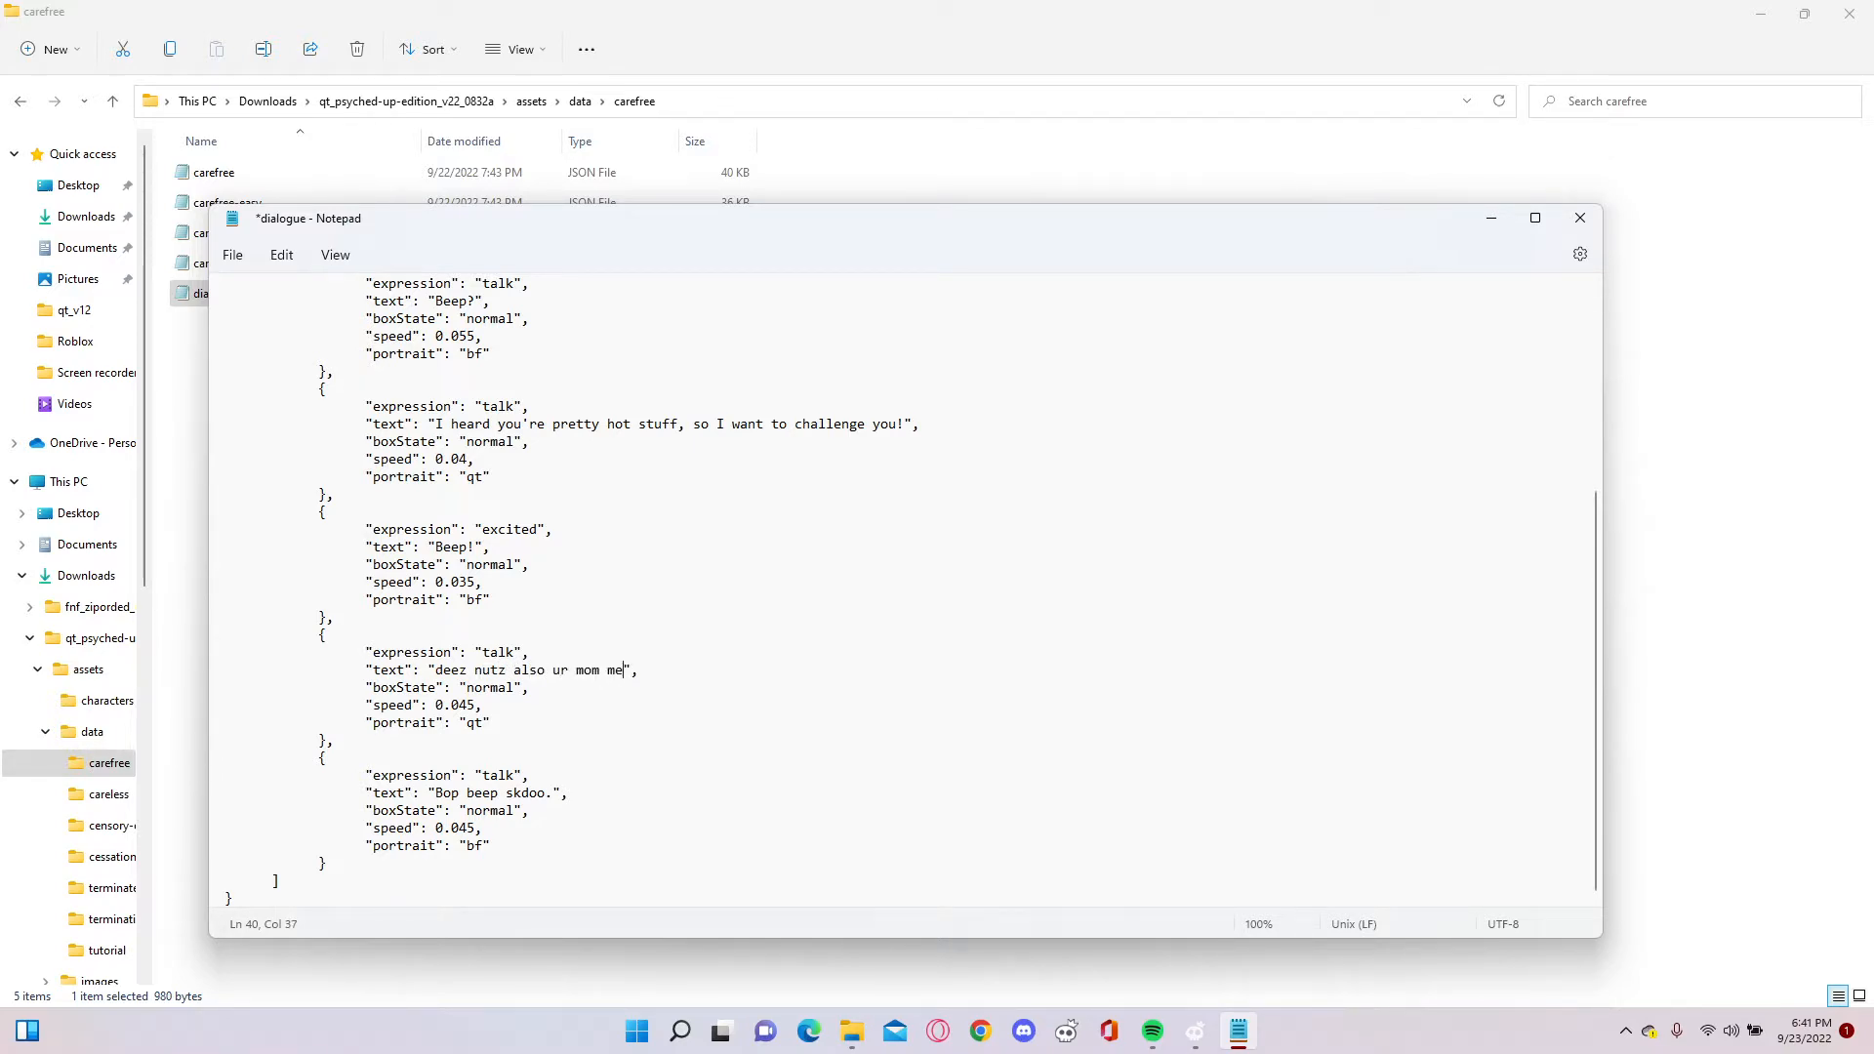
type("ga gay")
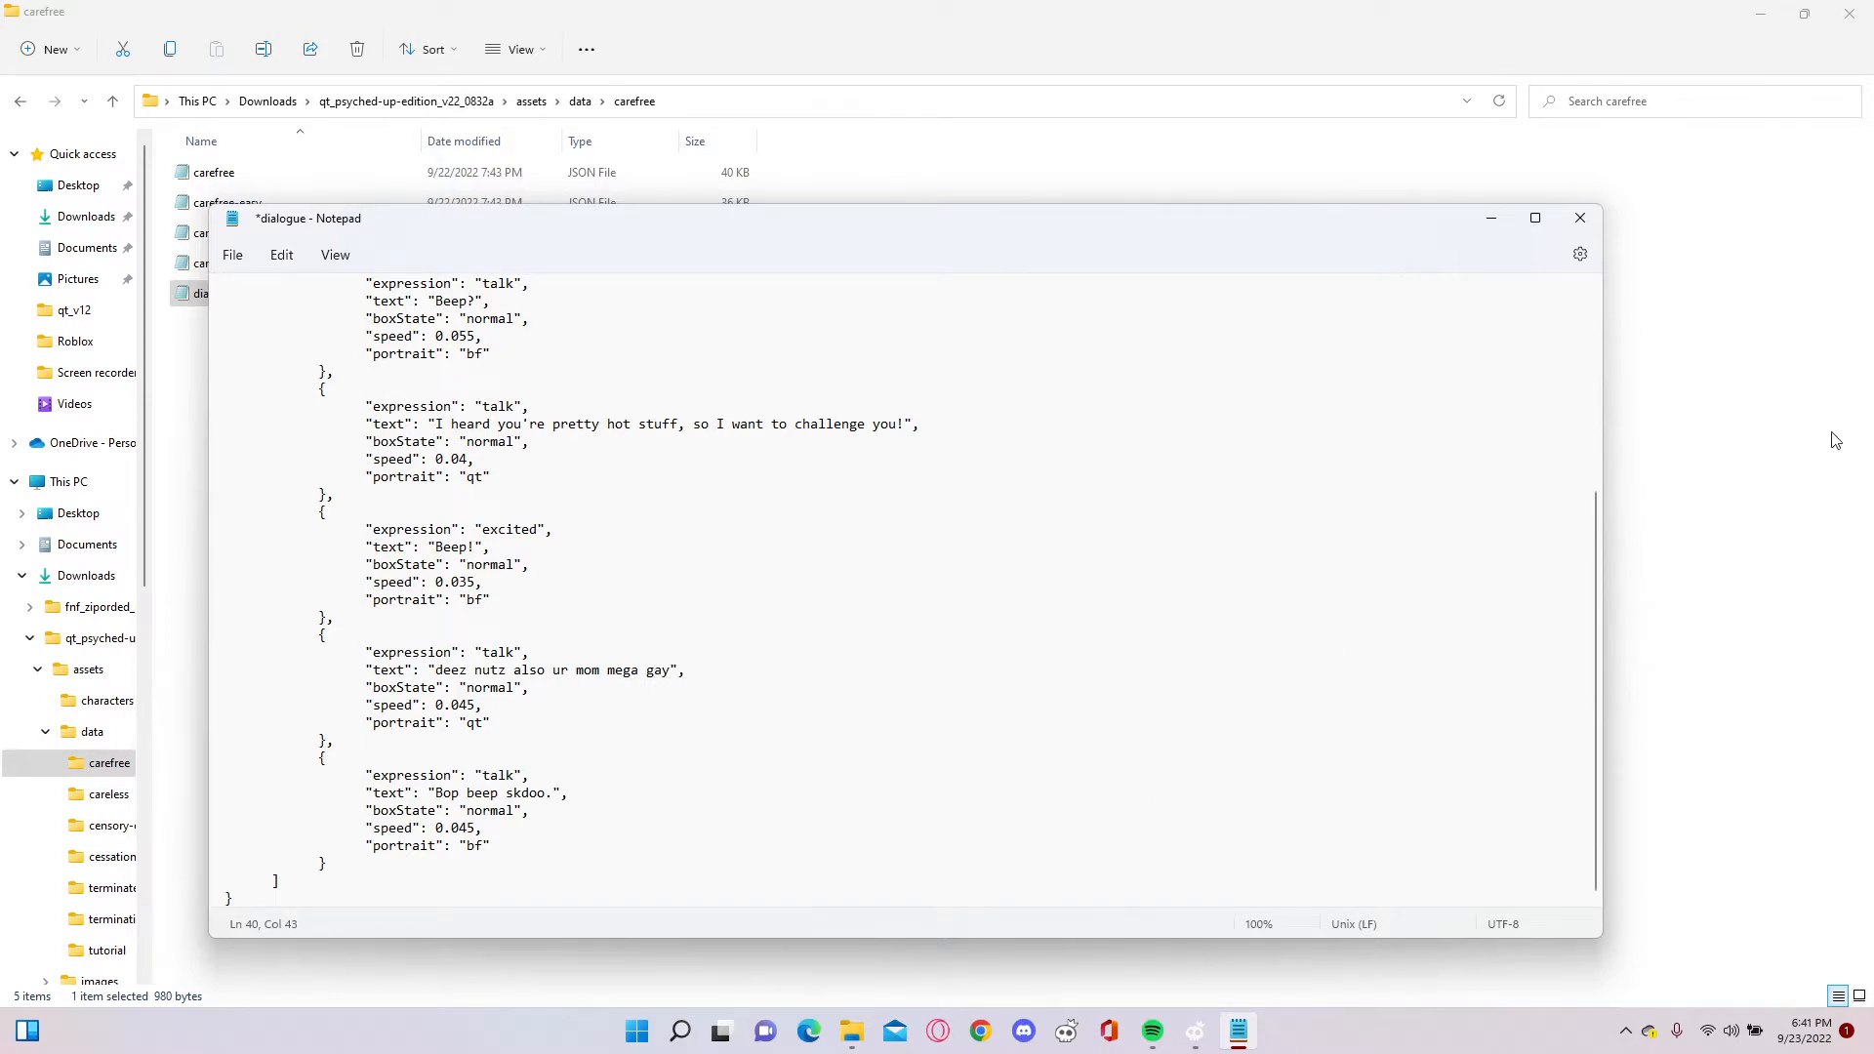
left_click(1578, 219)
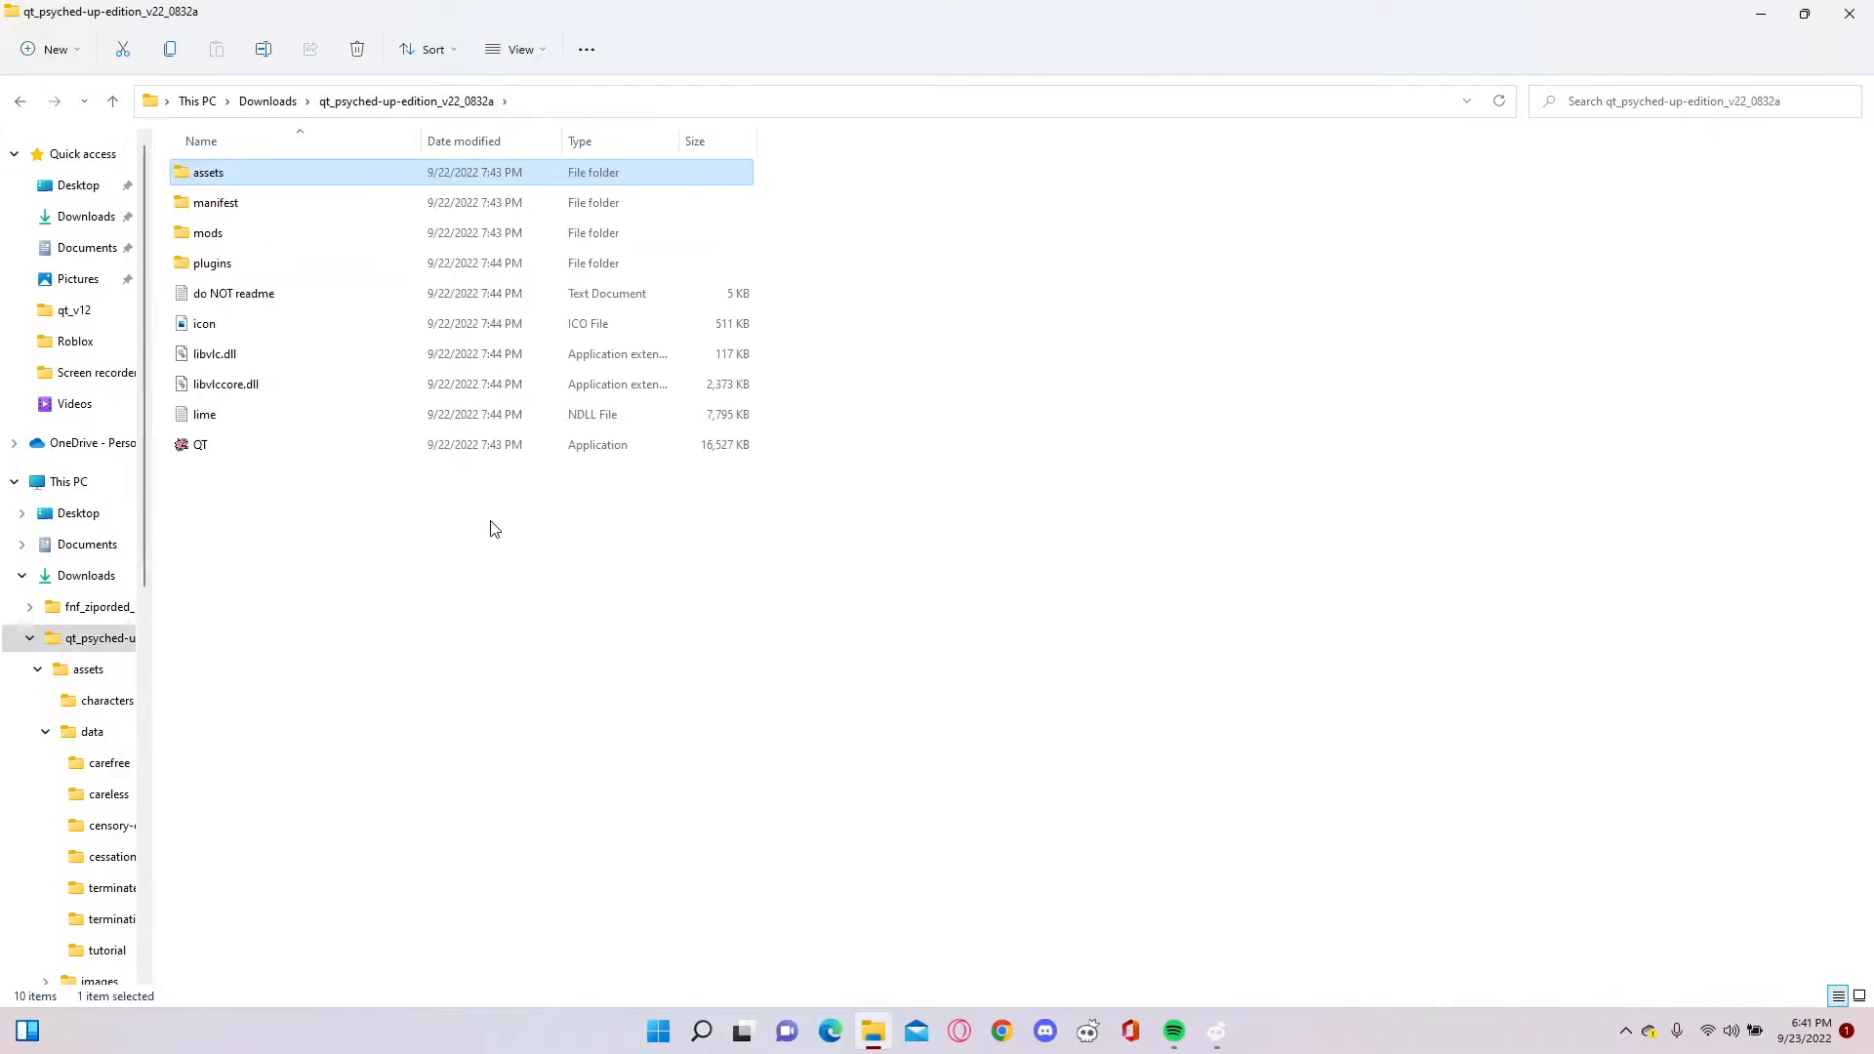
- Launch the QT application from the qt_psyched-up-edition folder
double_click(199, 443)
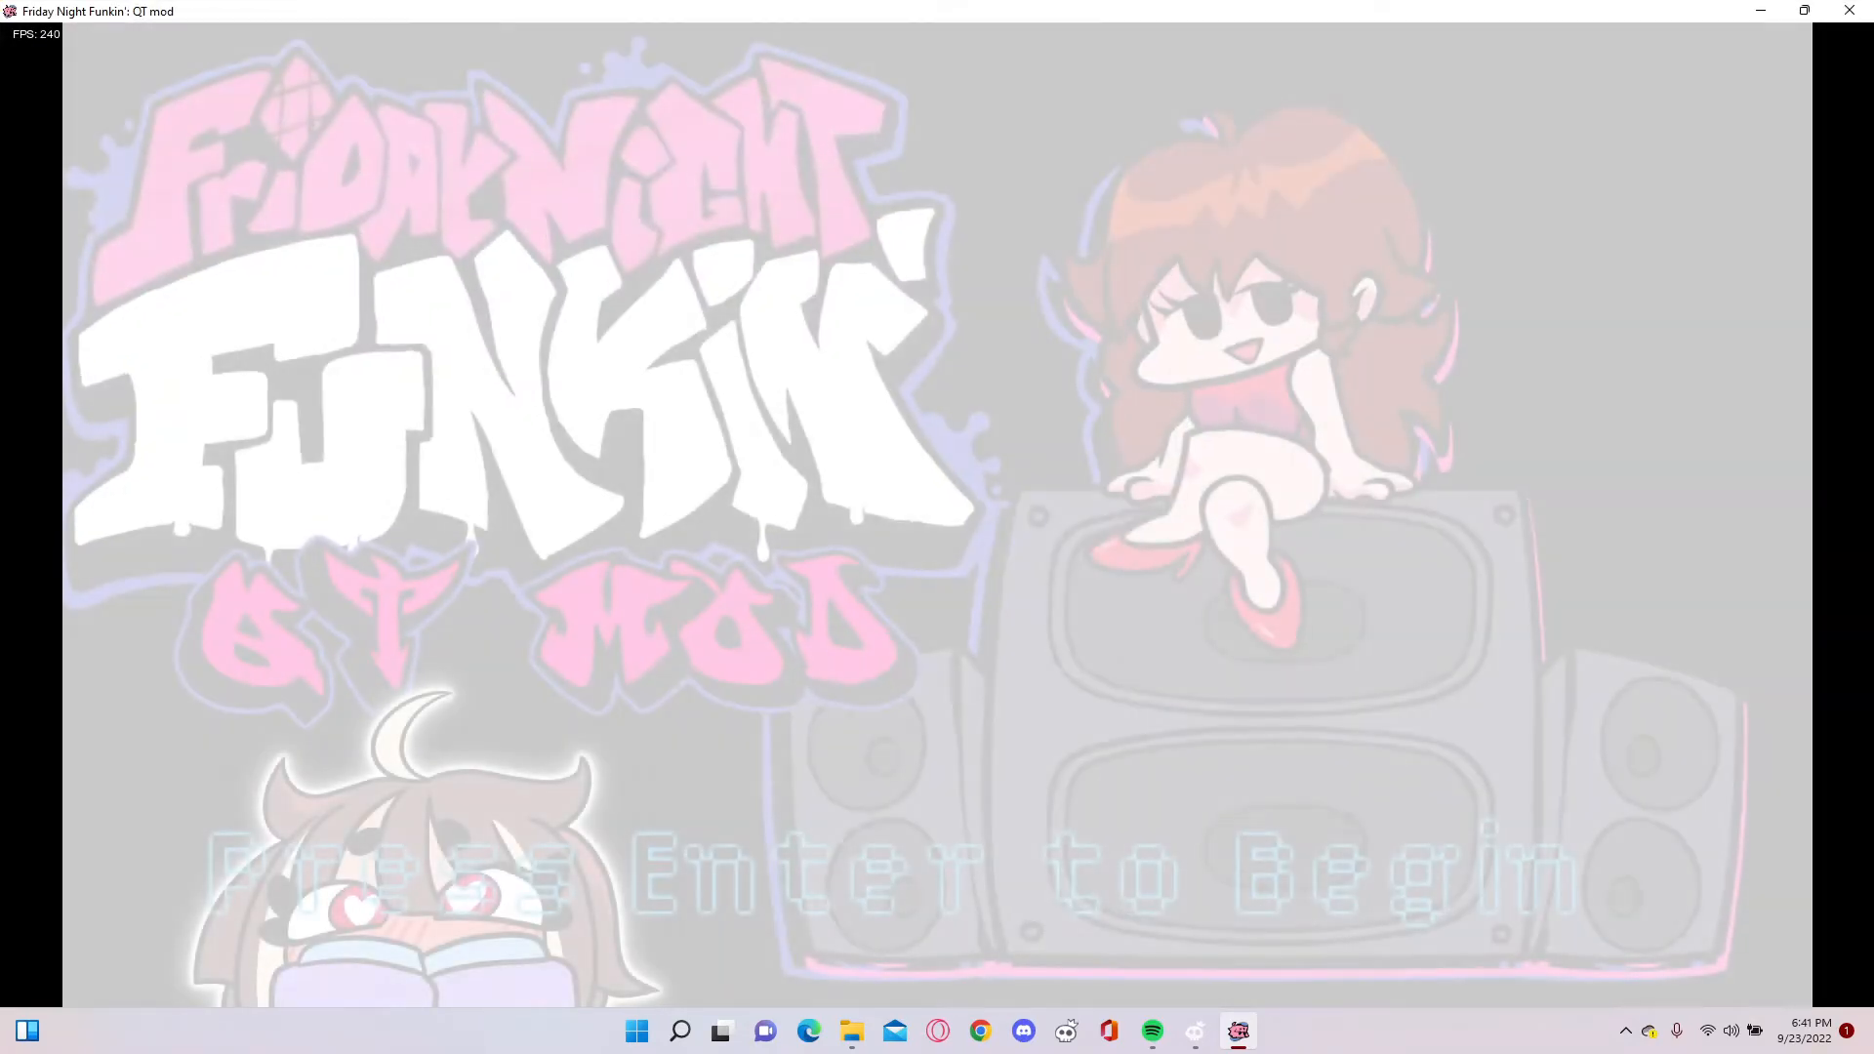
- Start the game from its title screen with Enter
key("enter")
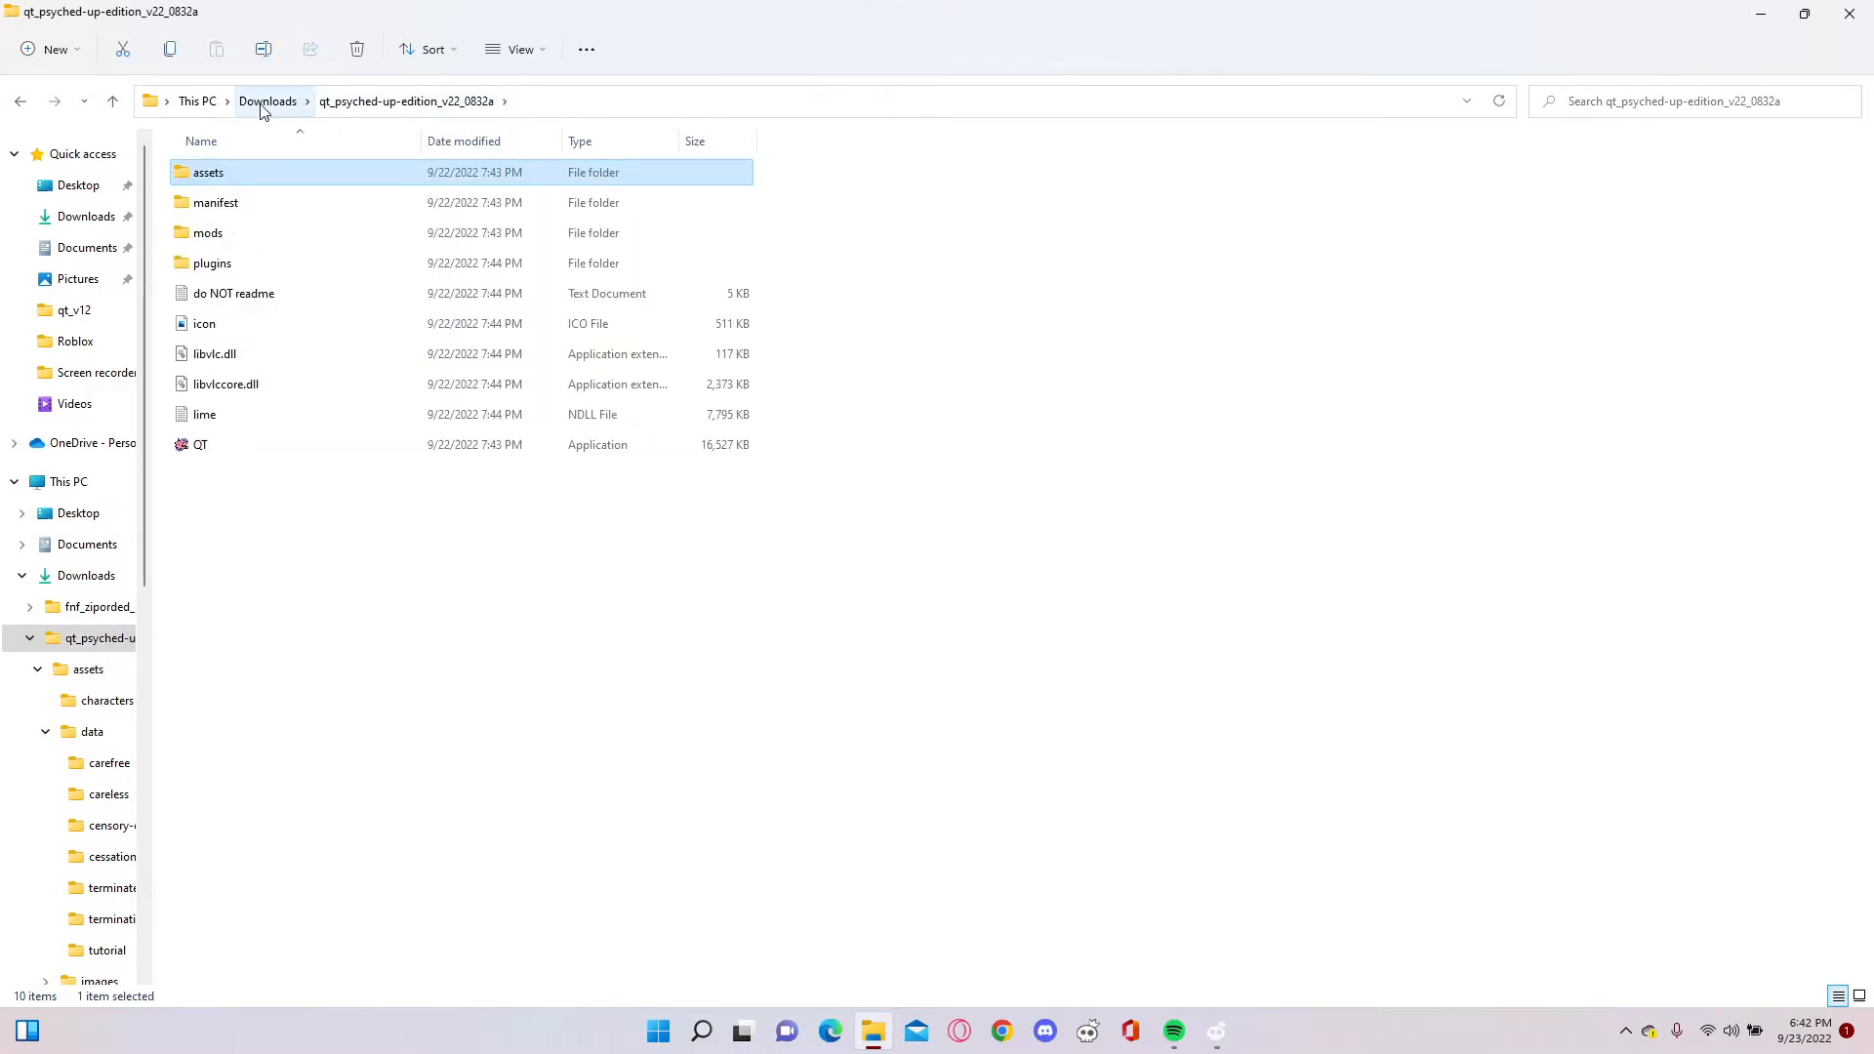
- Return from Downloads into the mod's data folder and reopen the carefree dialogue file
left_click(268, 100)
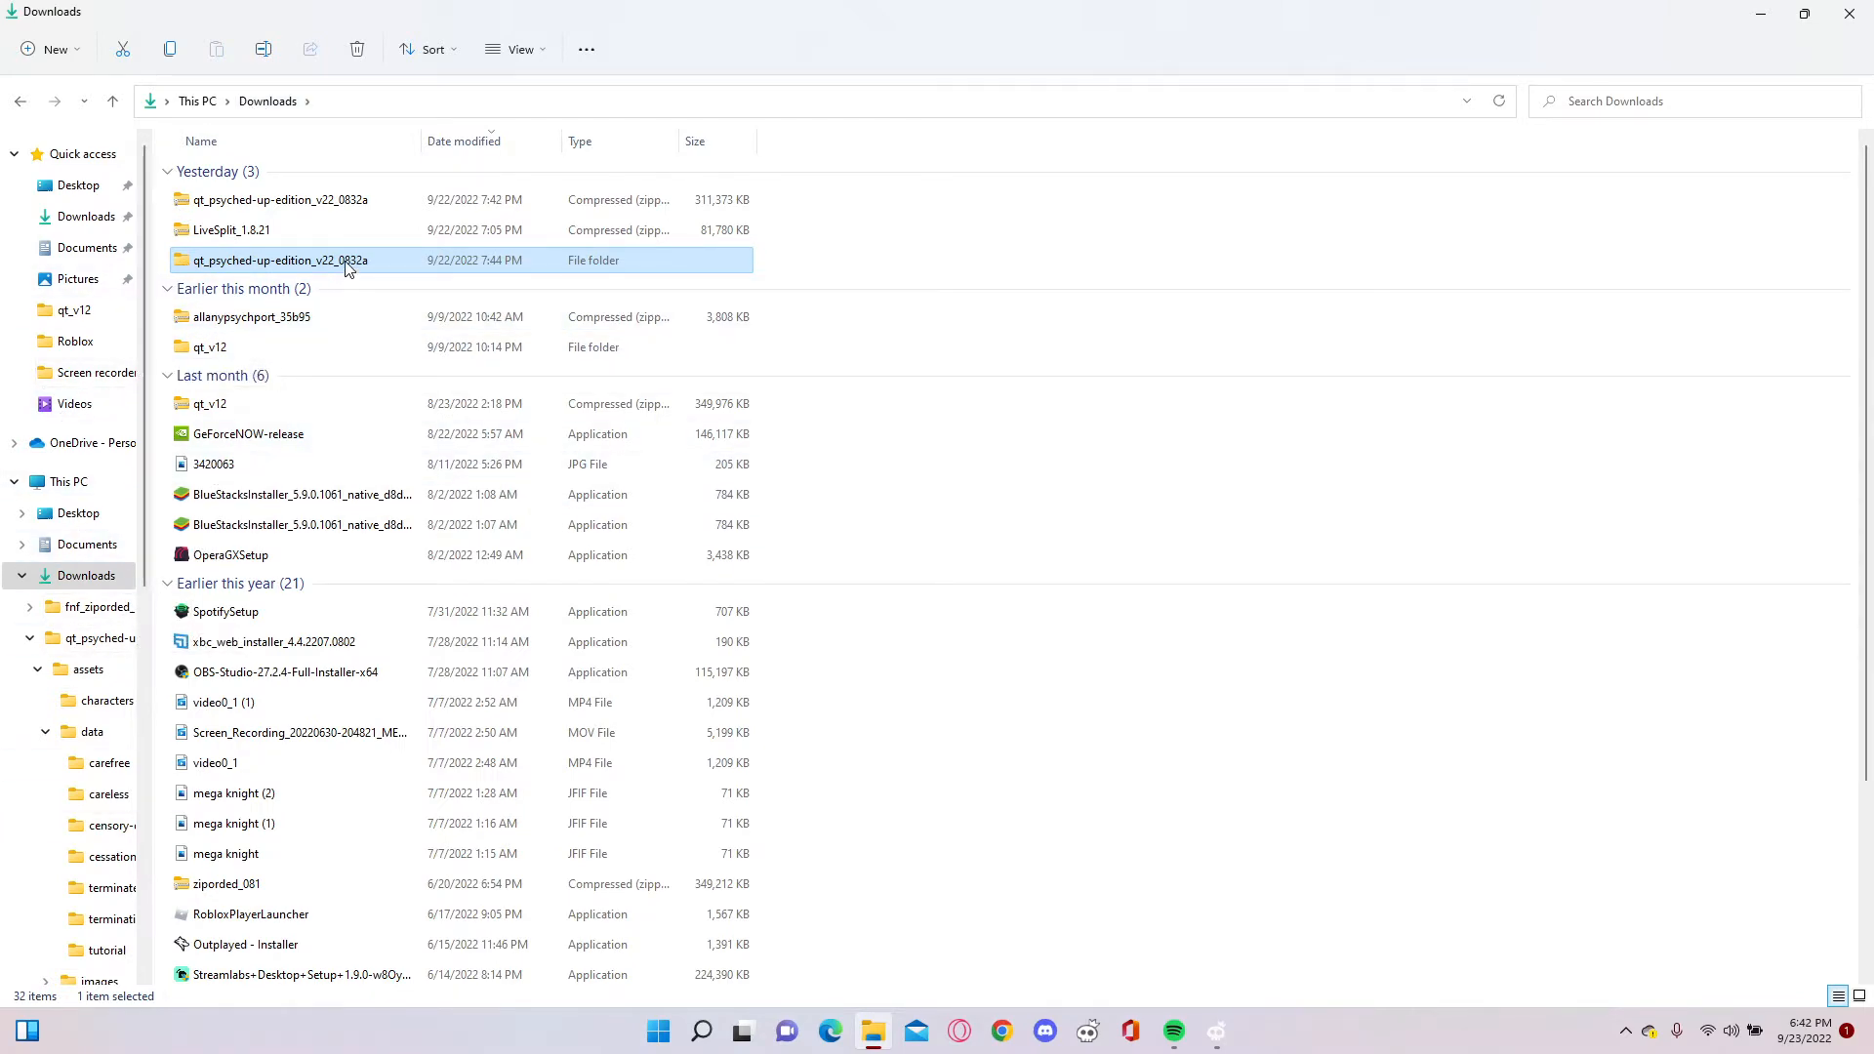
double_click(281, 259)
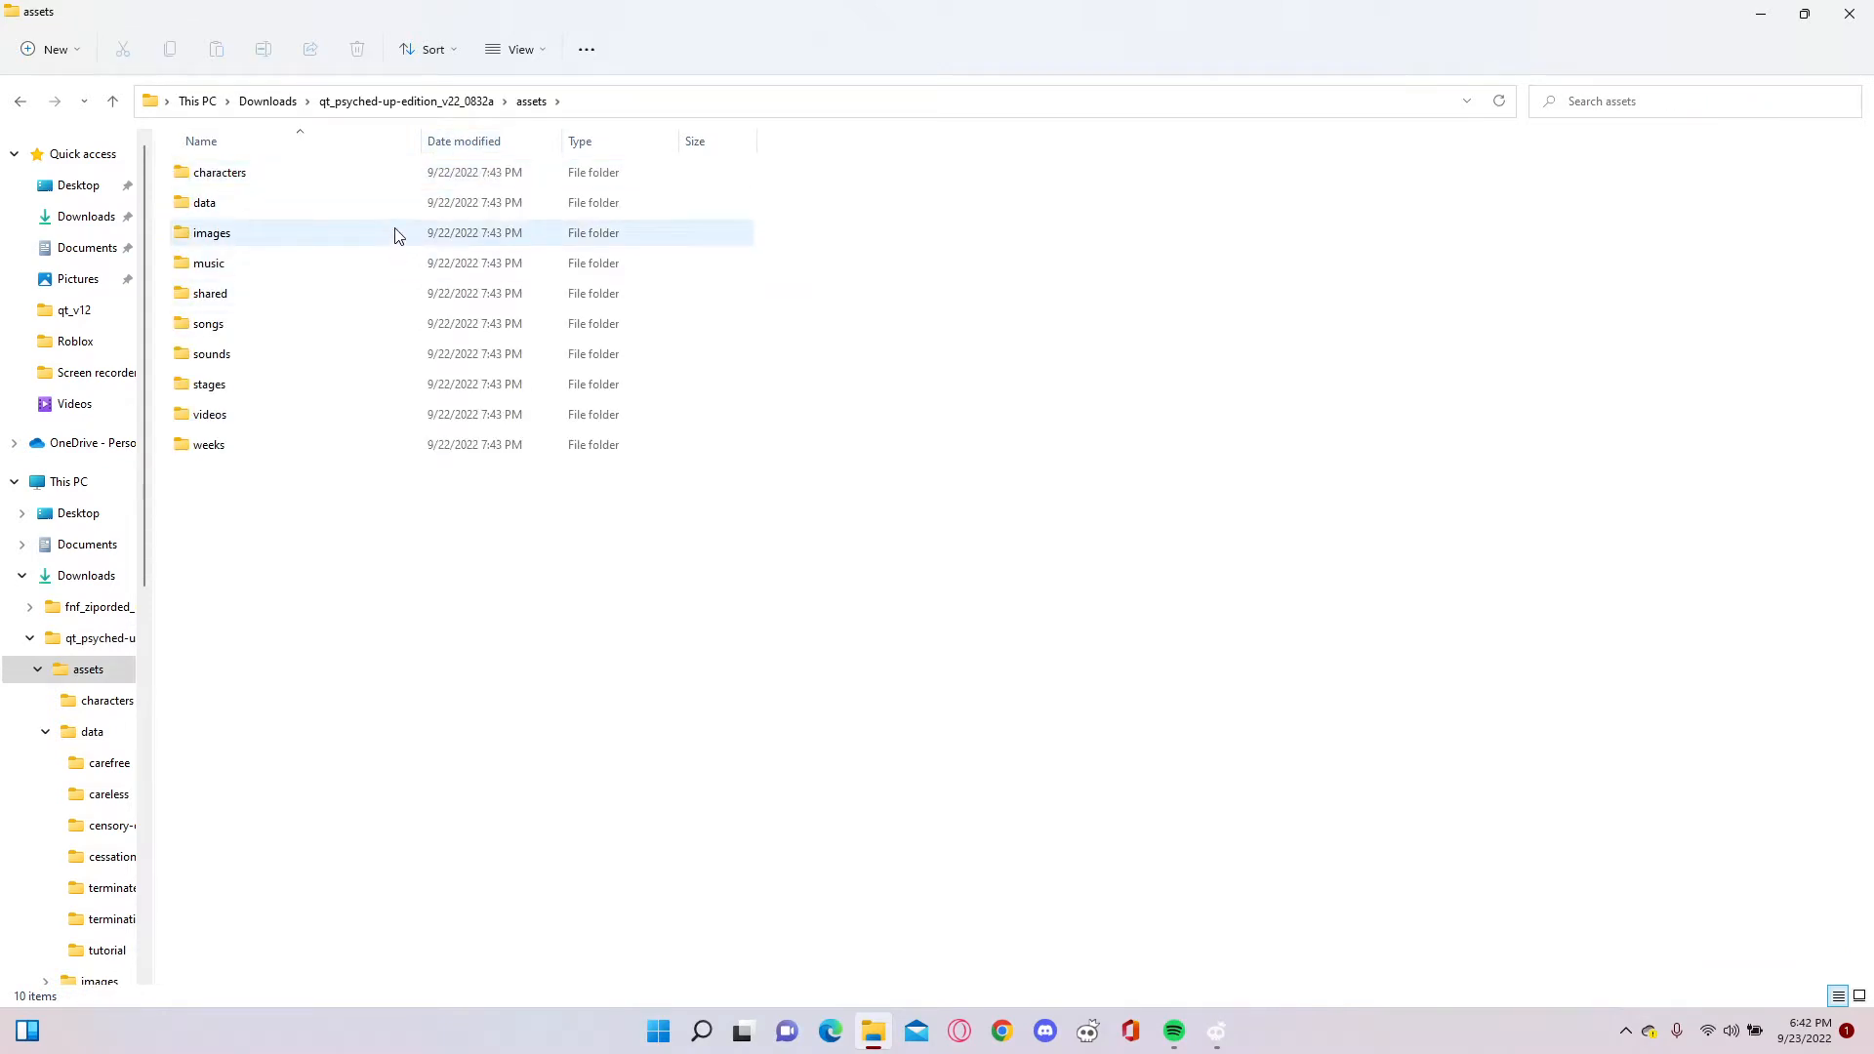
double_click(205, 201)
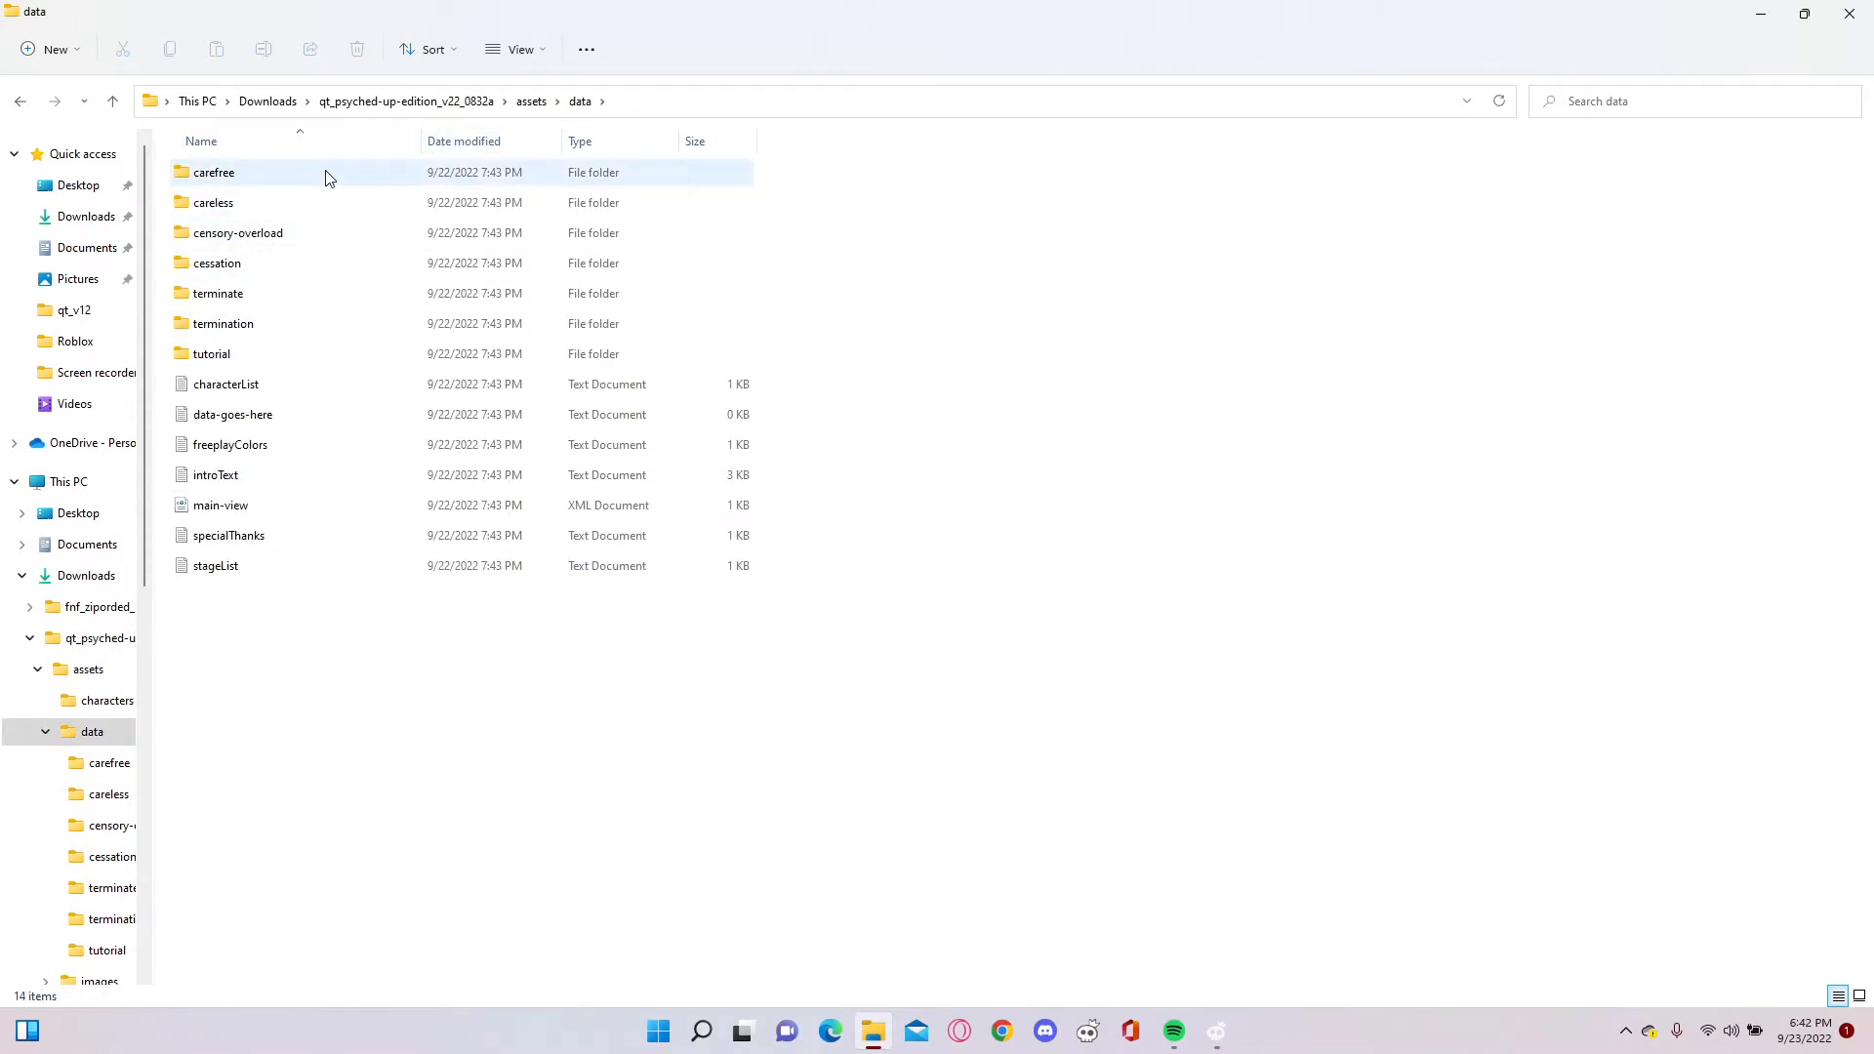
left_click(214, 201)
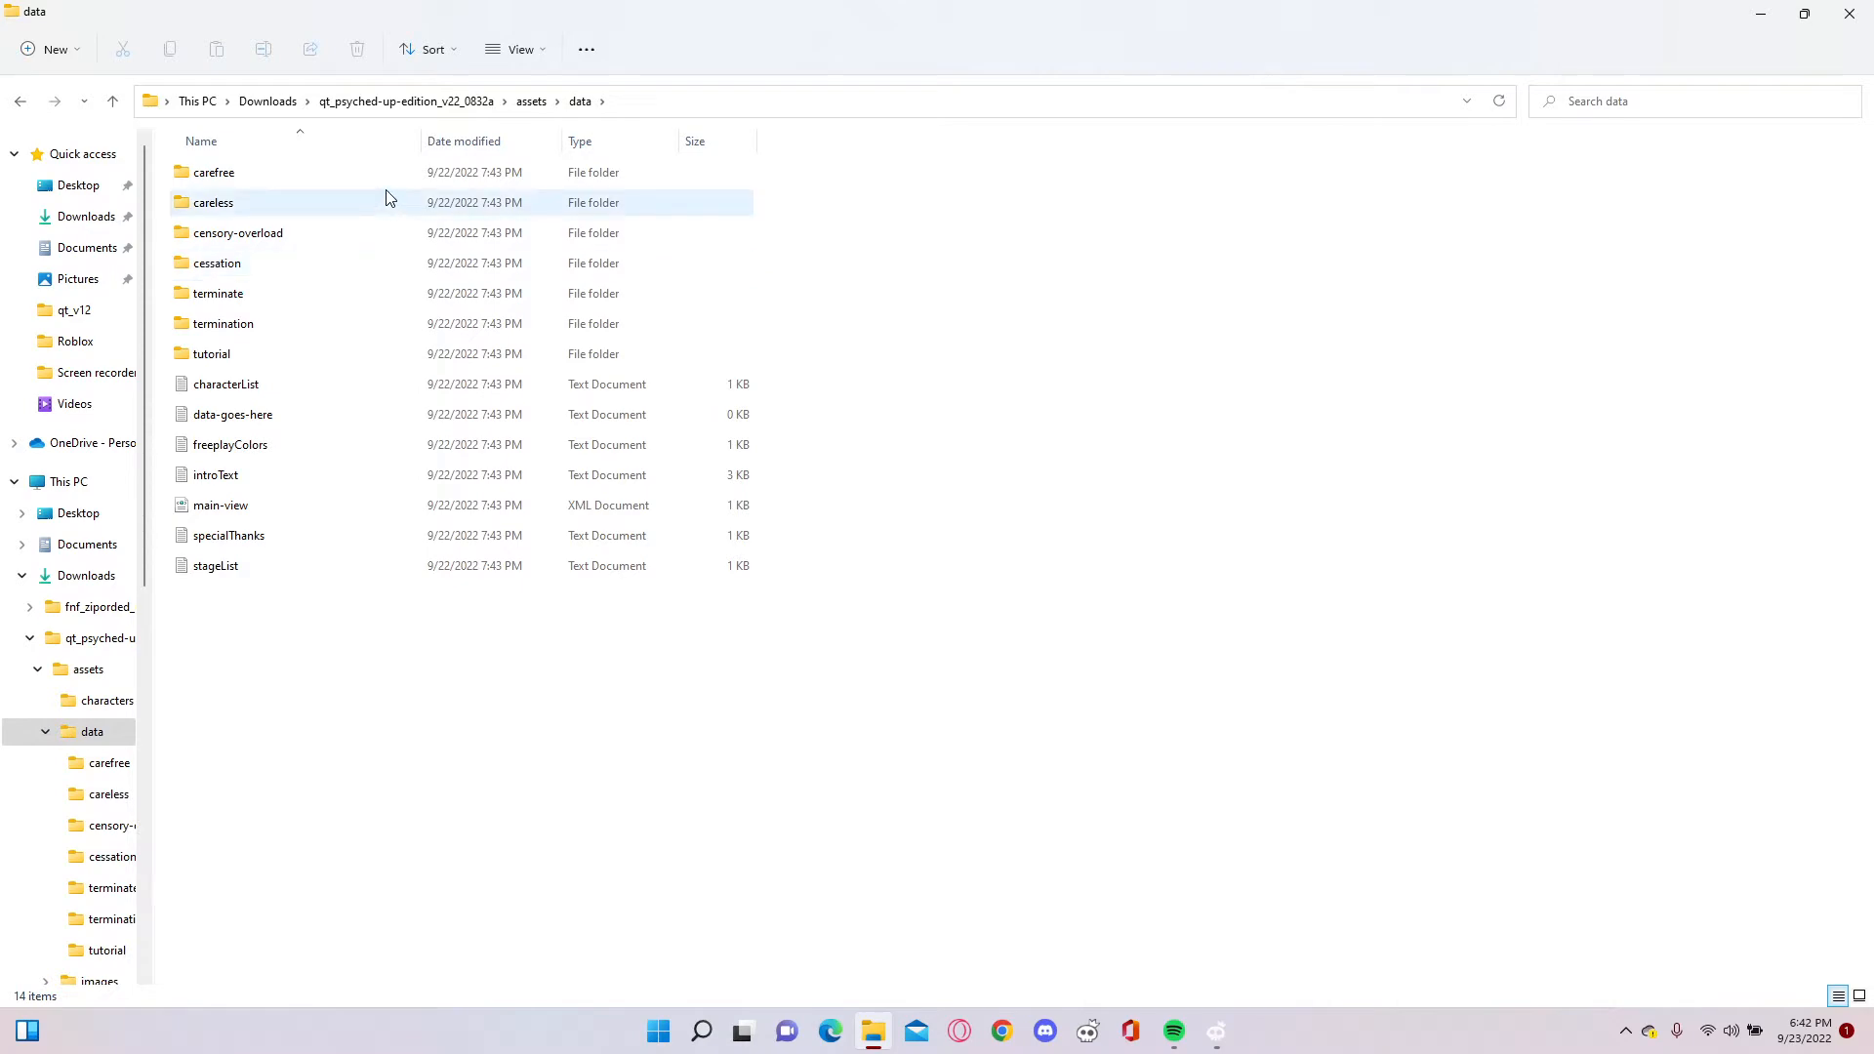
double_click(213, 172)
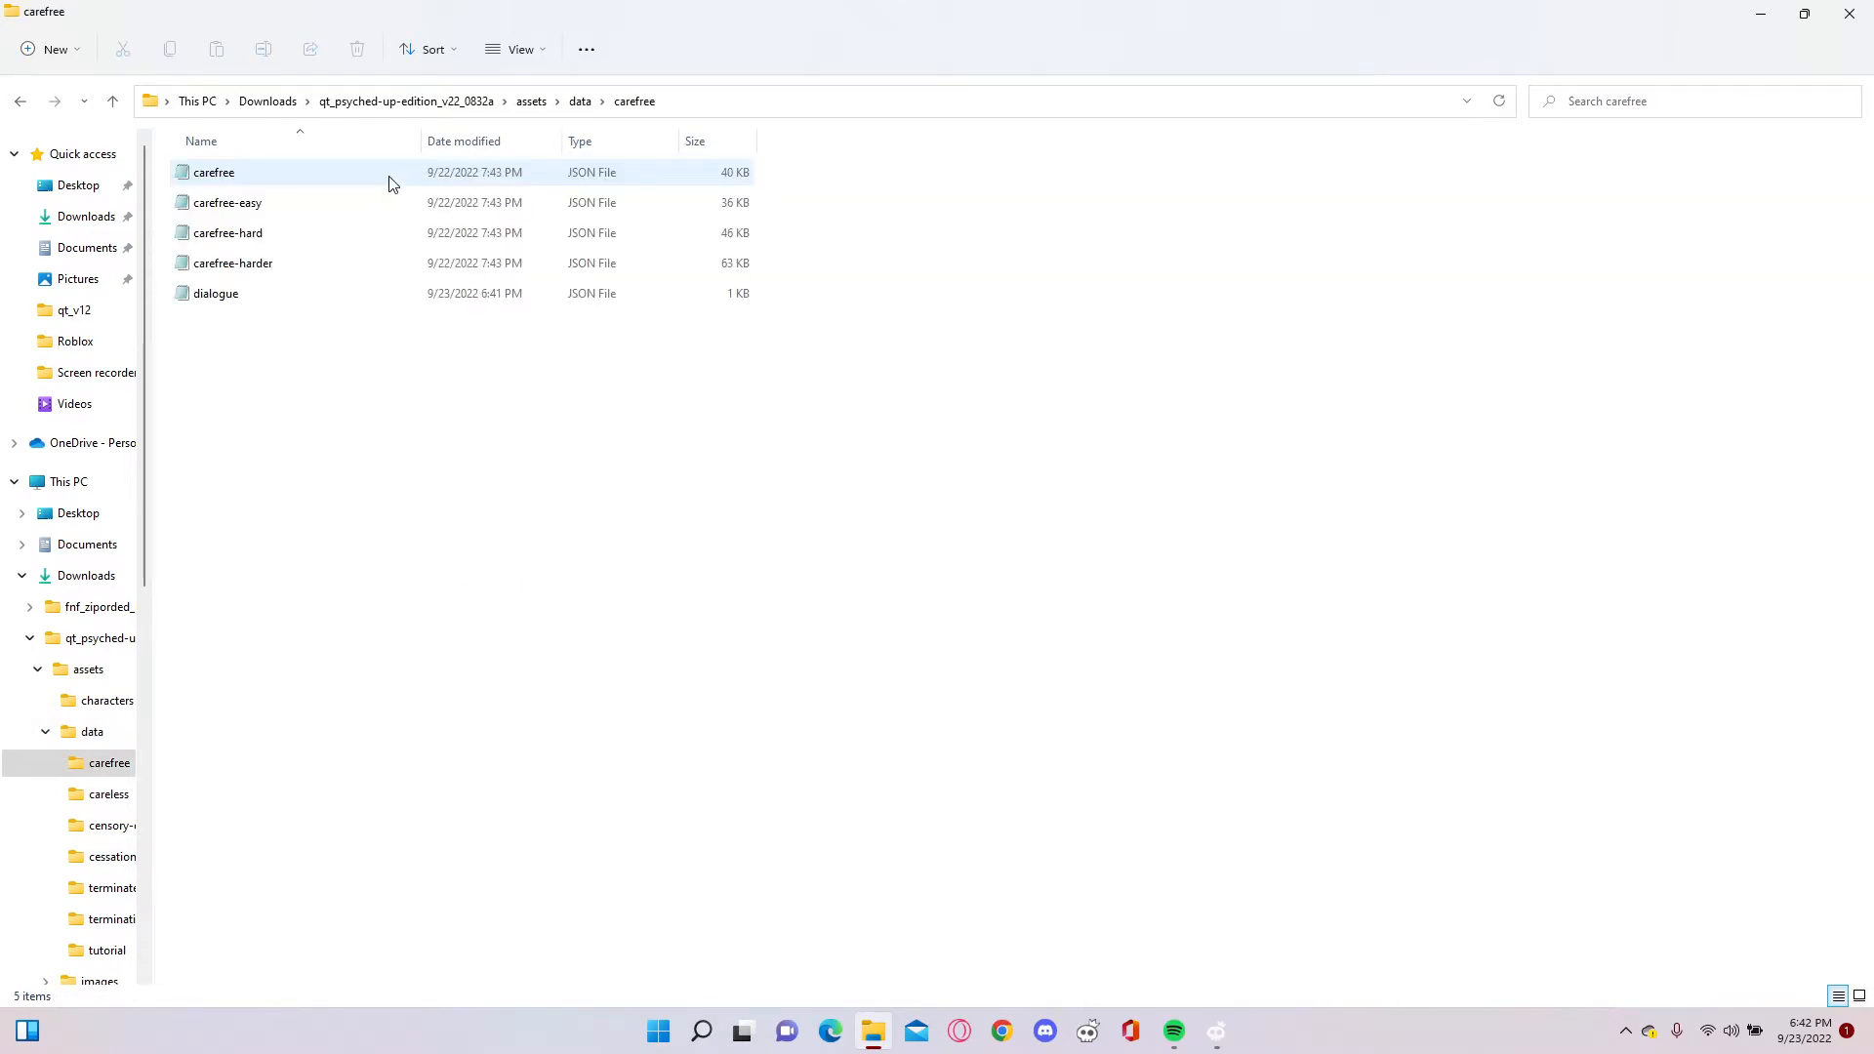
left_click(214, 293)
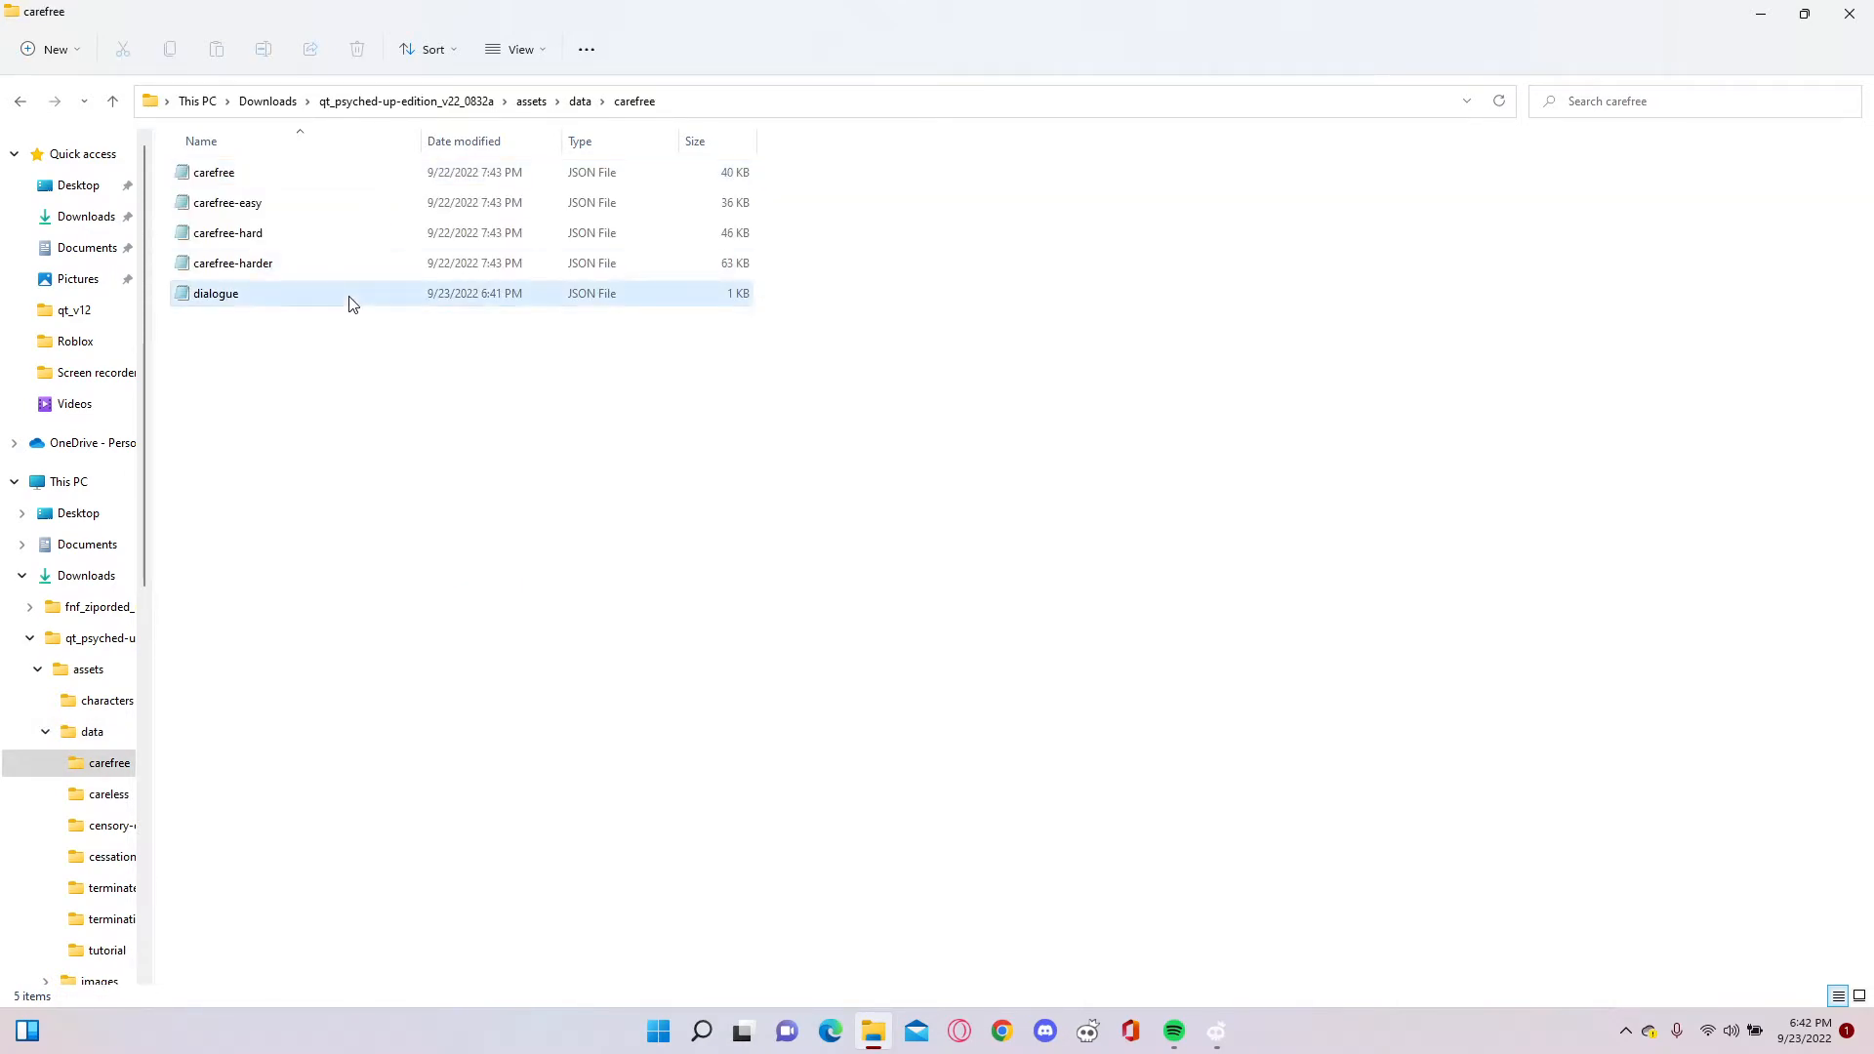
double_click(214, 293)
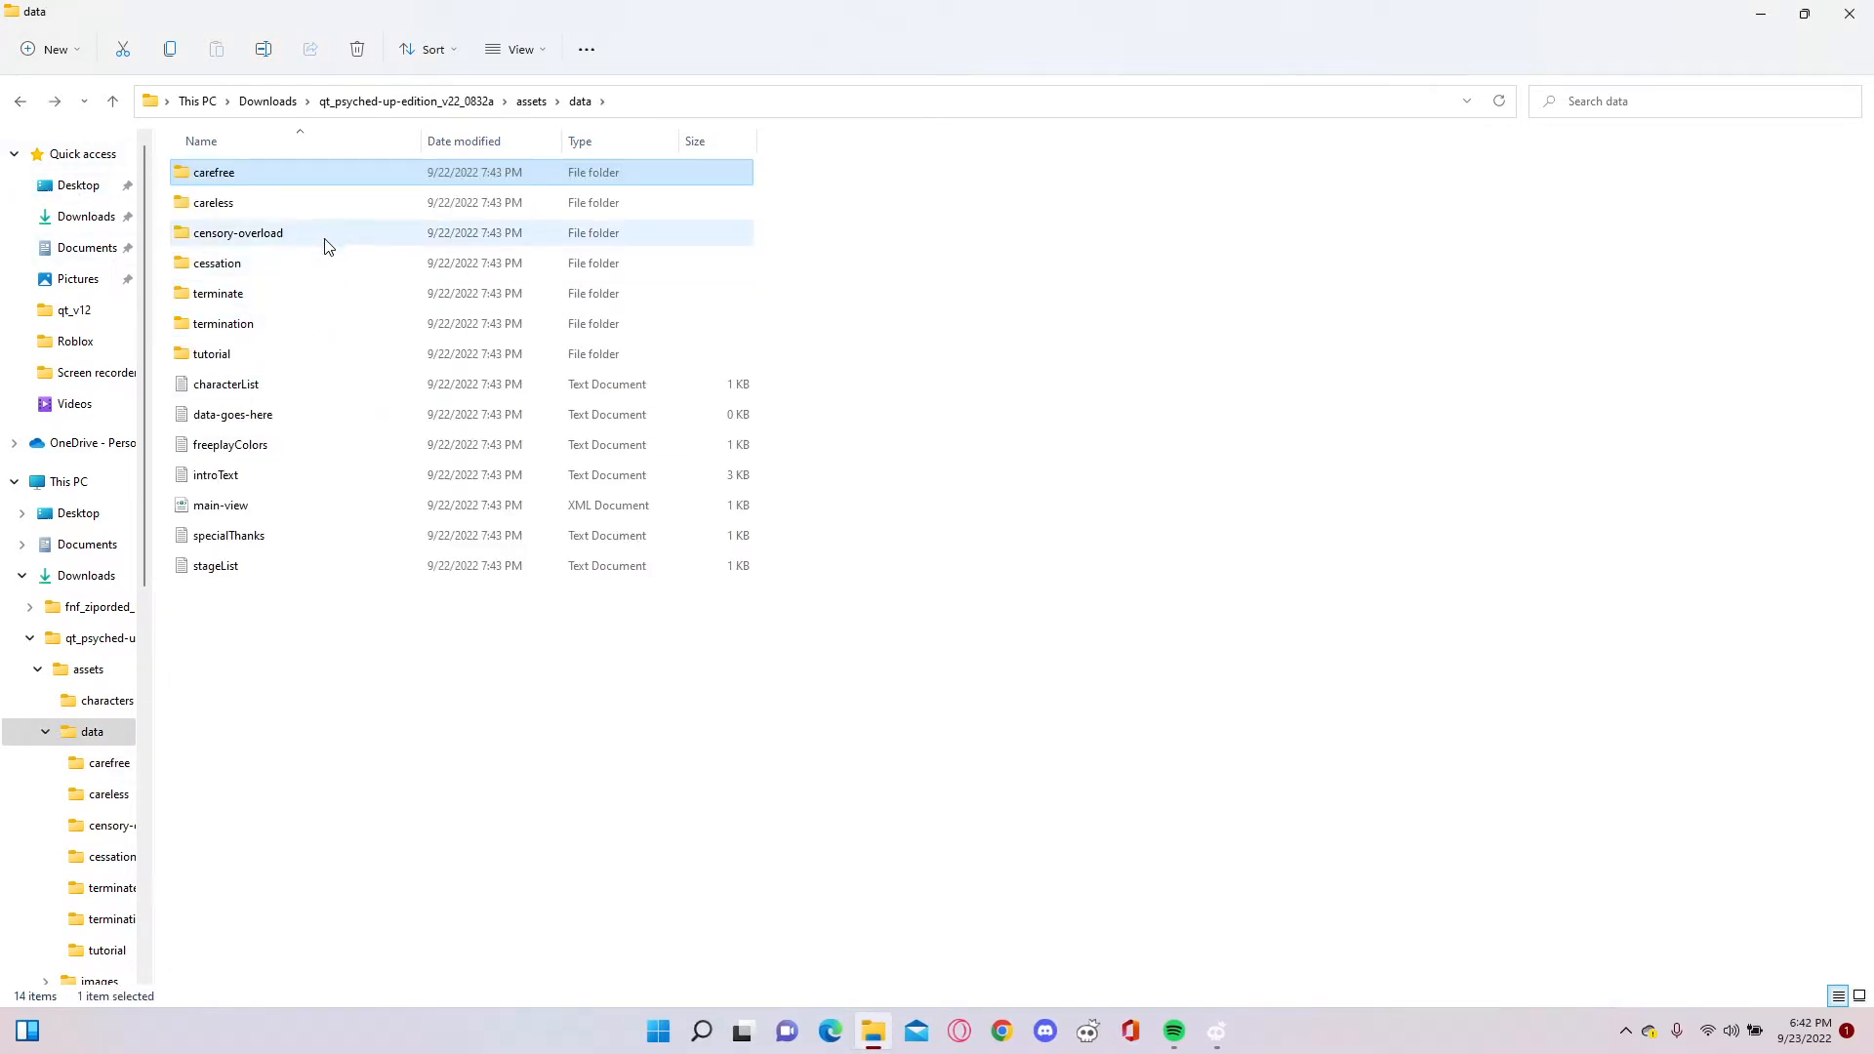
- Open the censory-overload song's dialogue file in Notepad
double_click(236, 232)
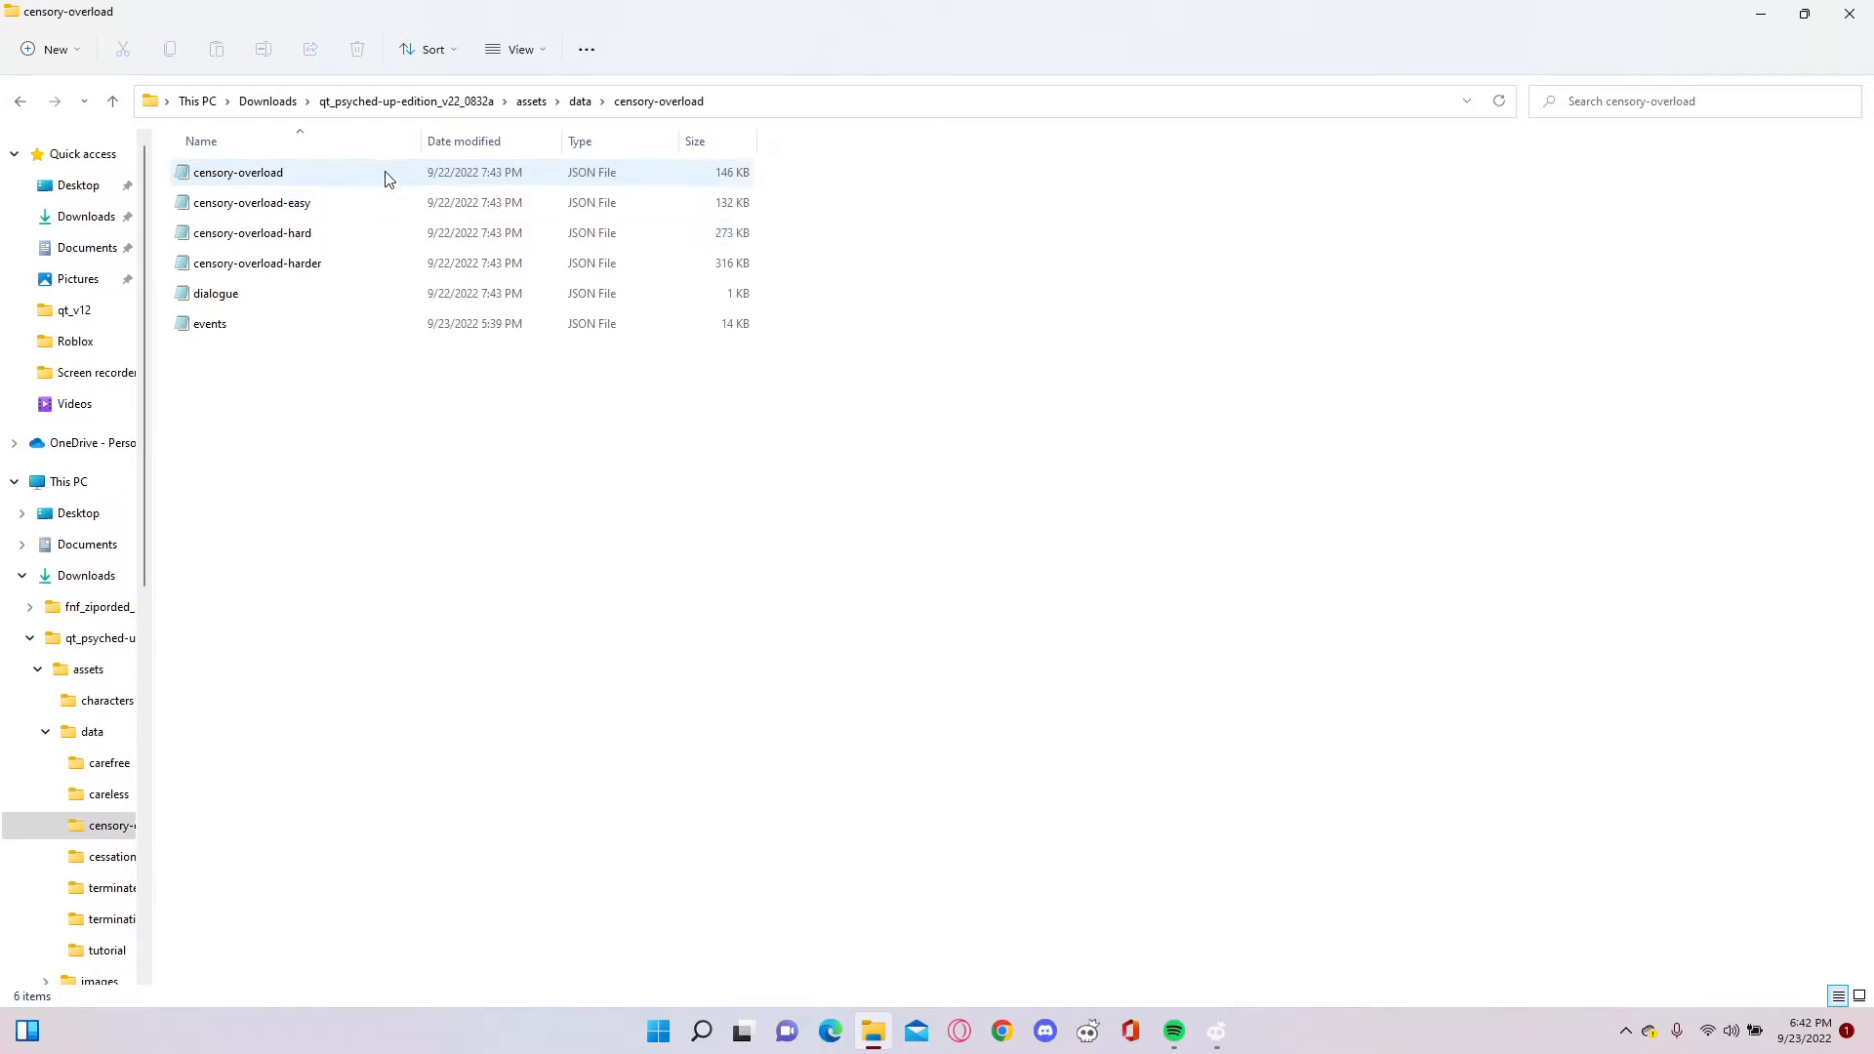
double_click(216, 292)
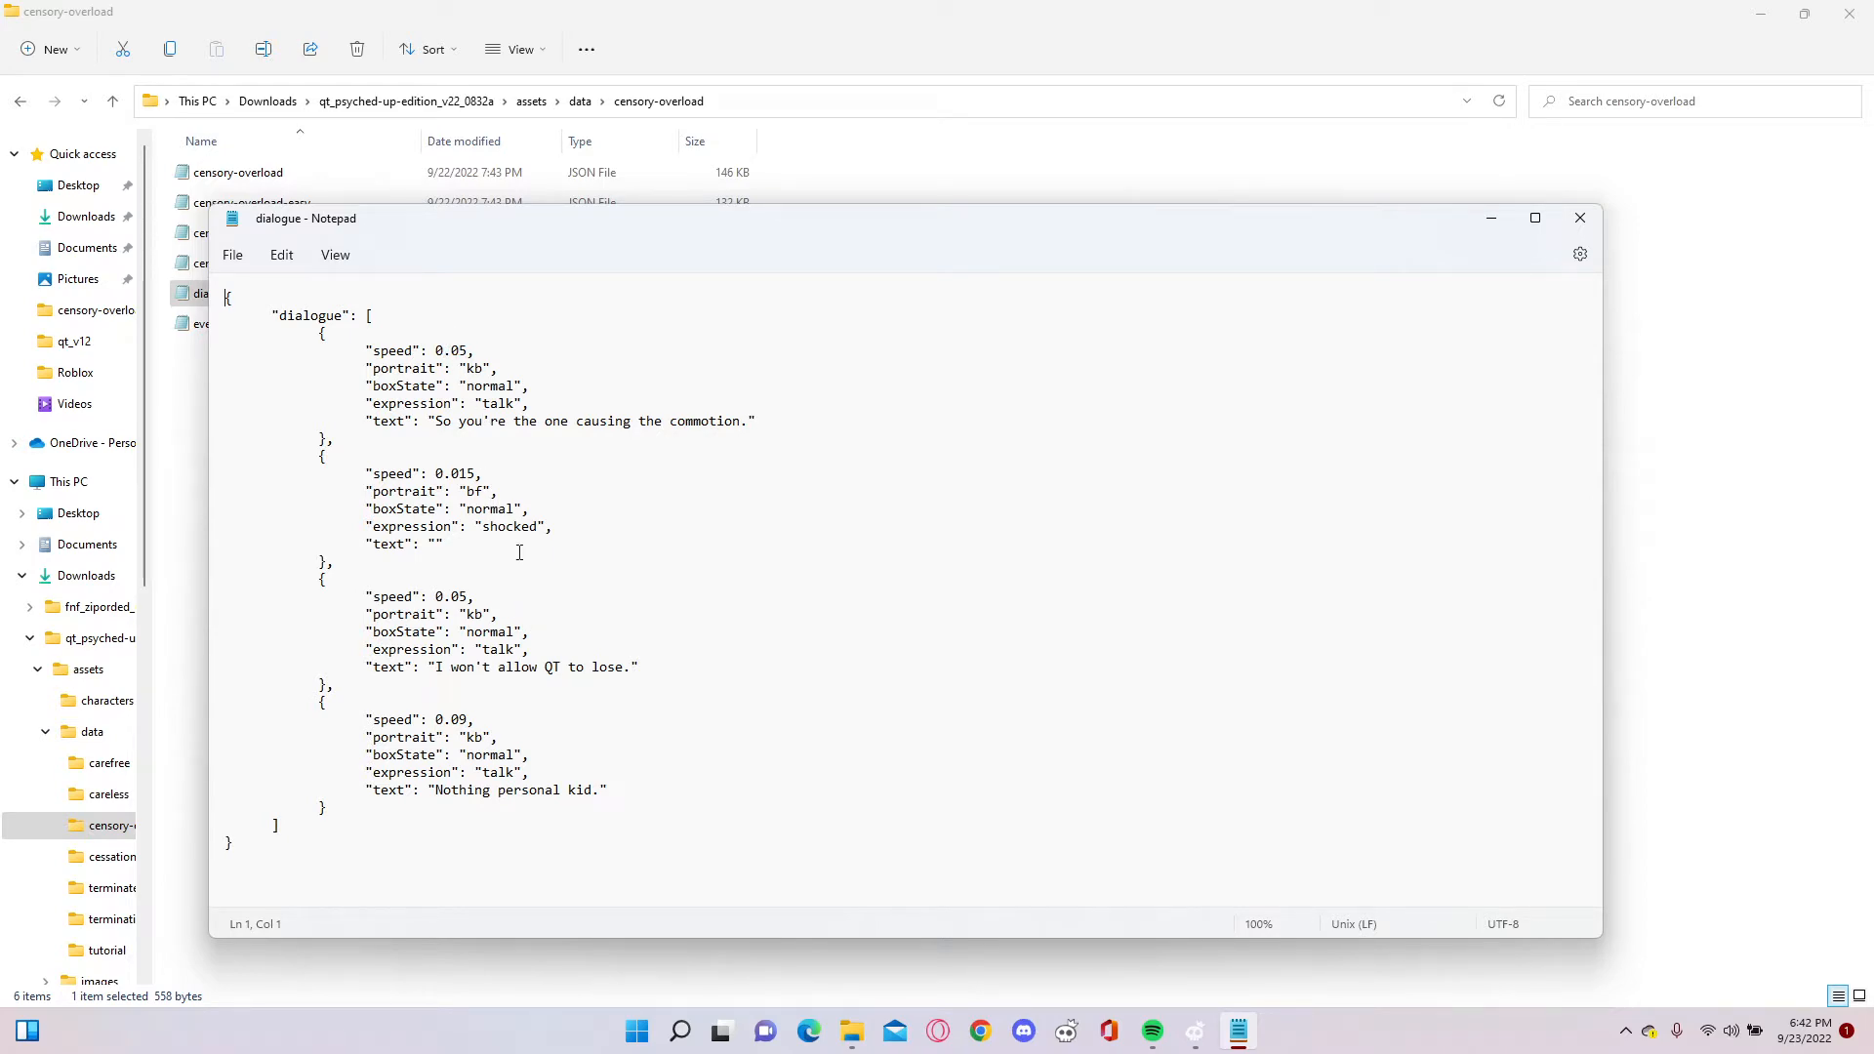
mouse_move(668, 459)
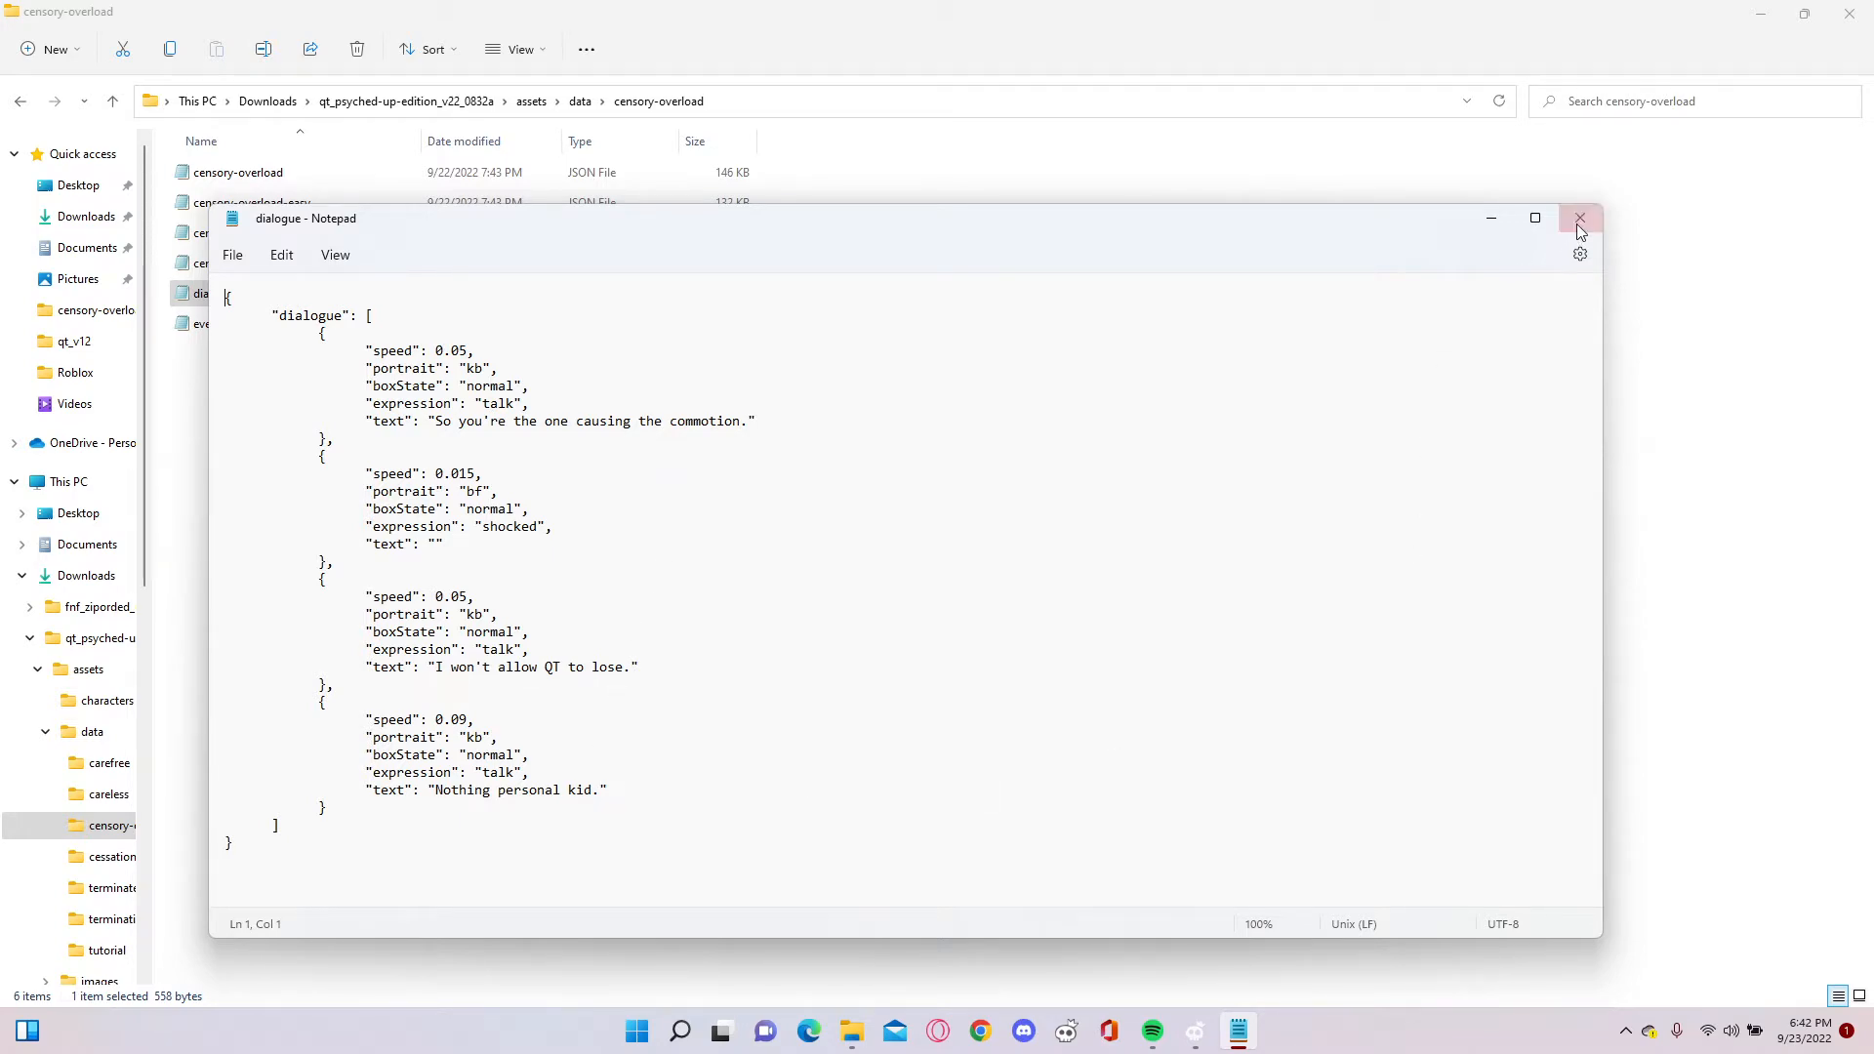
- Close the censory-overload dialogue file unchanged
left_click(1580, 219)
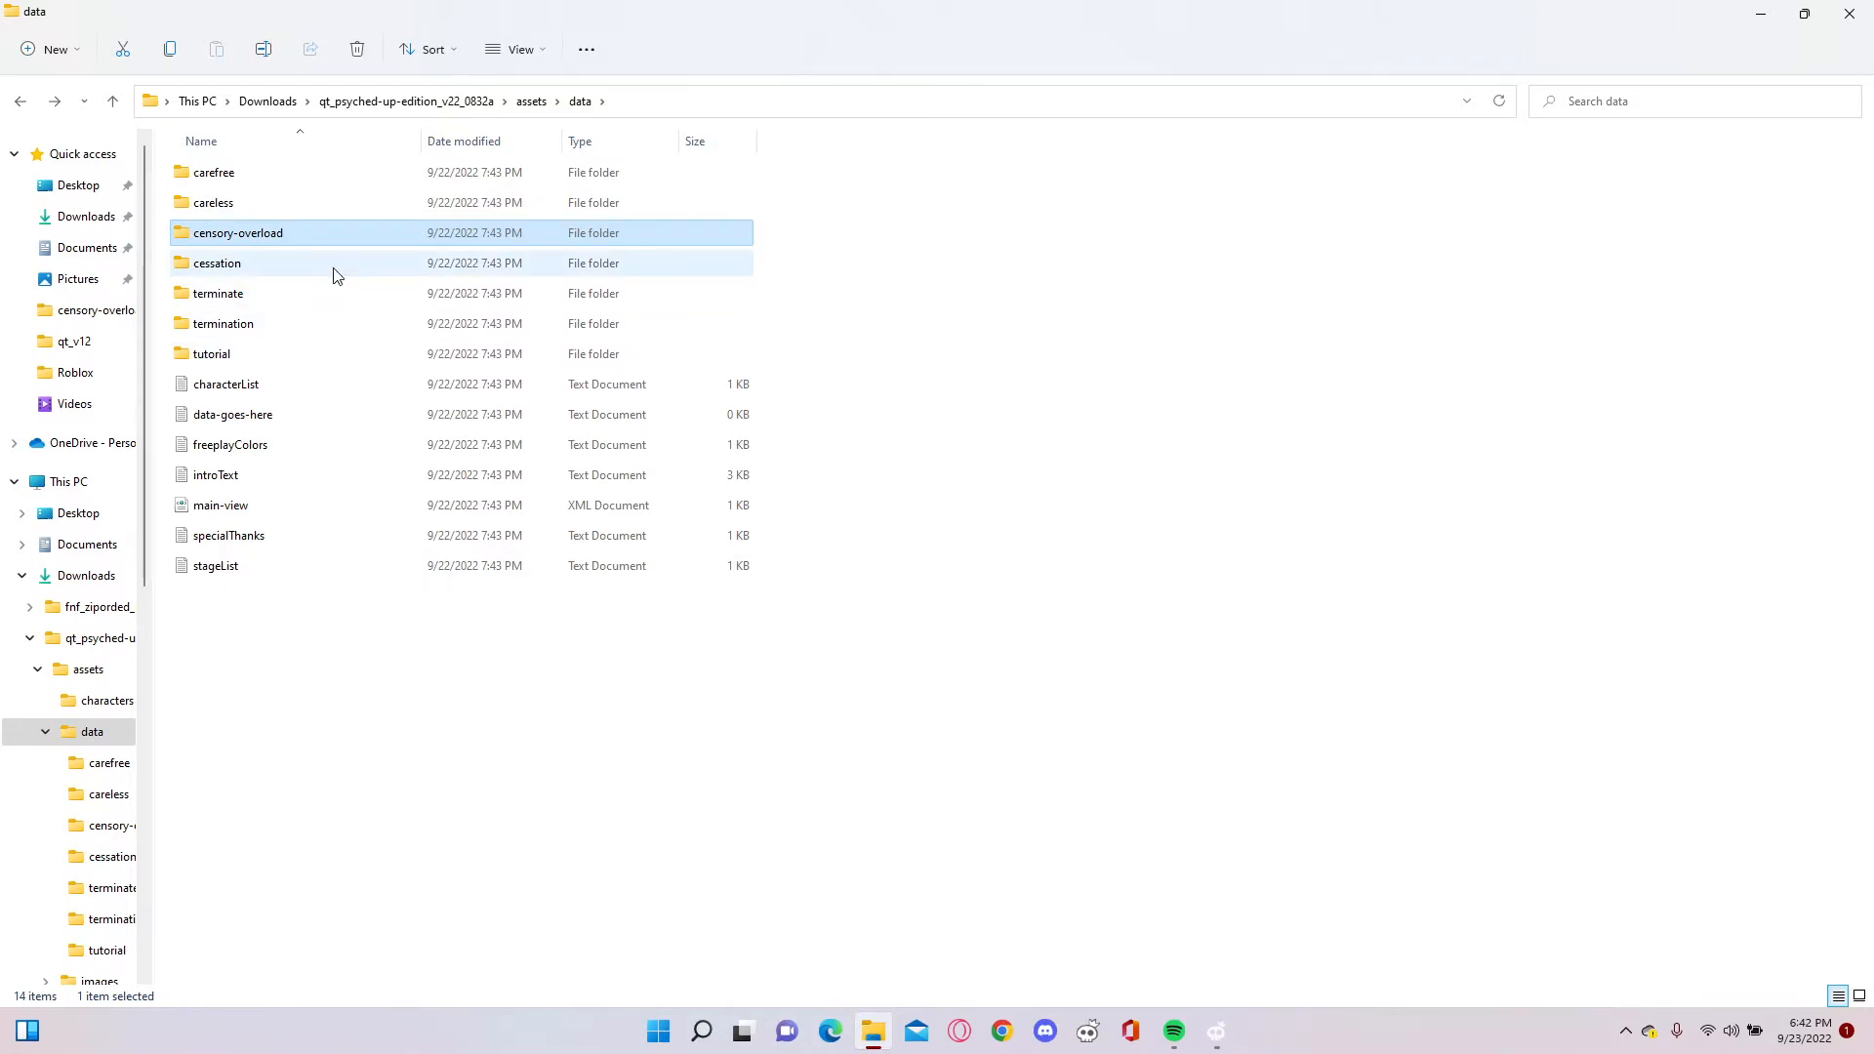
double_click(217, 293)
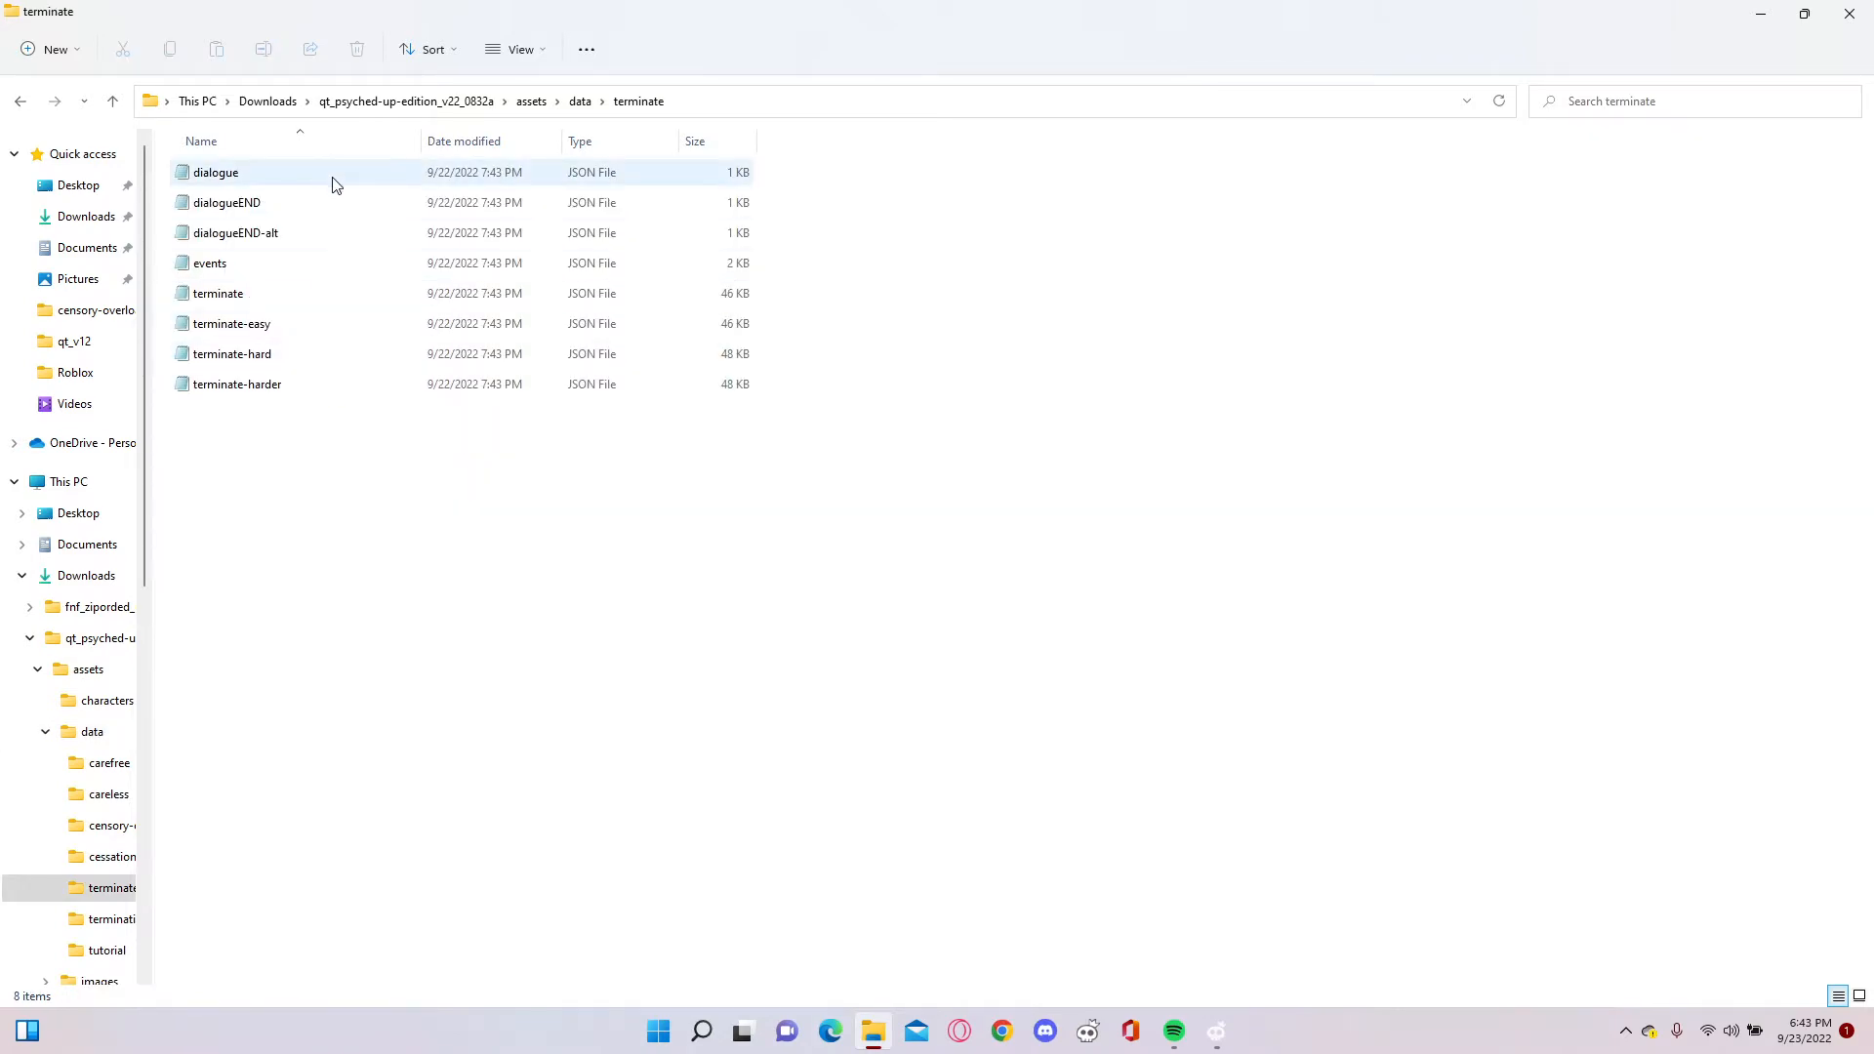
double_click(215, 172)
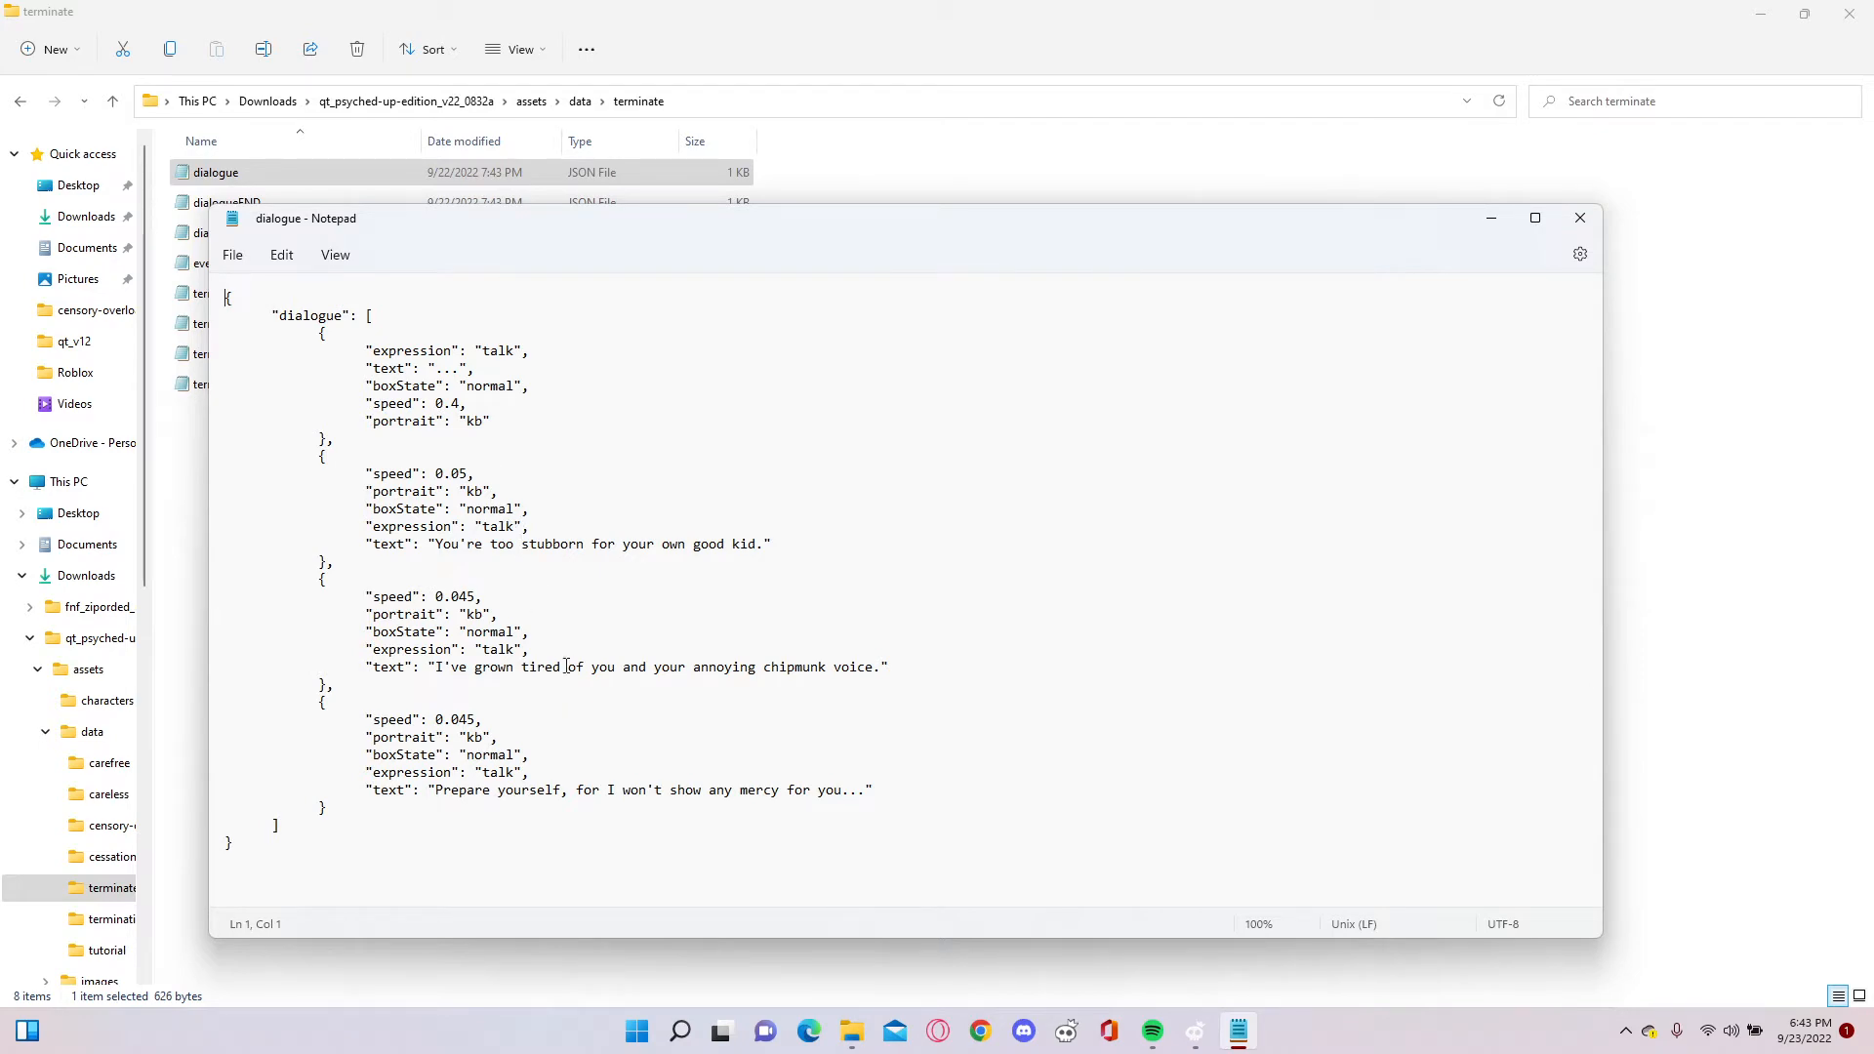
left_click(1580, 217)
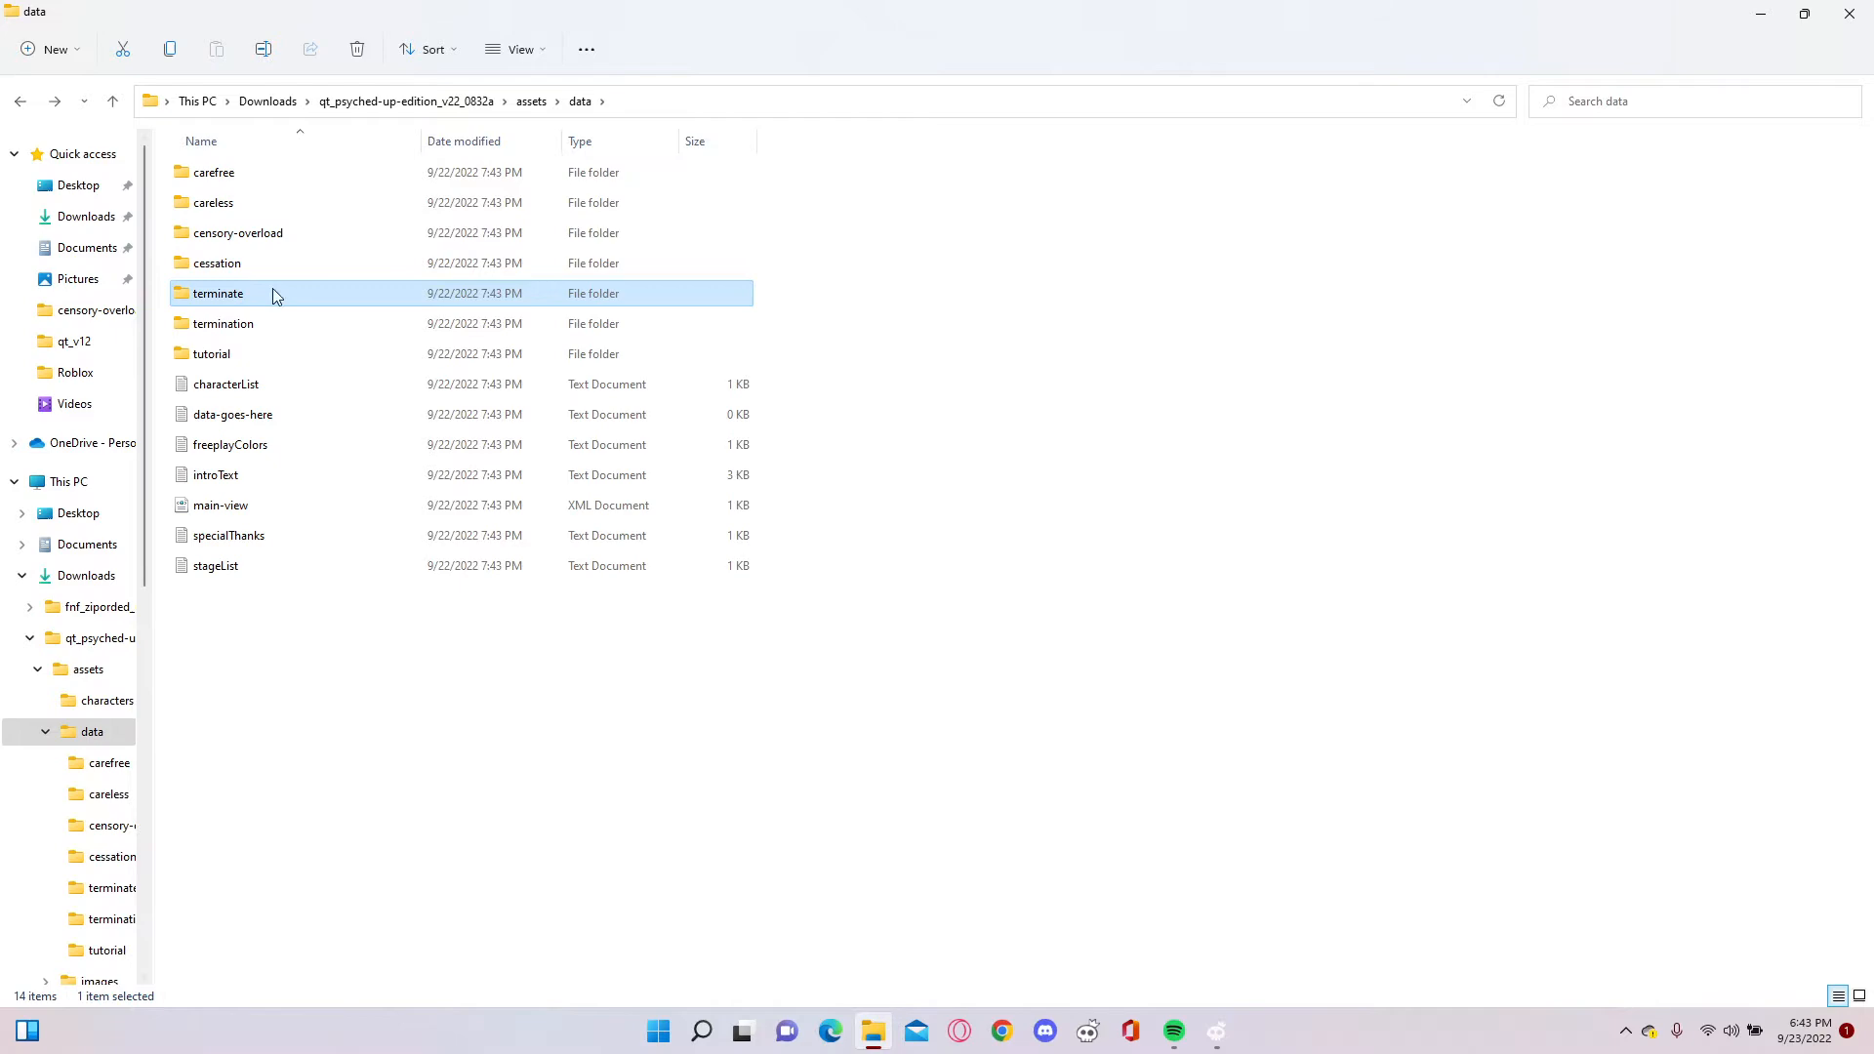
double_click(223, 322)
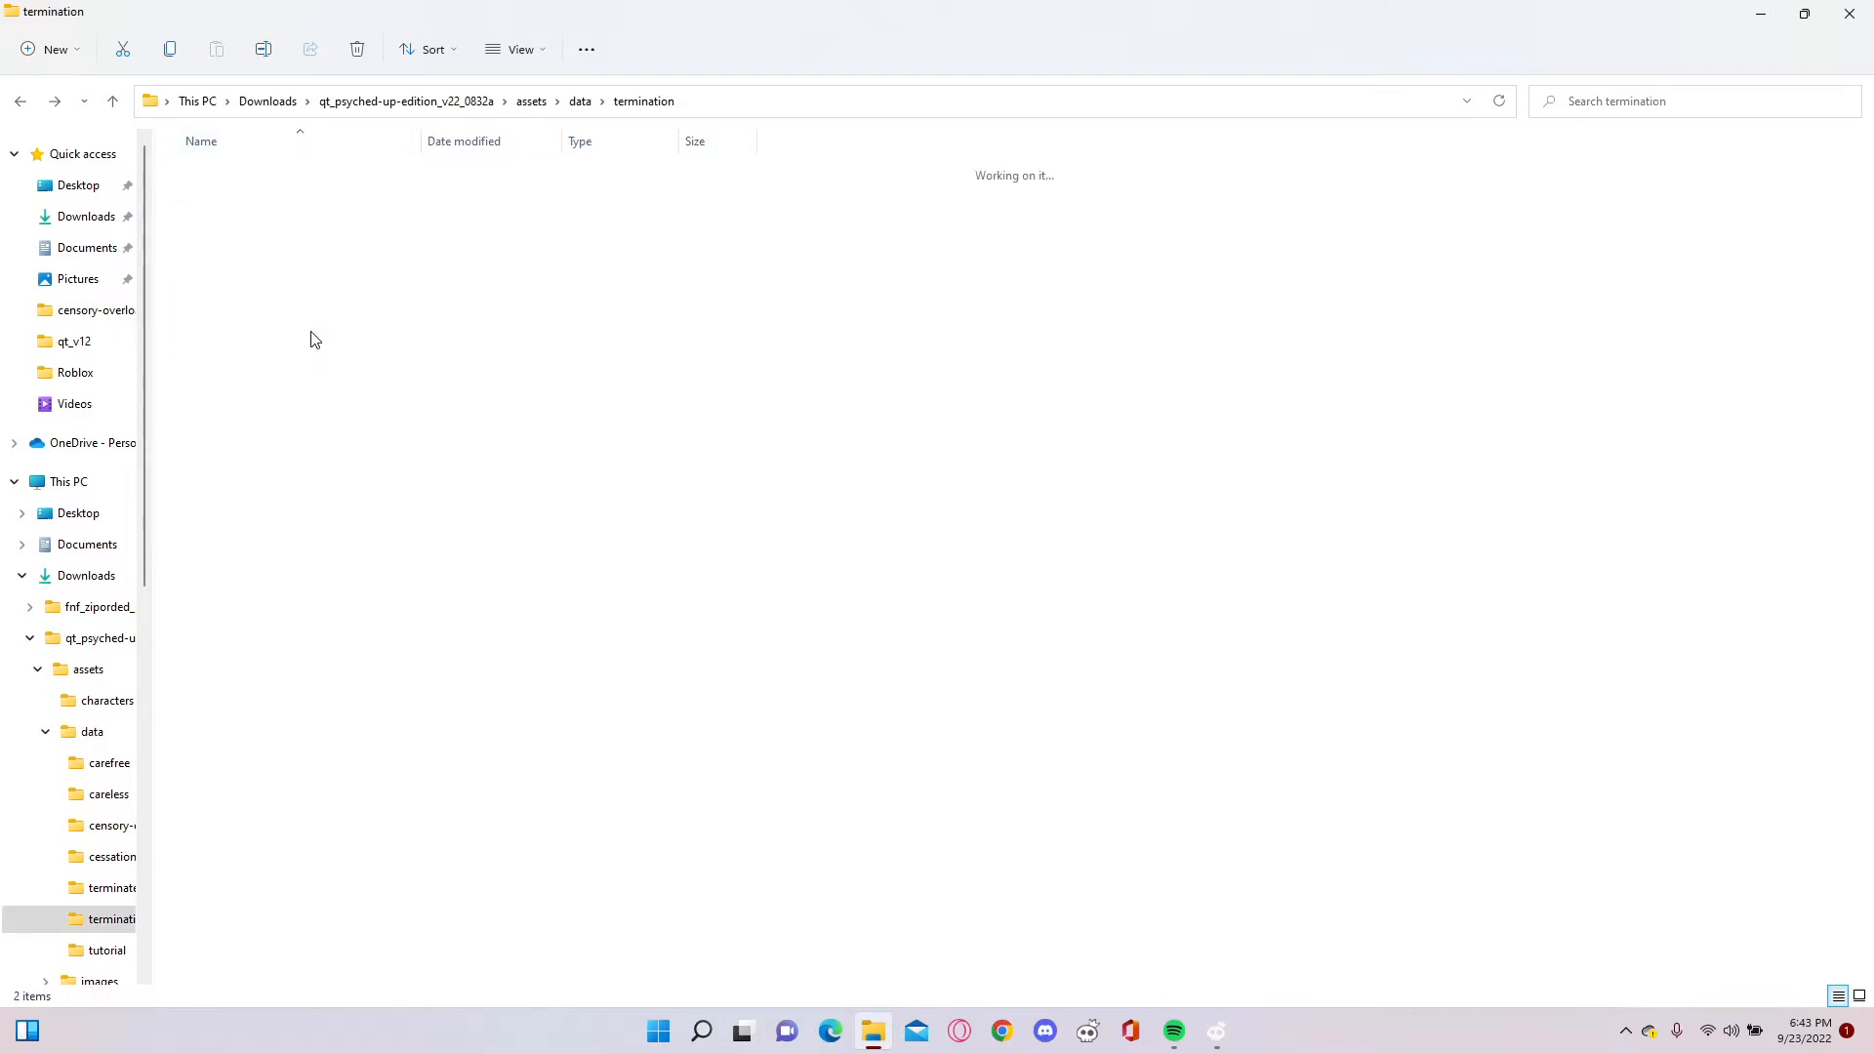
left_click(223, 172)
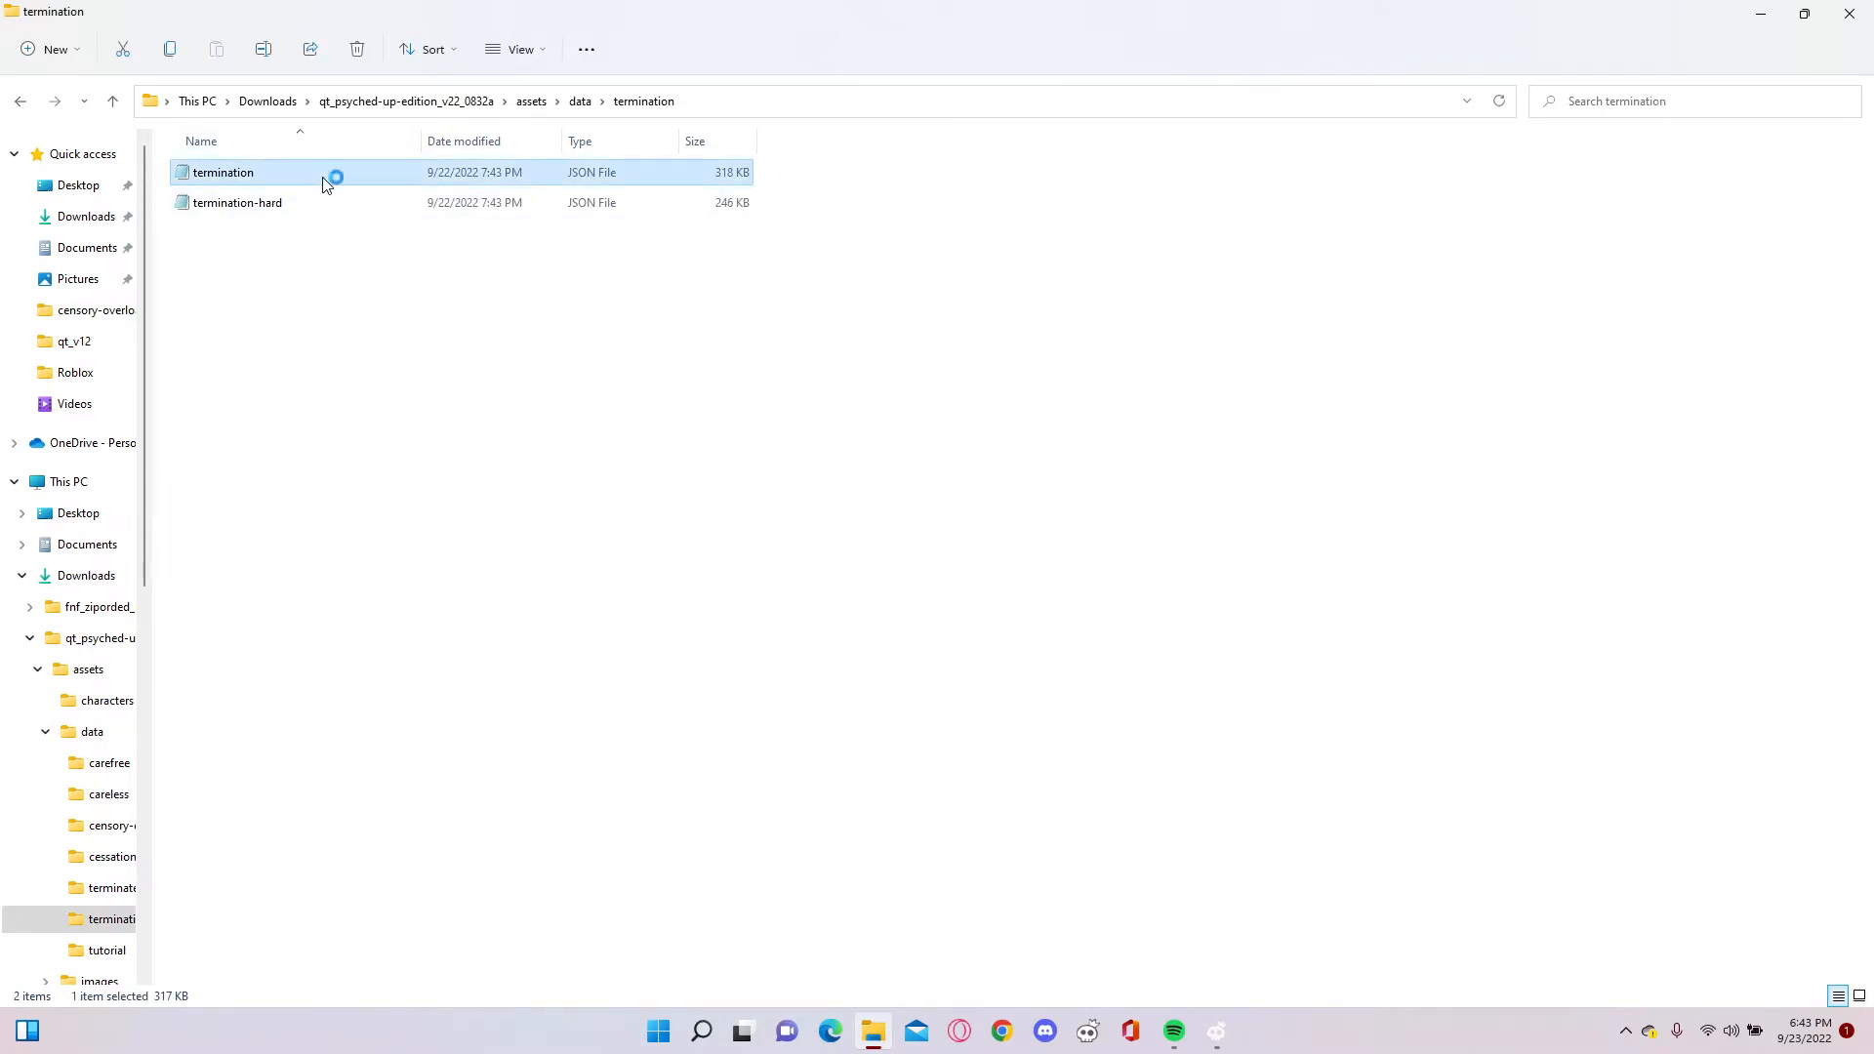
double_click(222, 172)
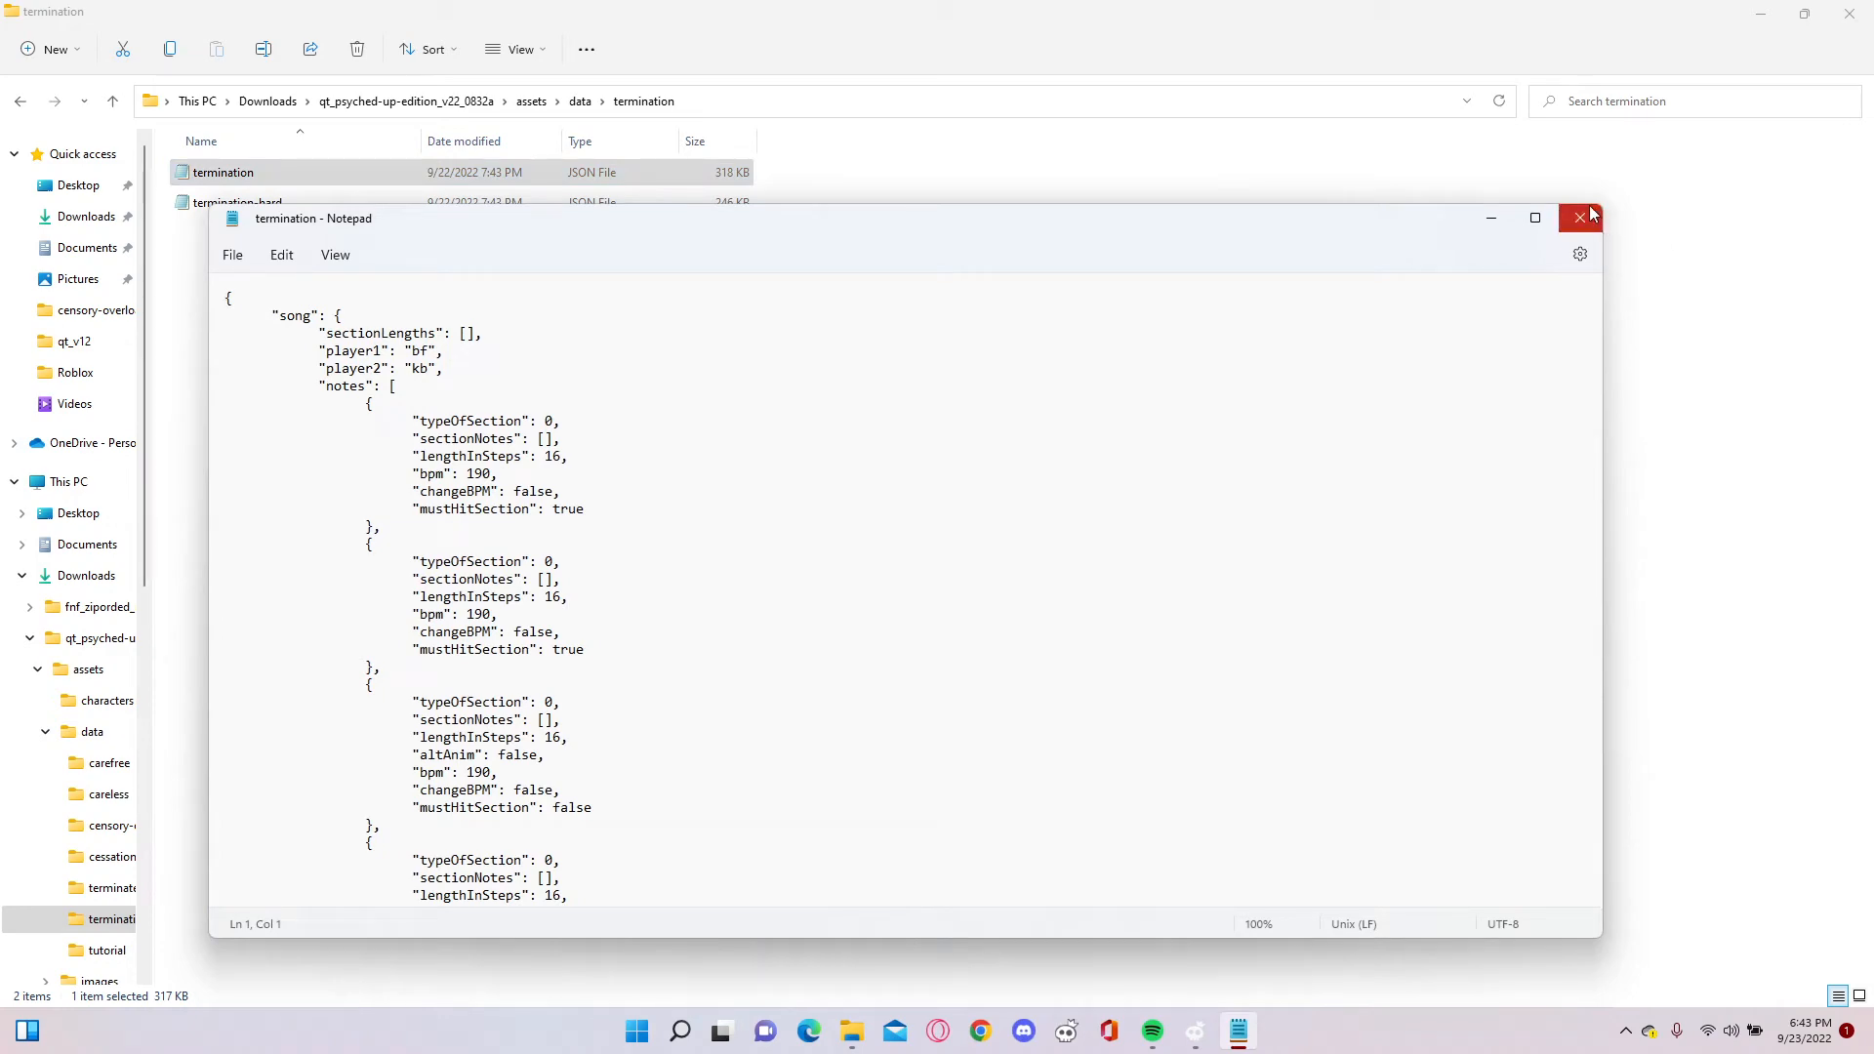
left_click(1580, 217)
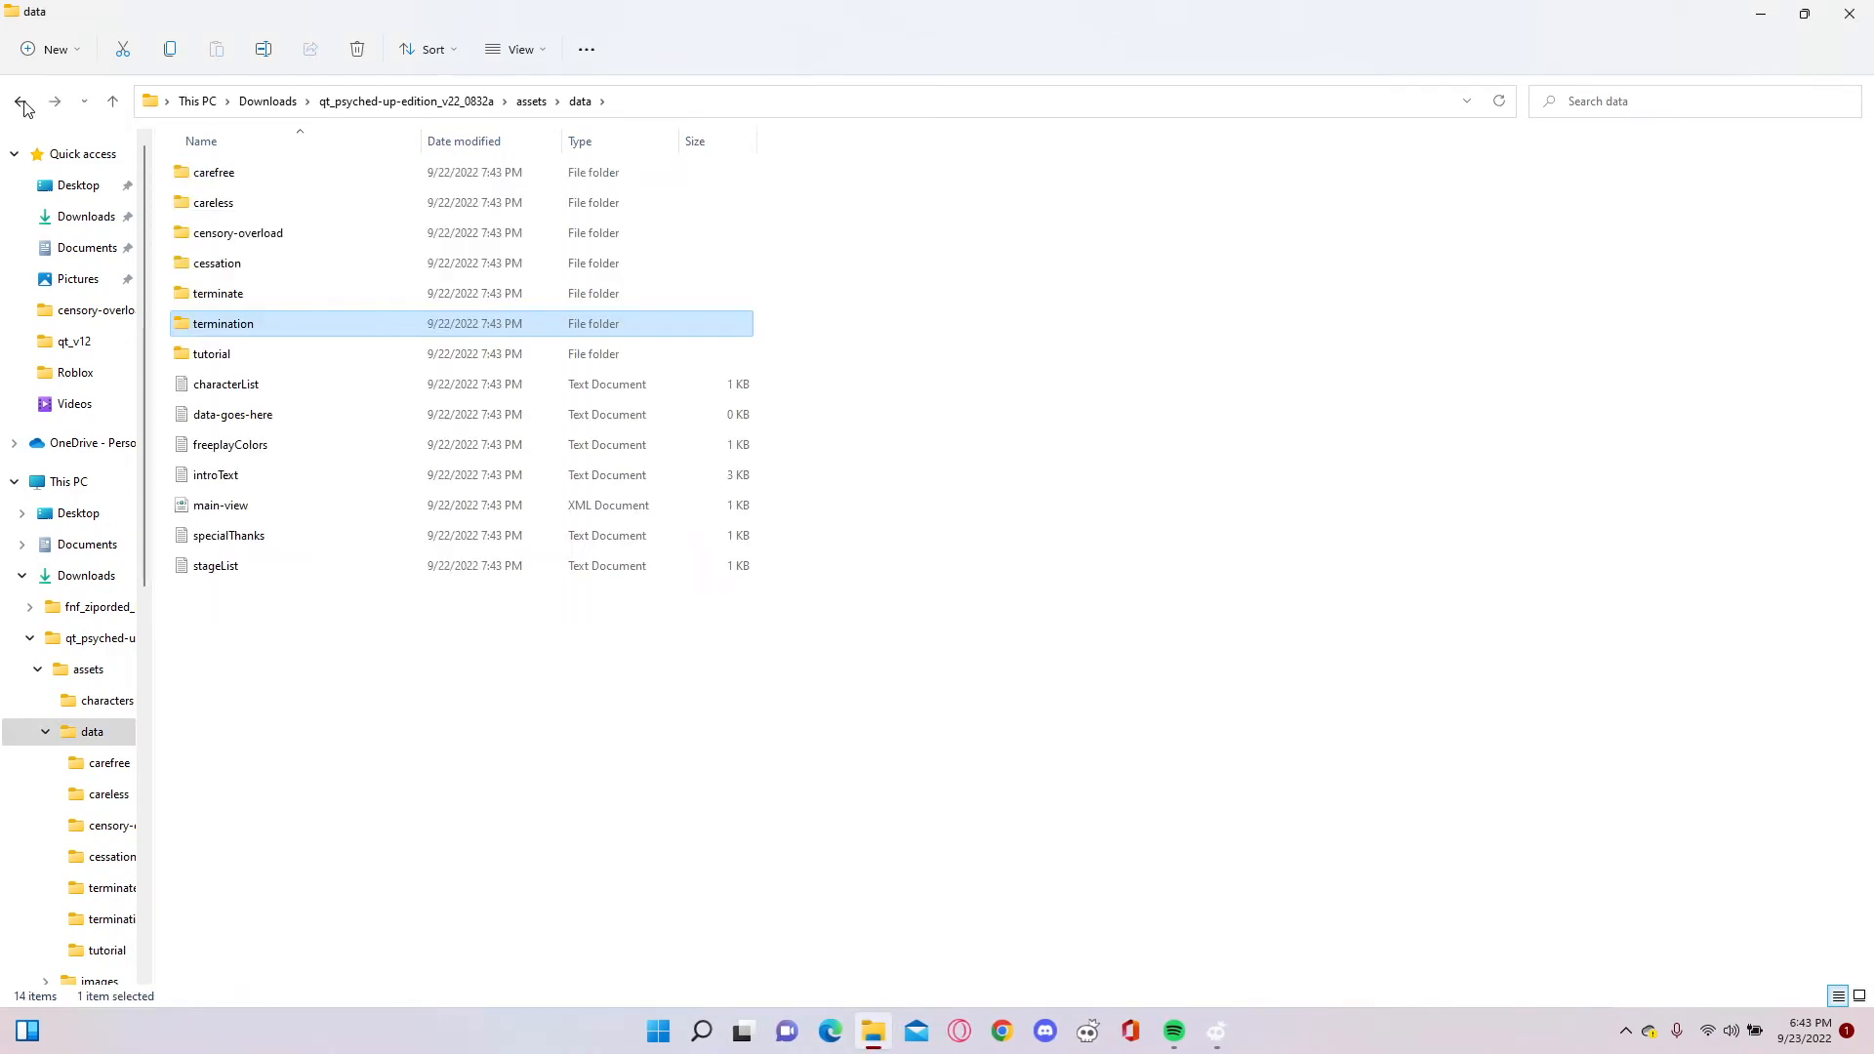
mouse_move(473, 297)
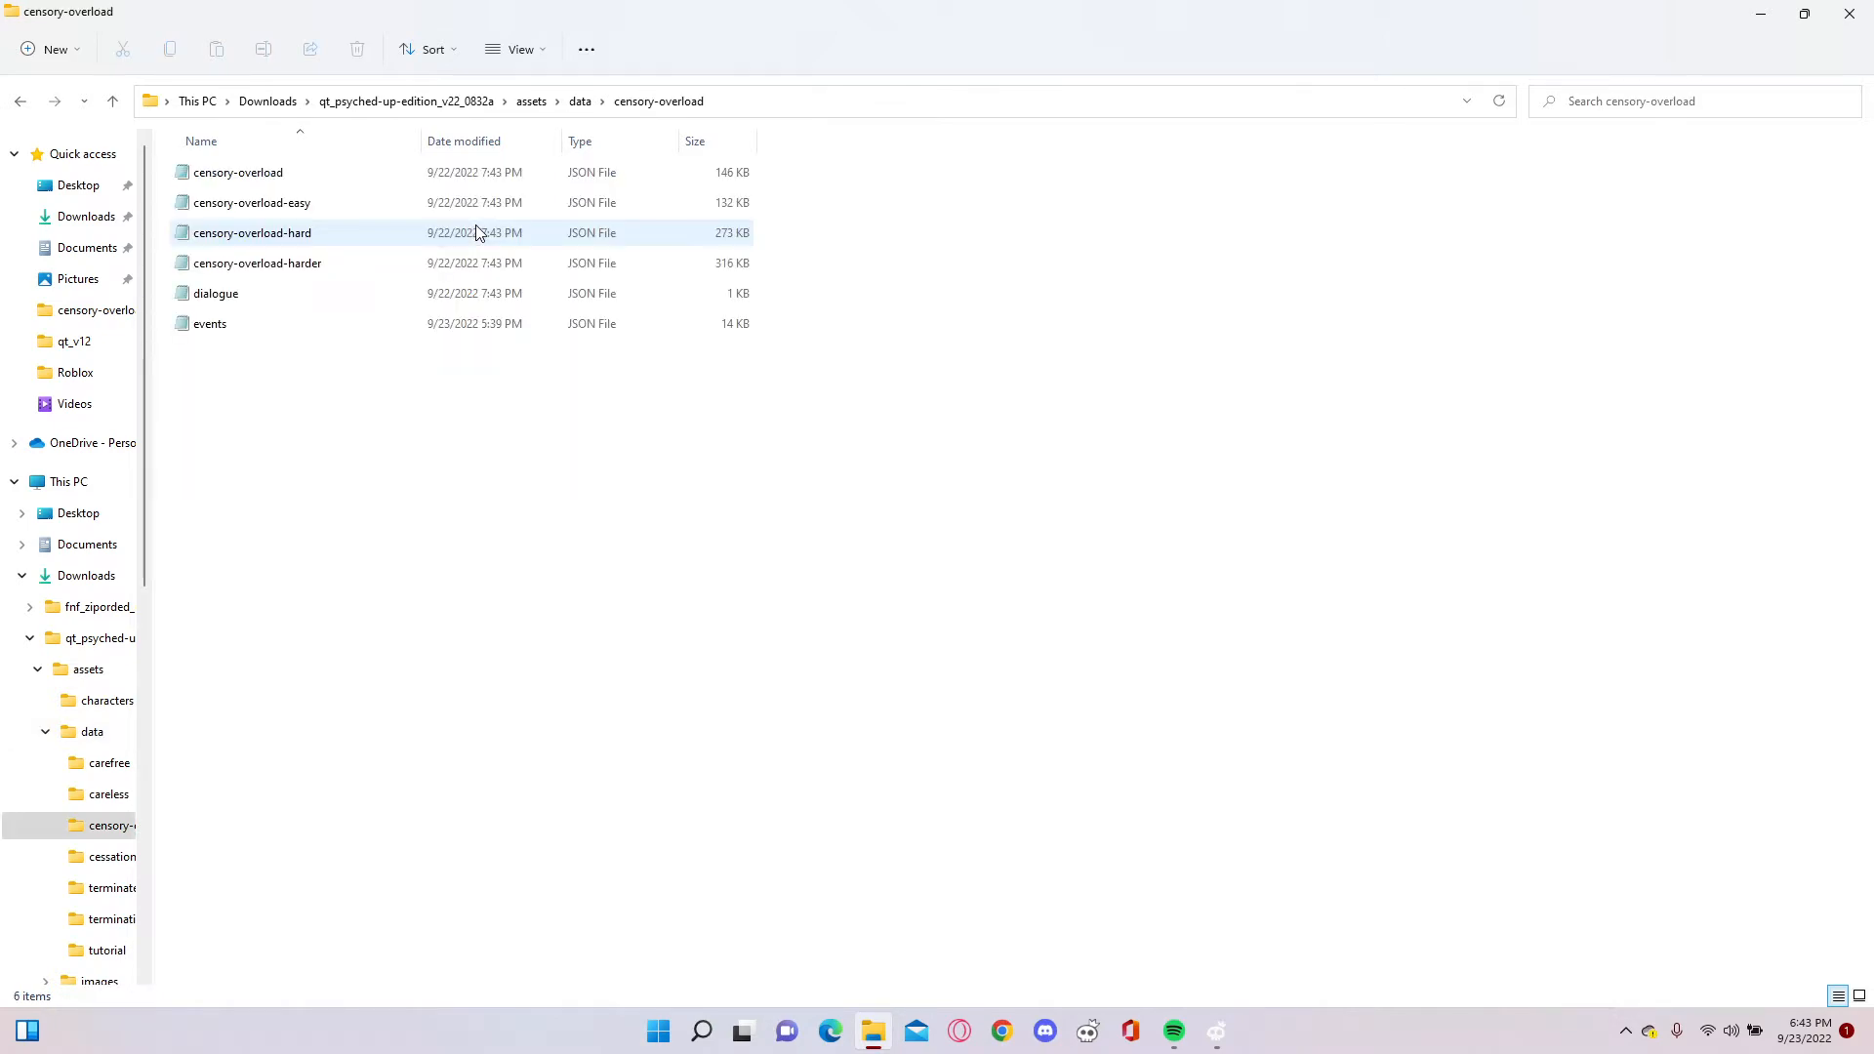
- View censory-overload's dialogue, events and main chart files in Notepad, closing each unchanged
double_click(216, 293)
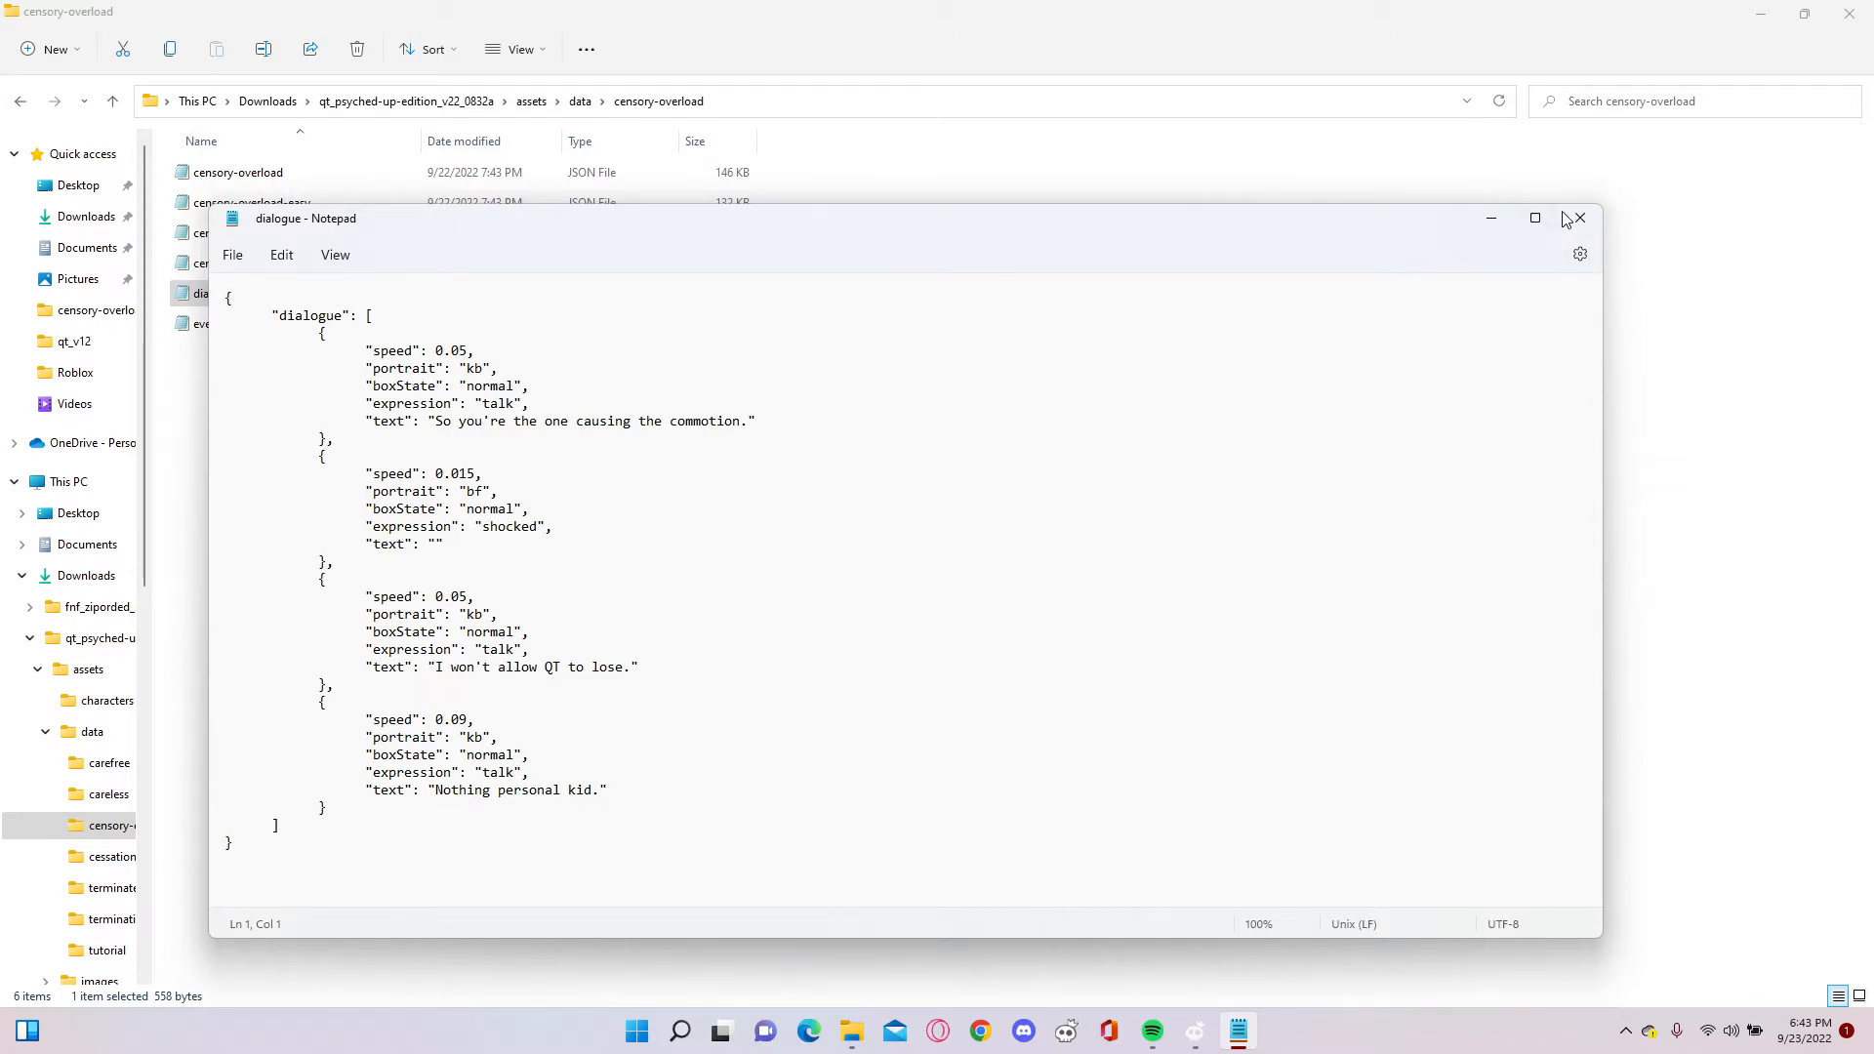
left_click(1578, 219)
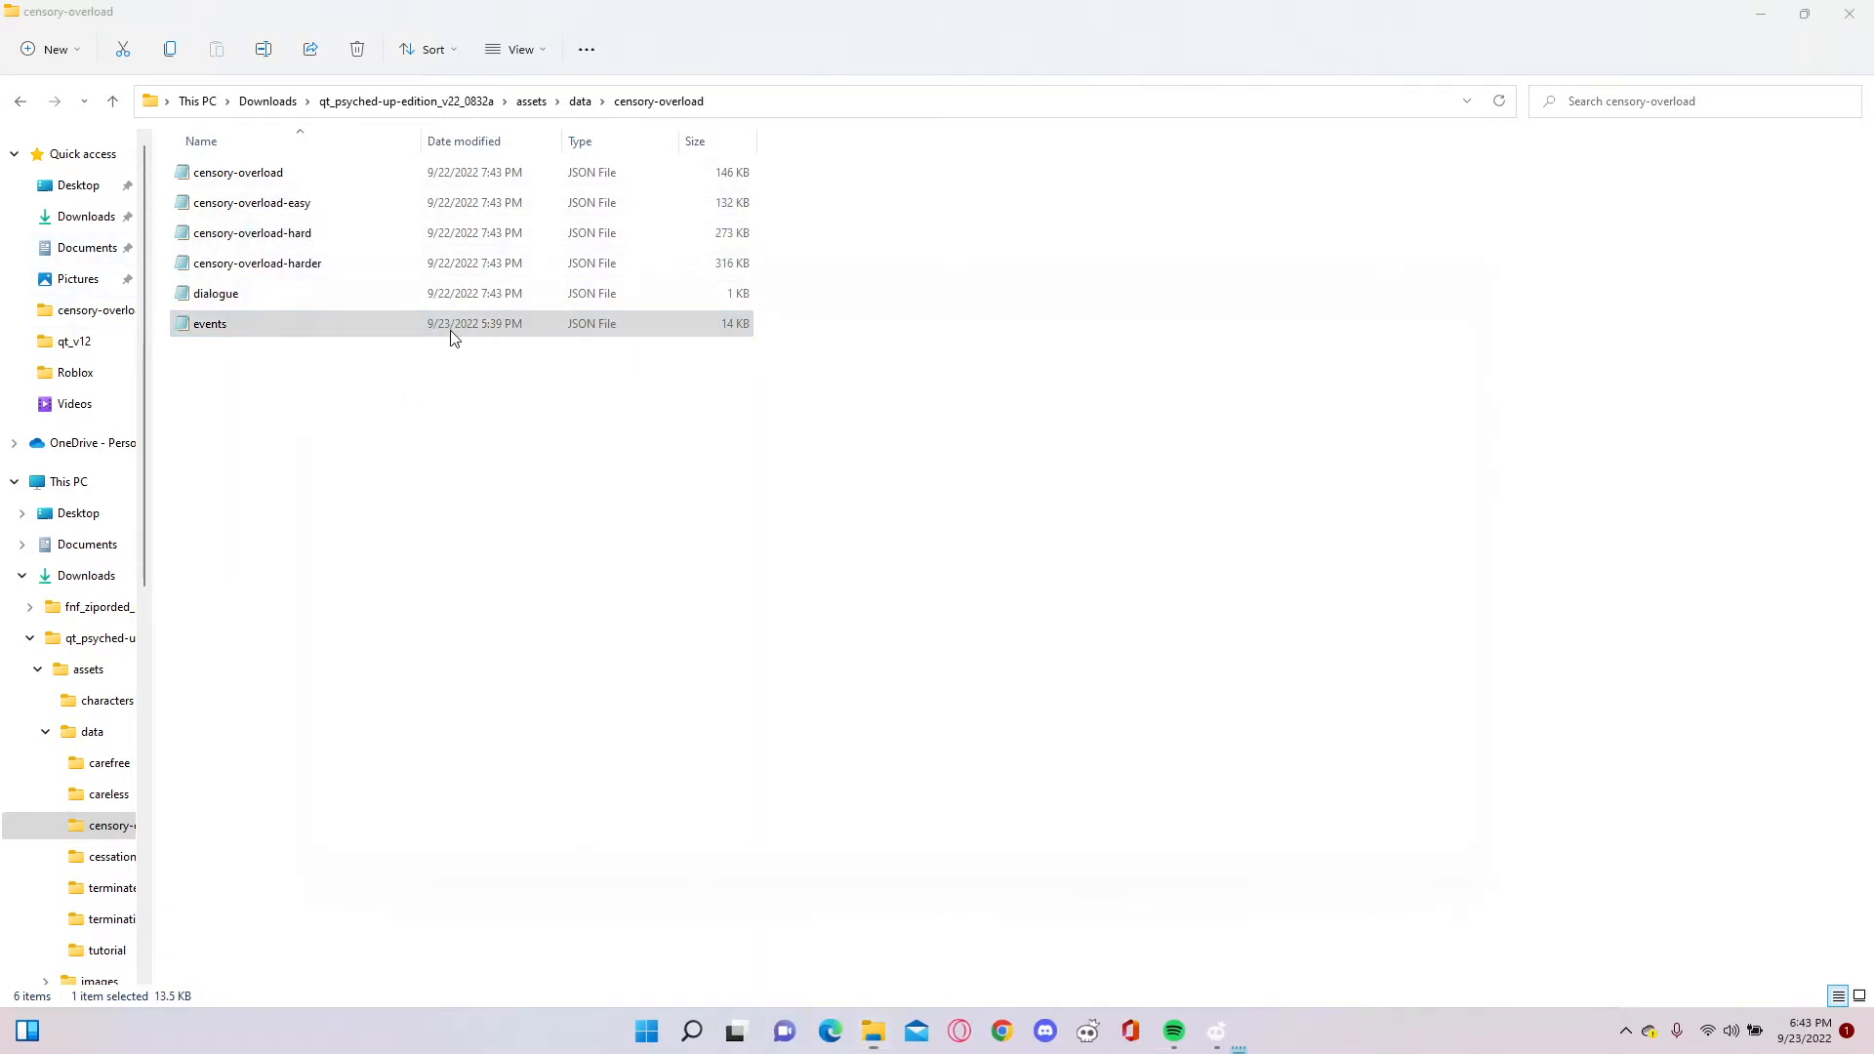
double_click(209, 322)
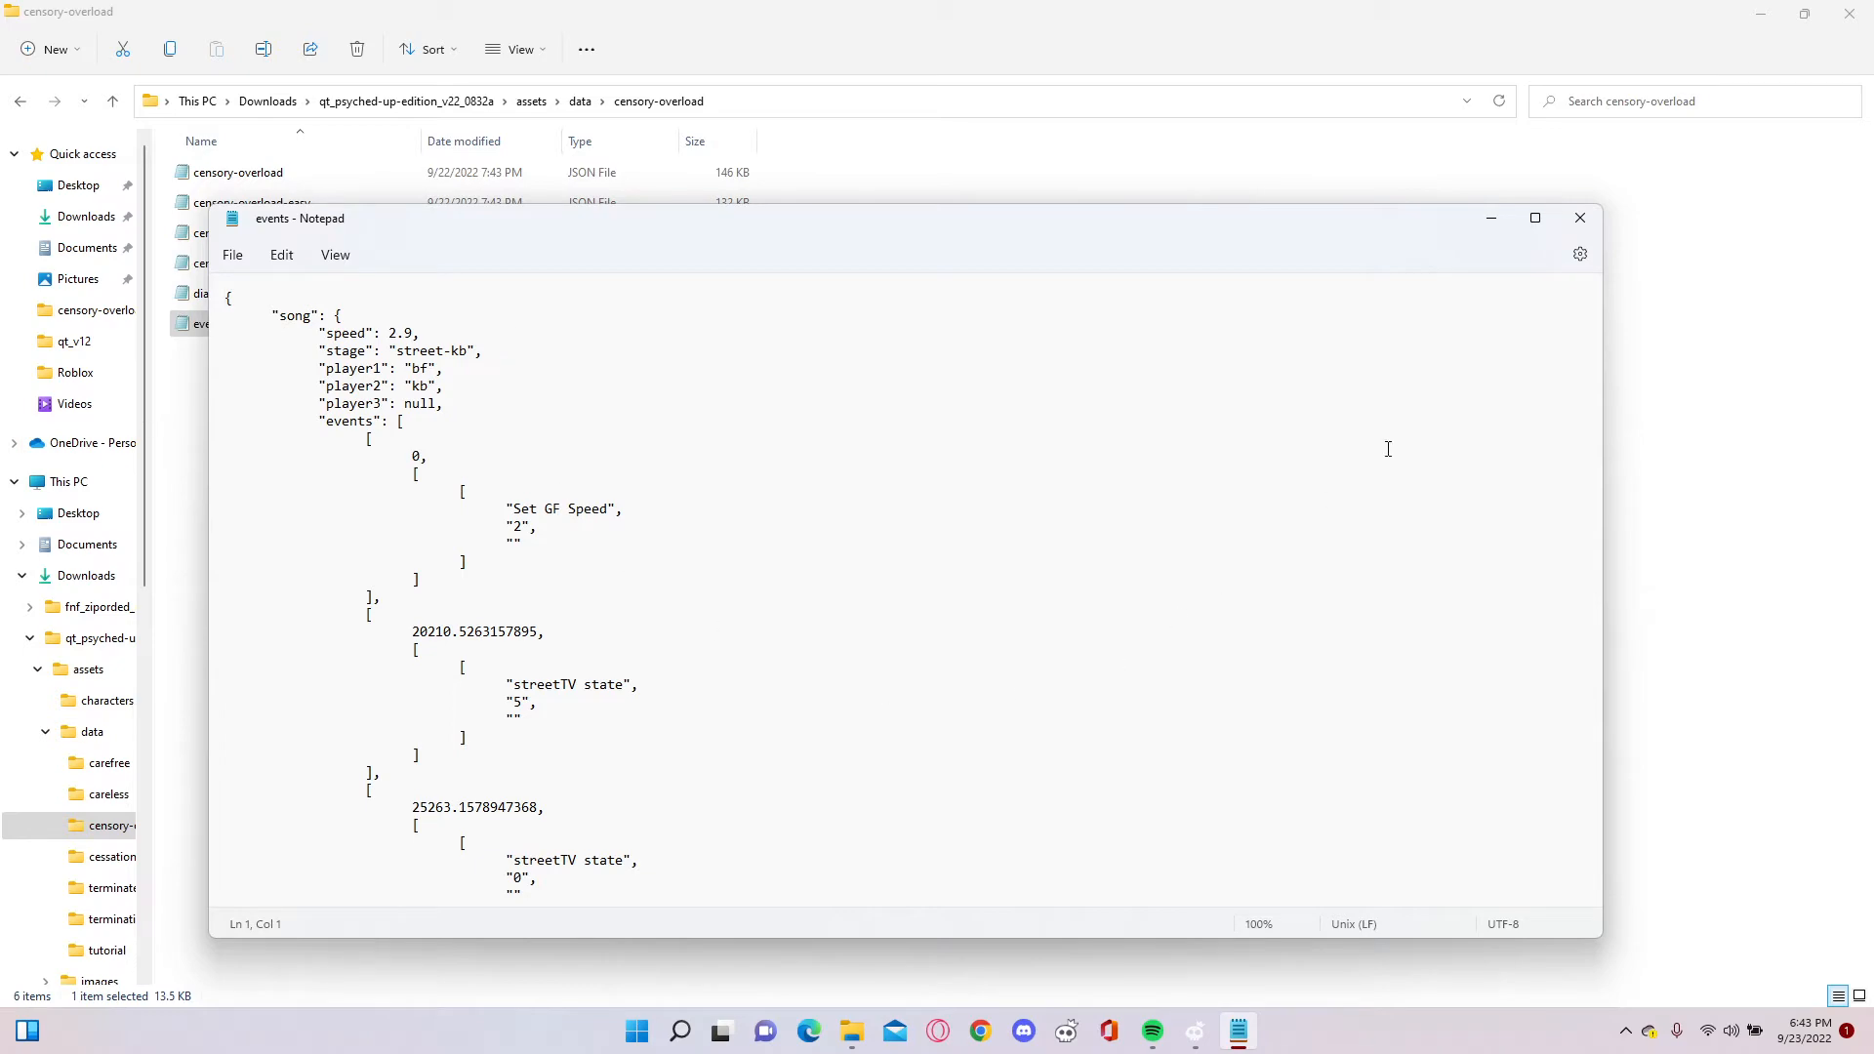
scroll("down", 3)
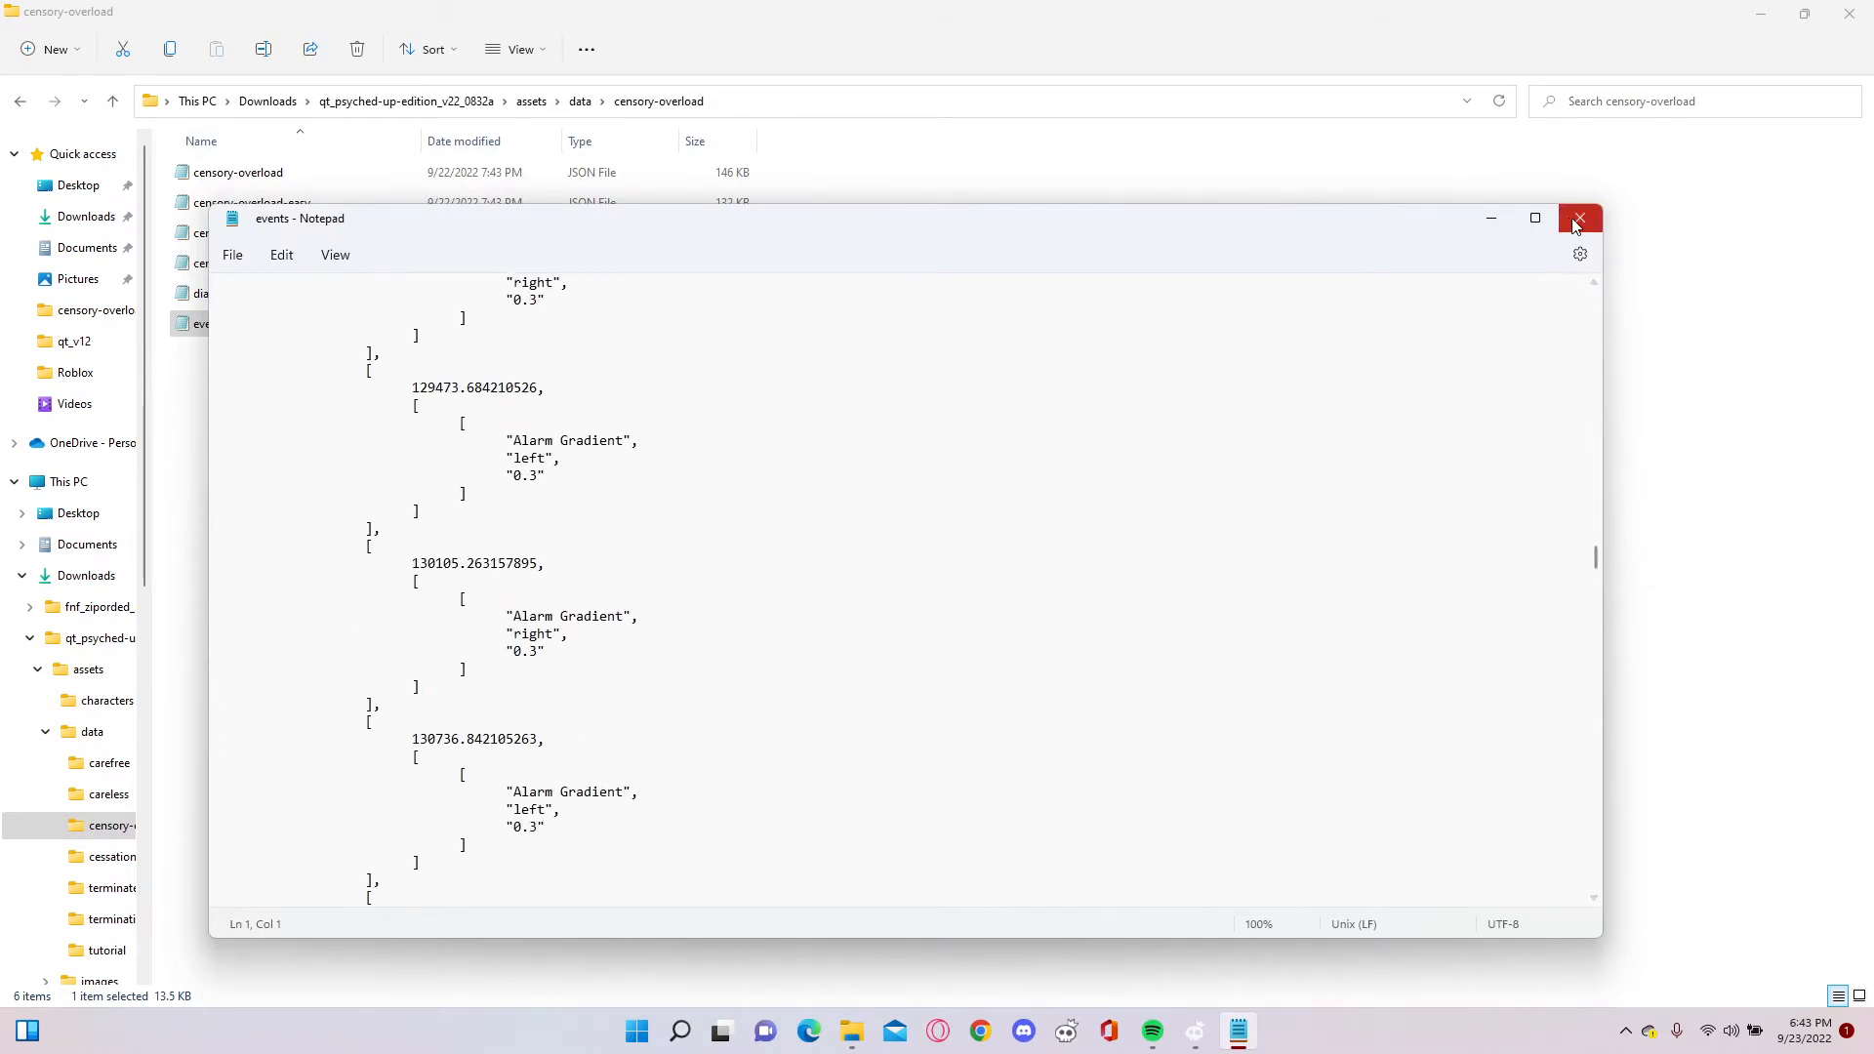
left_click(1579, 219)
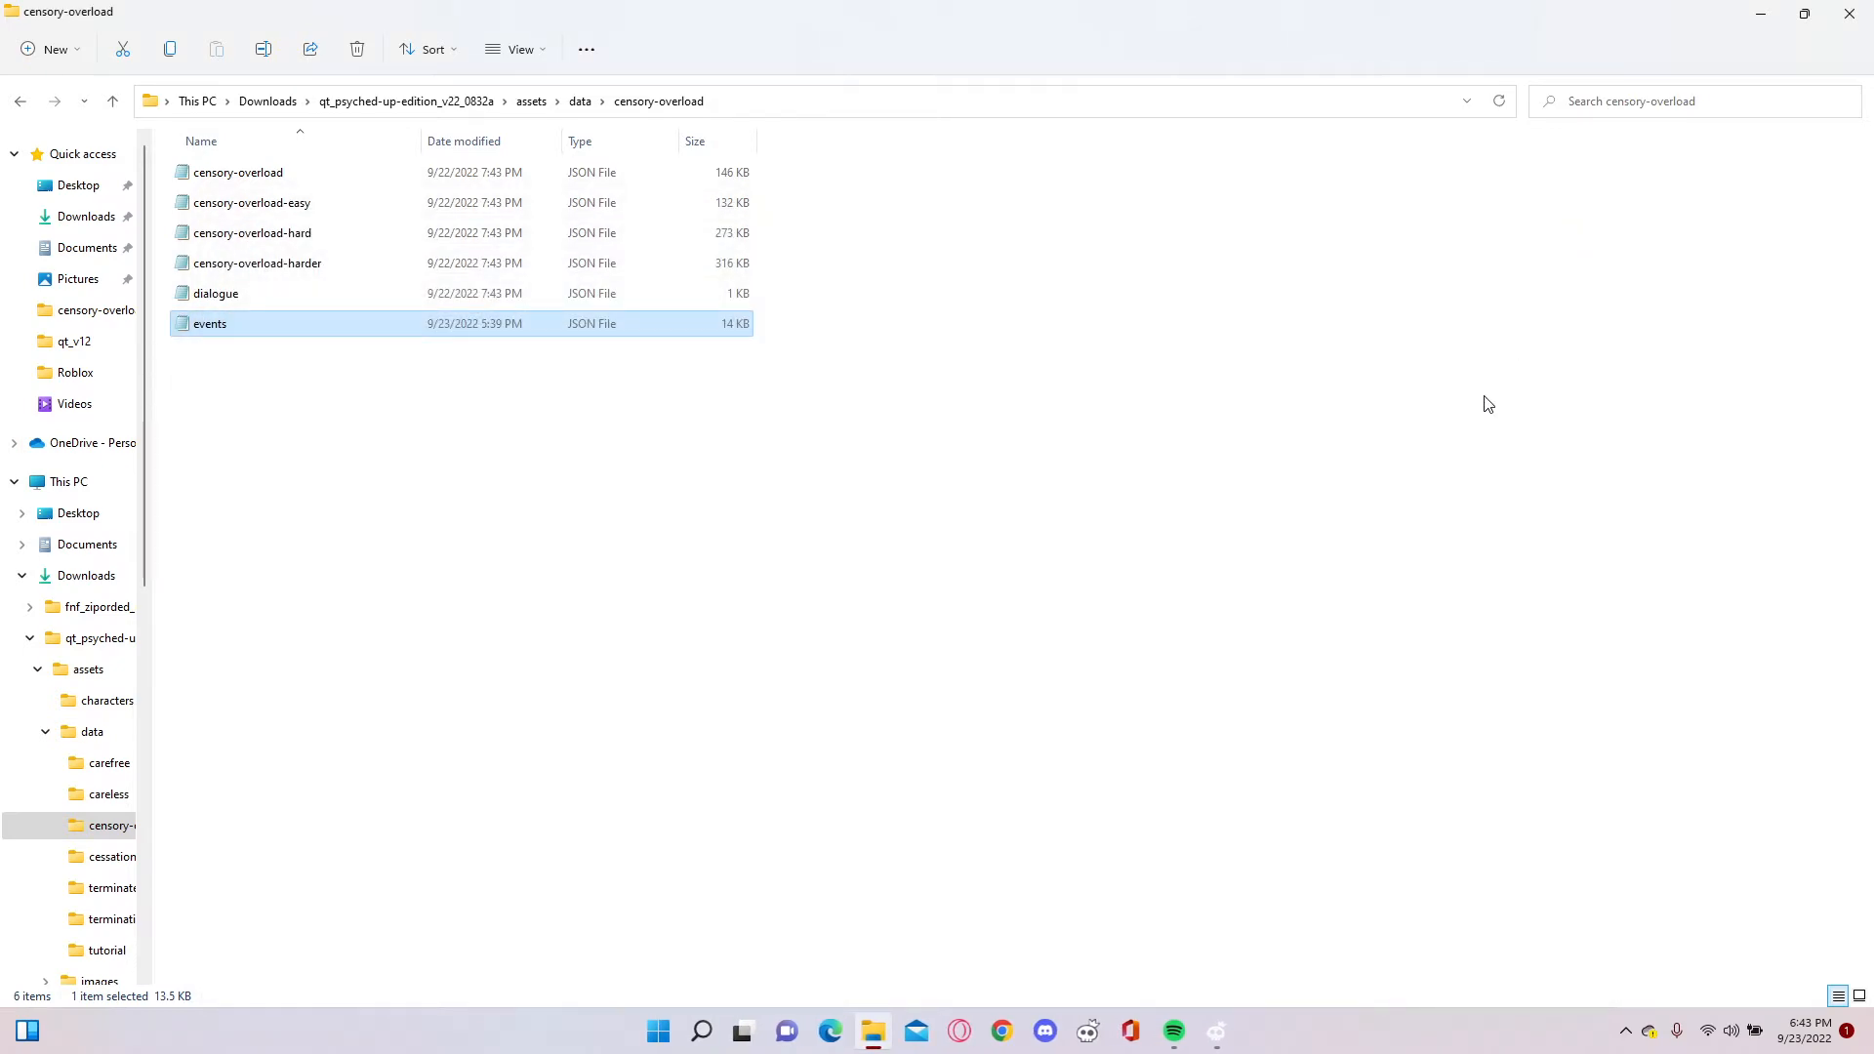
mouse_move(5, 383)
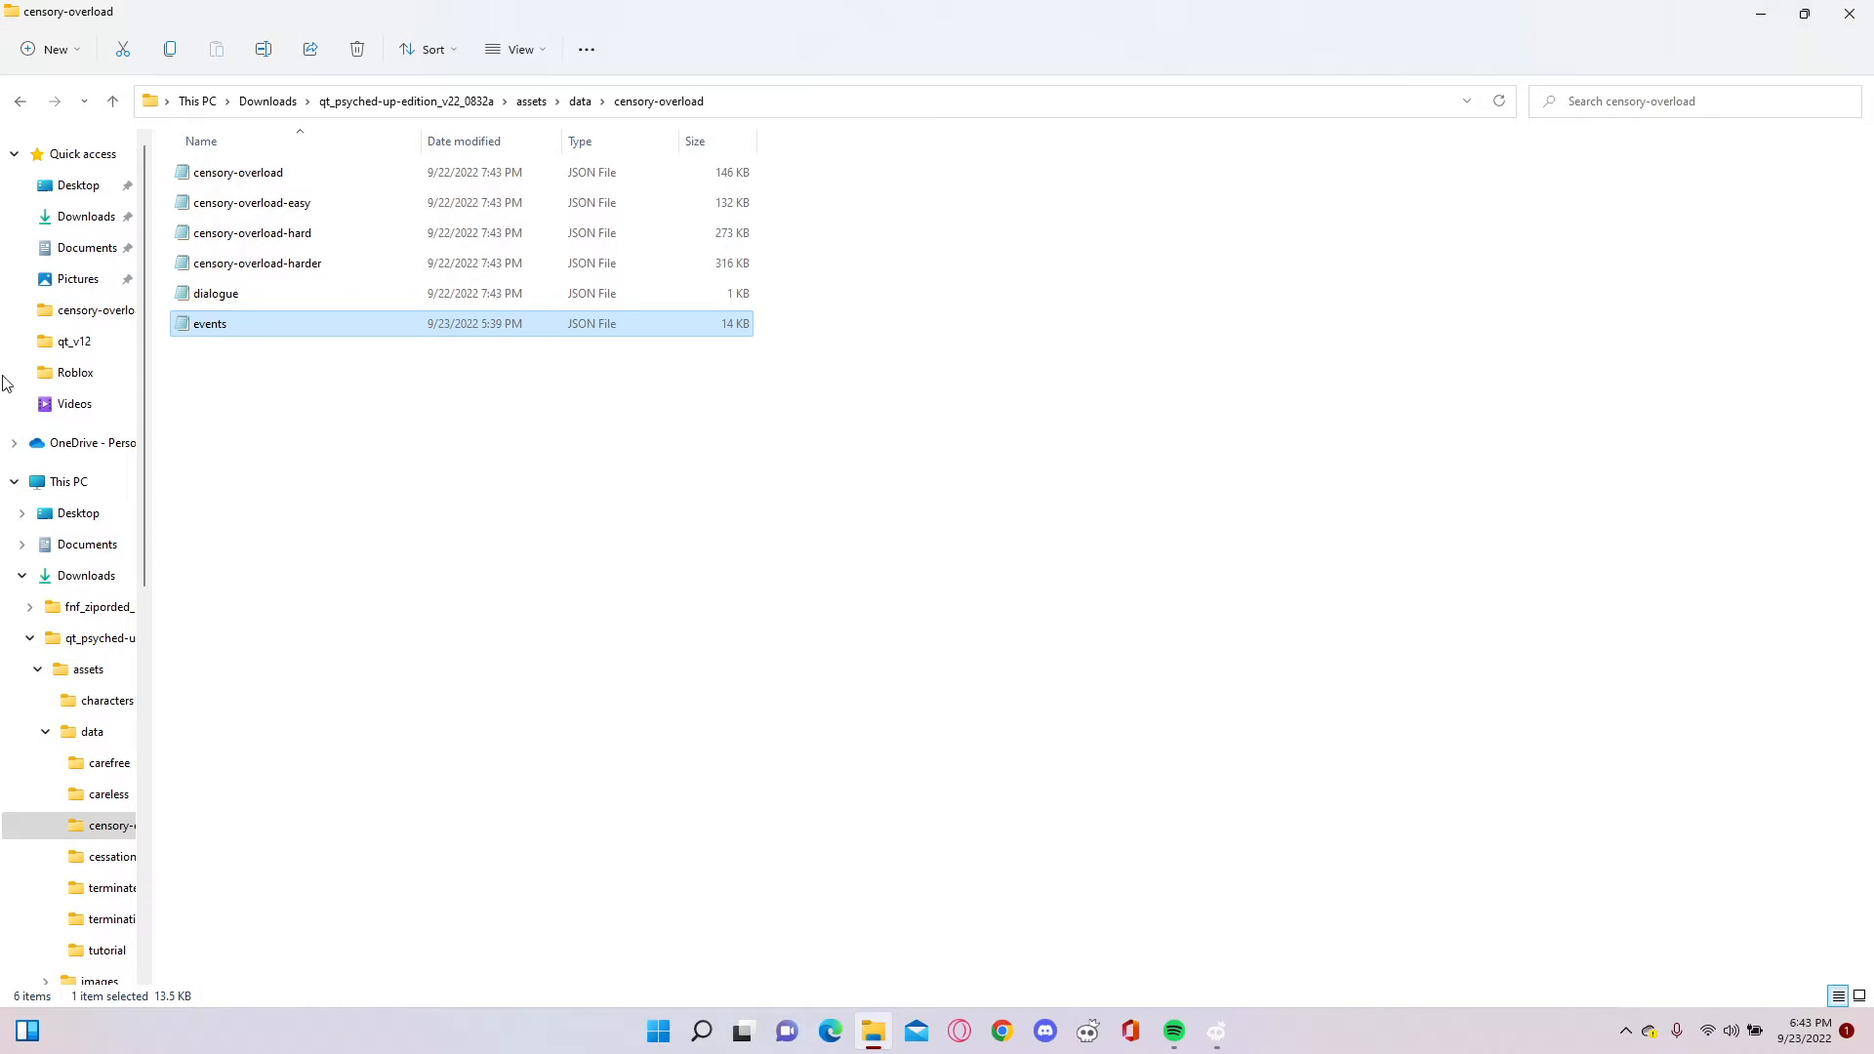
double_click(236, 172)
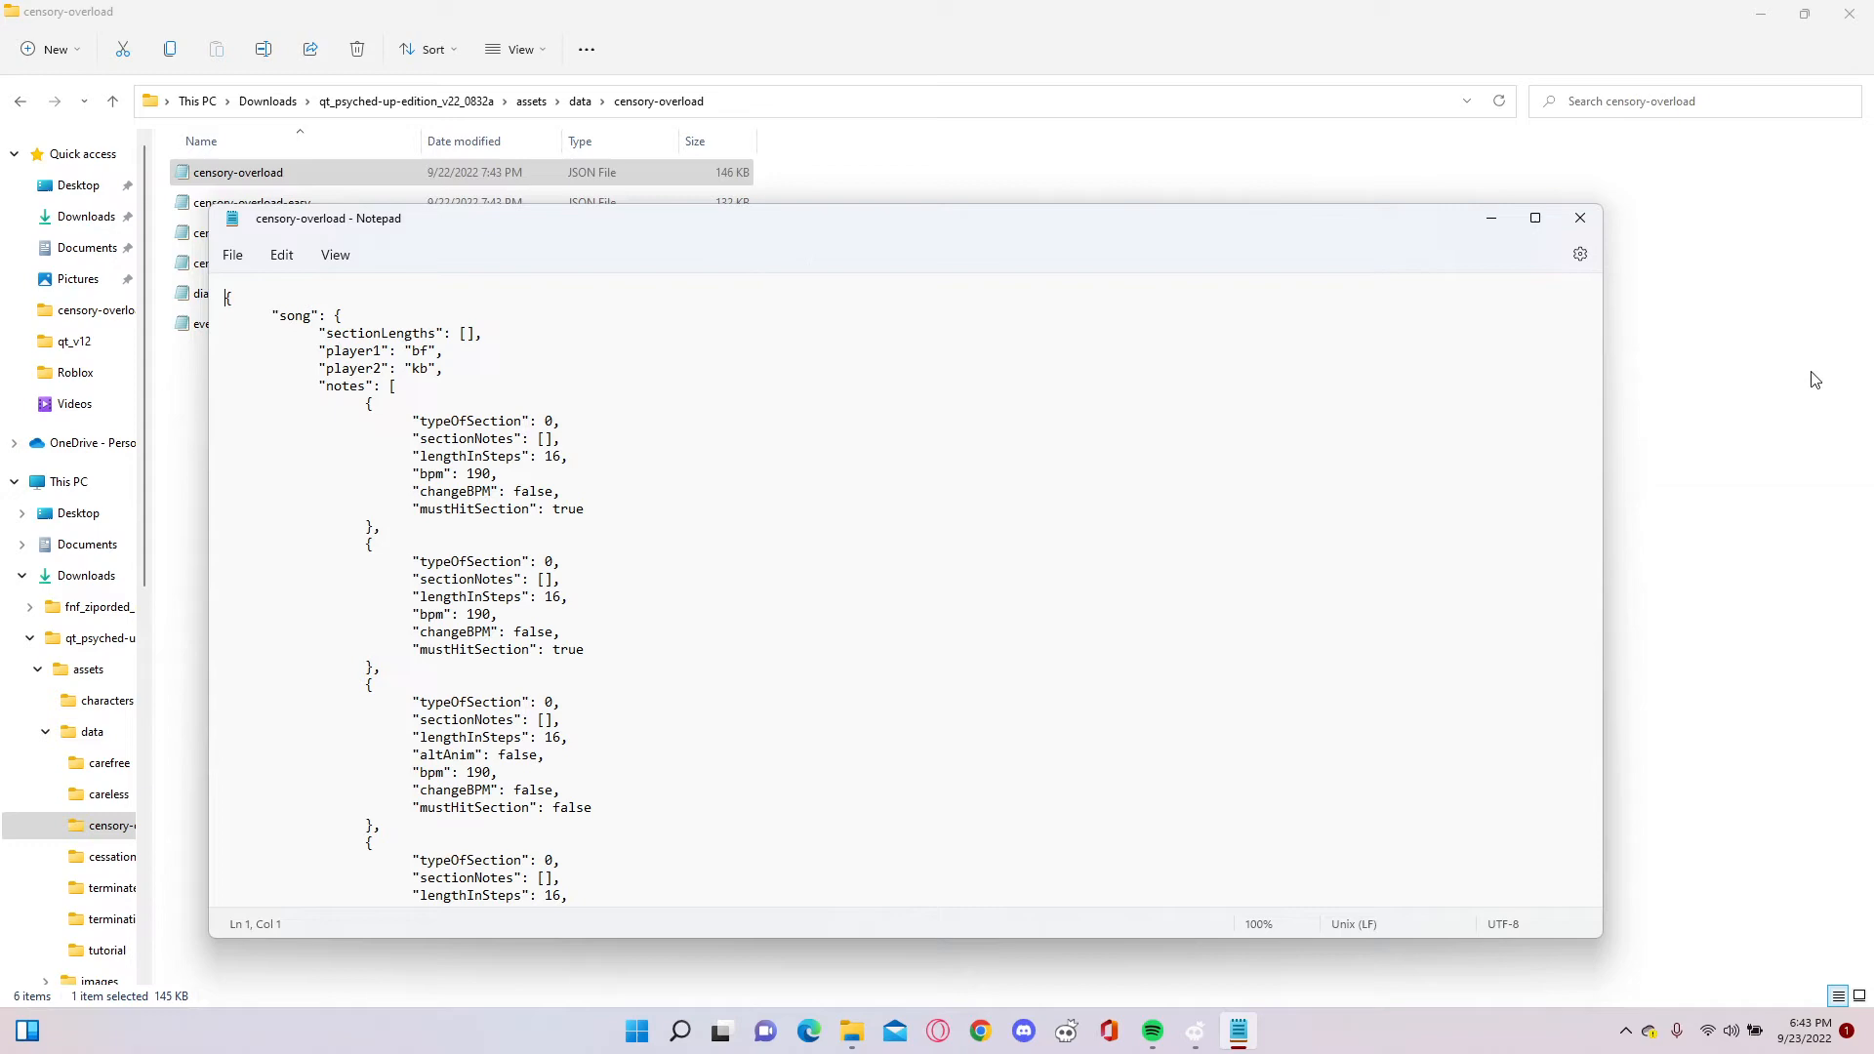
left_click(1579, 217)
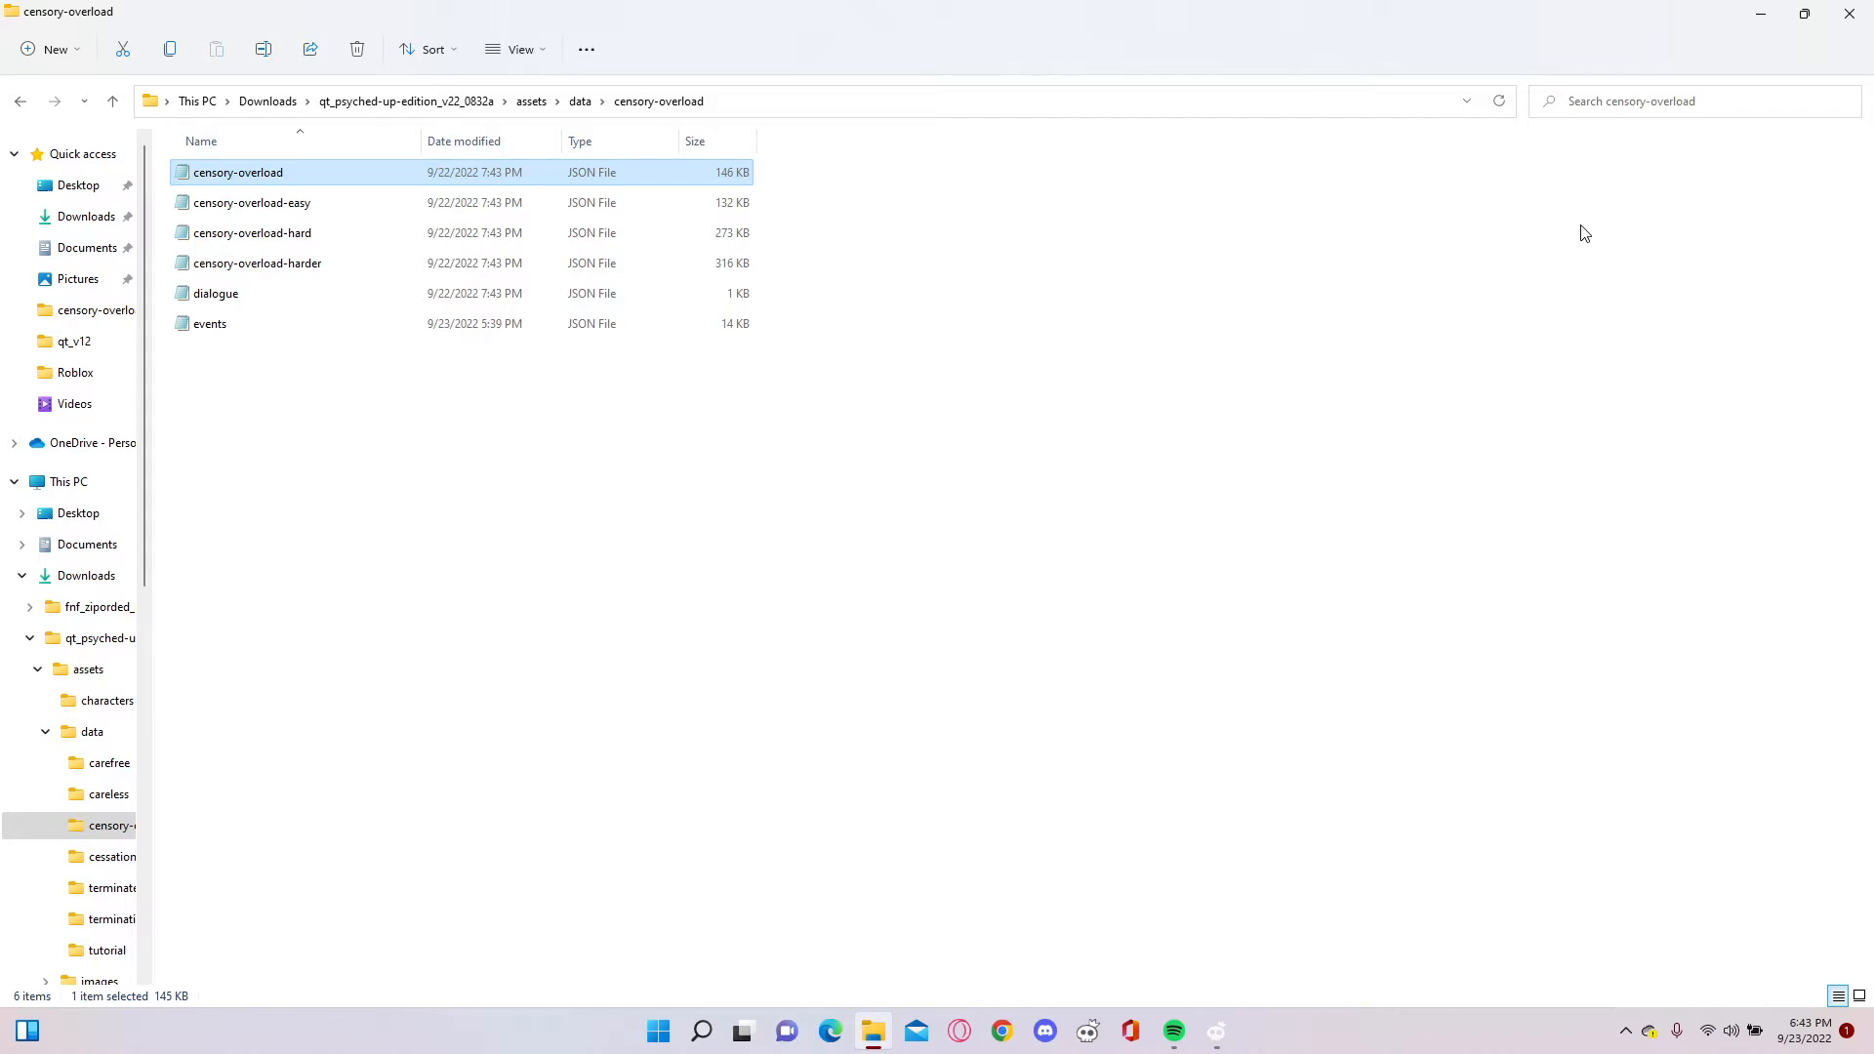
mouse_move(1437, 232)
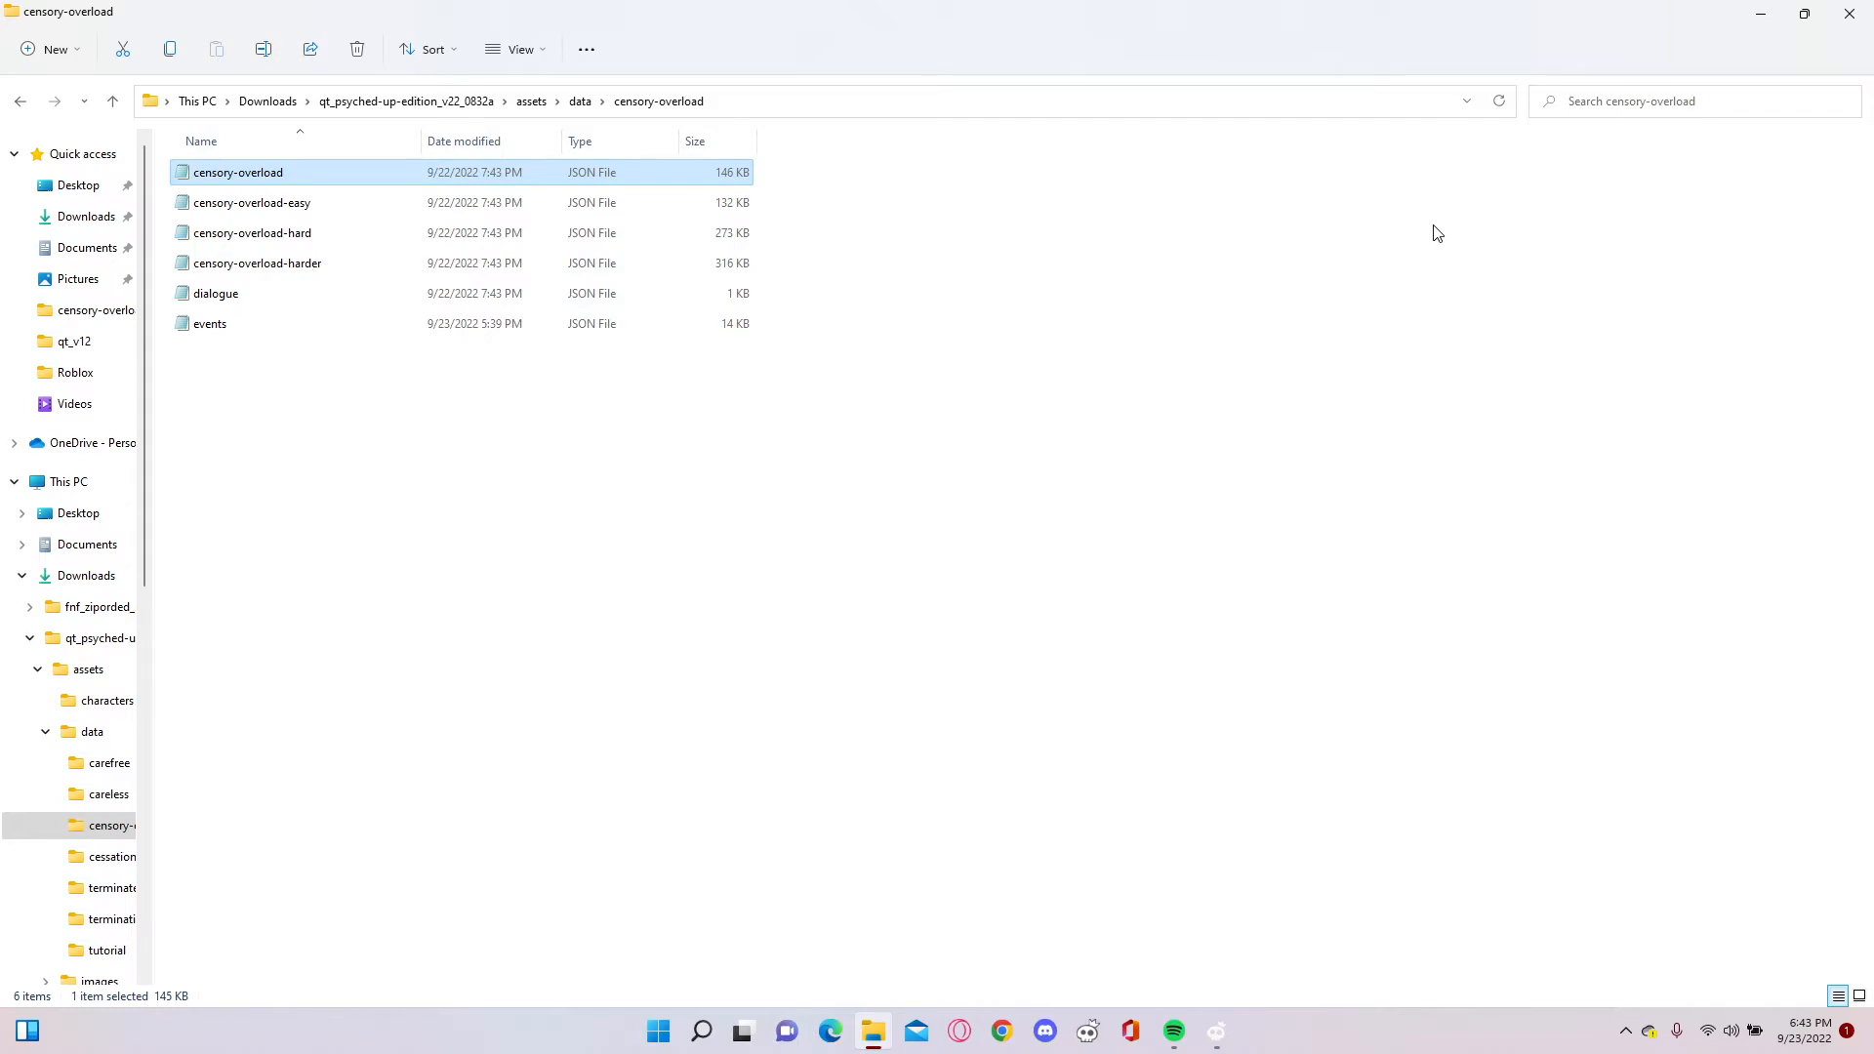
mouse_move(19, 100)
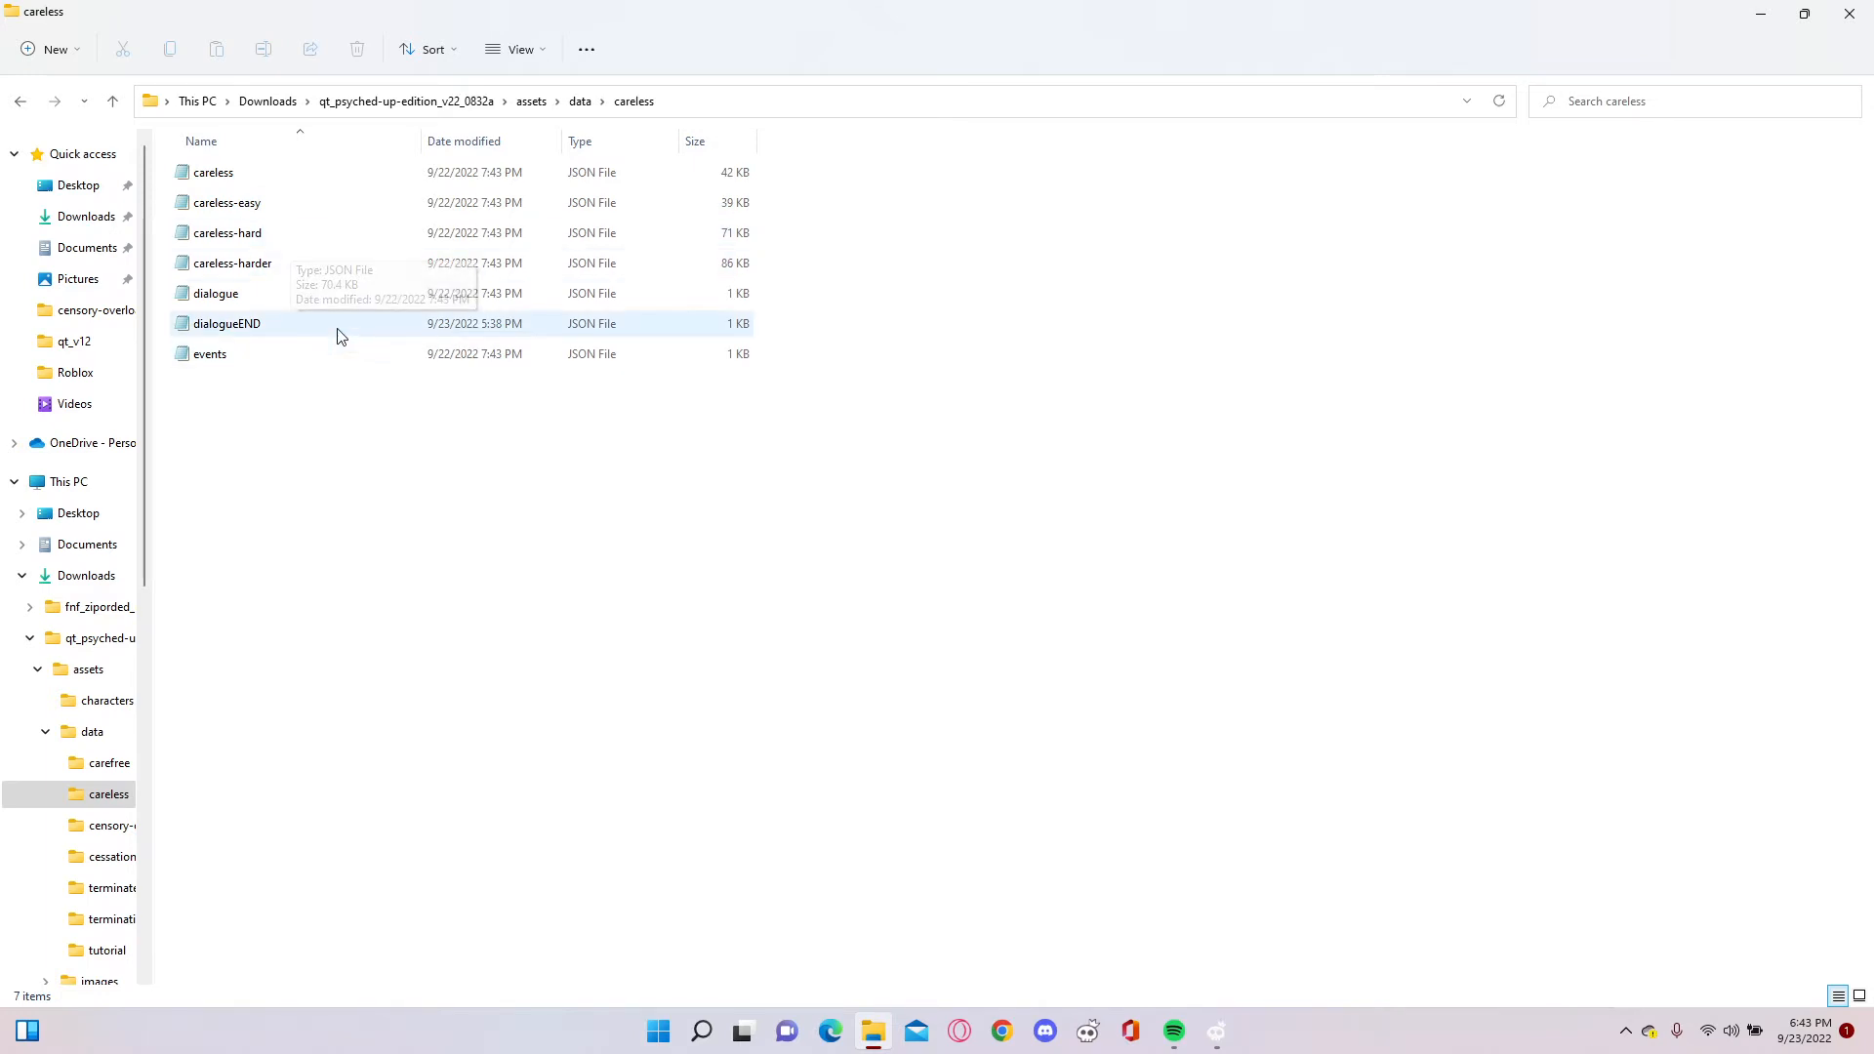
- Inspect the 'fucked' expression value in careless dialogueEND.json, then close it without changes
double_click(226, 322)
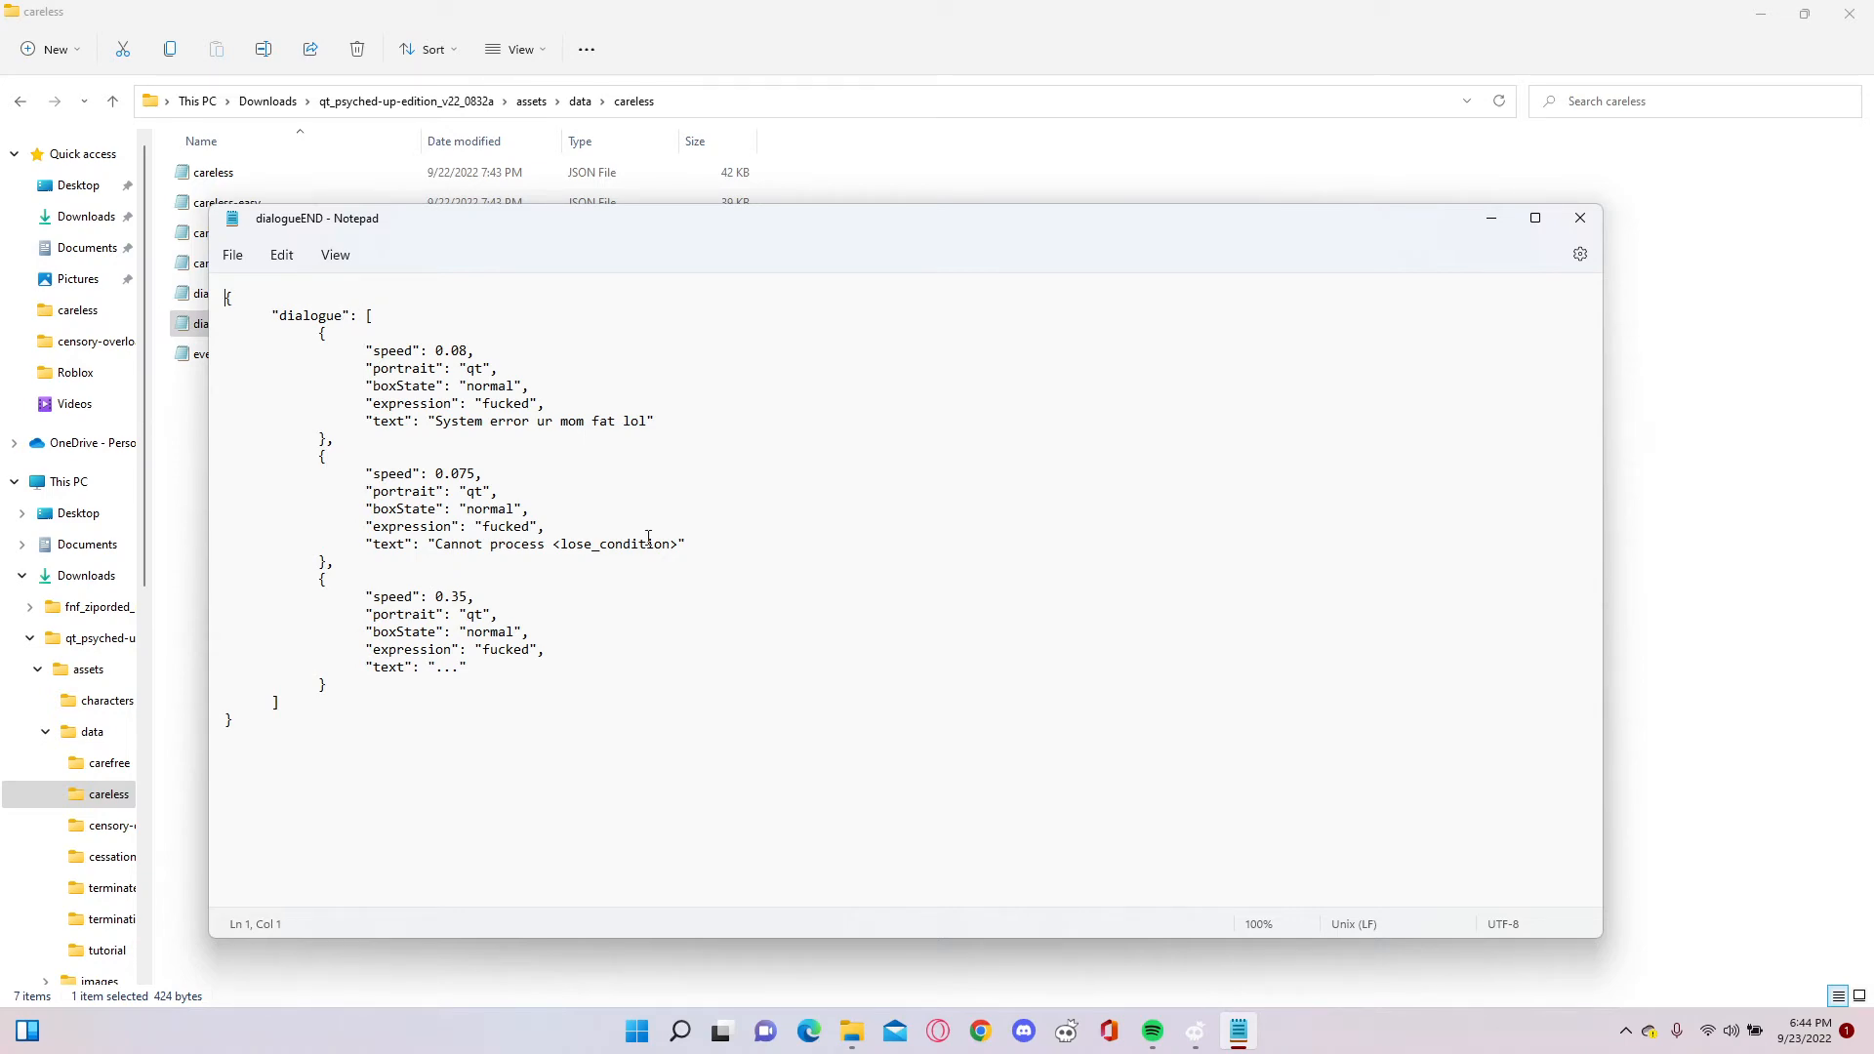
mouse_move(529, 527)
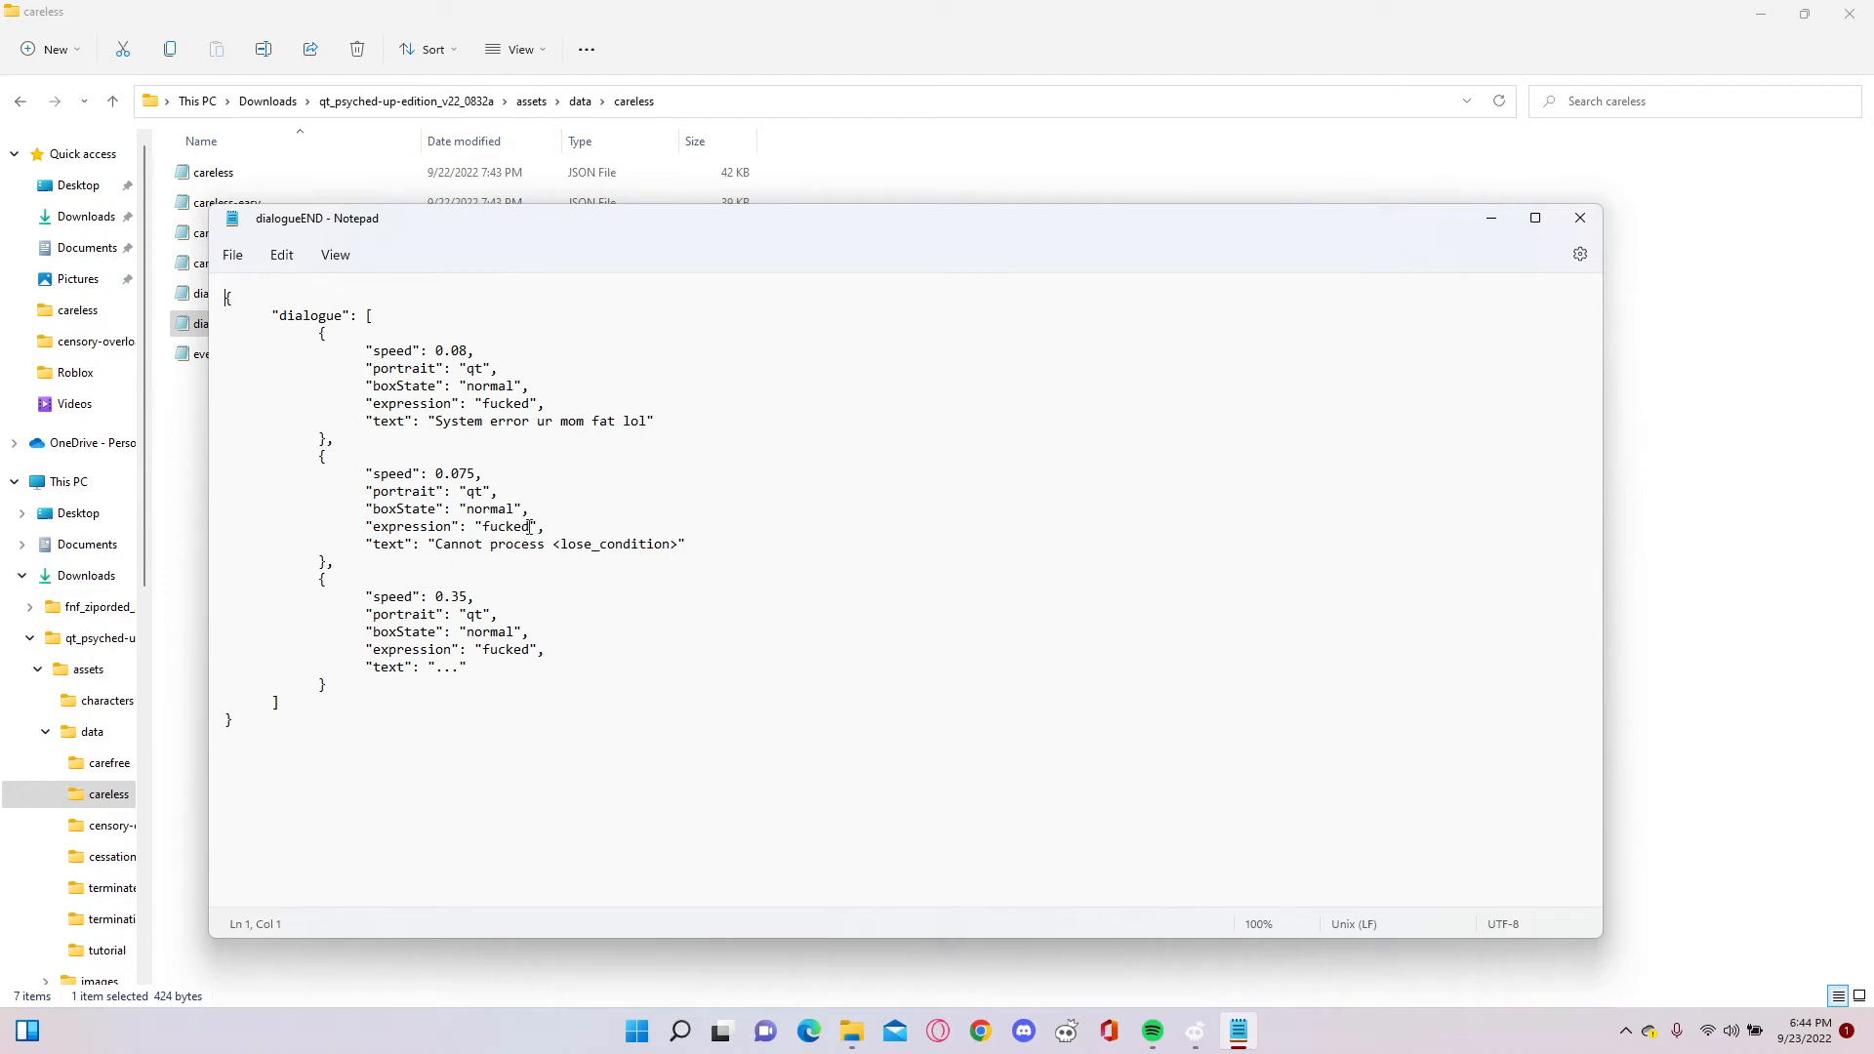
double_click(506, 525)
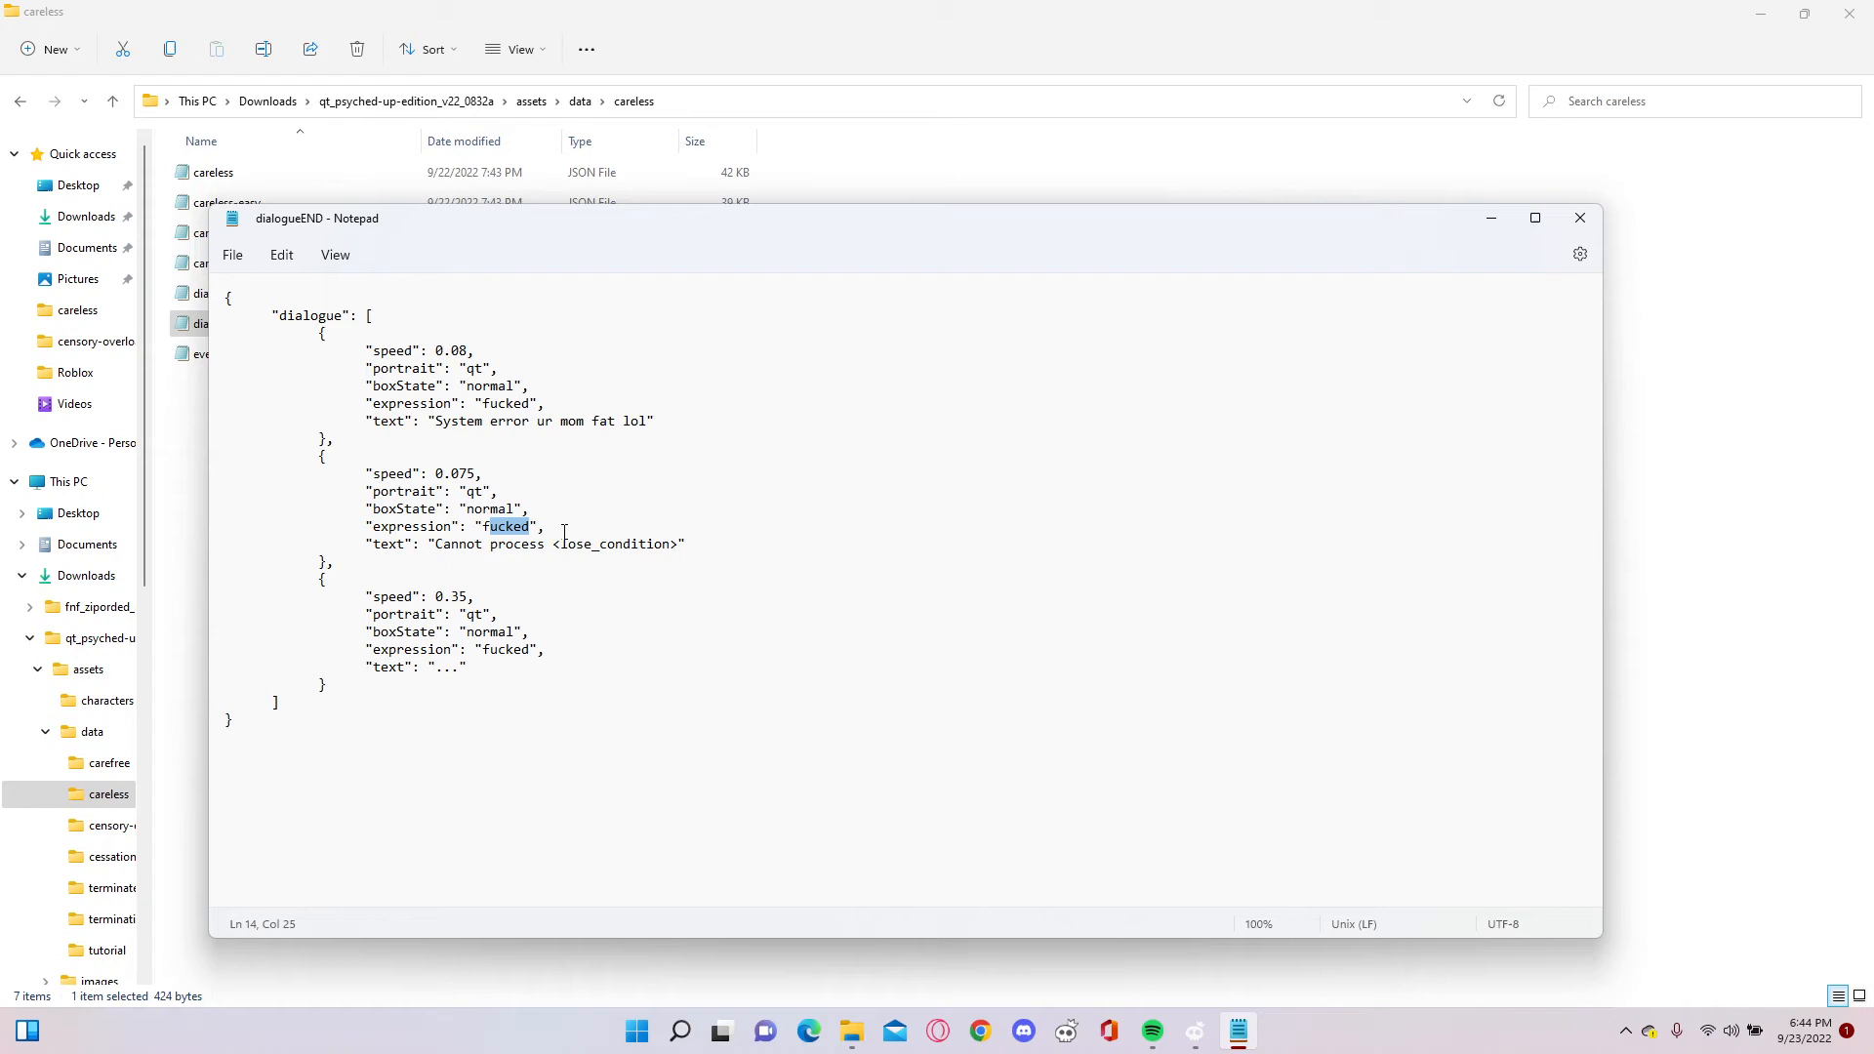
left_click(545, 648)
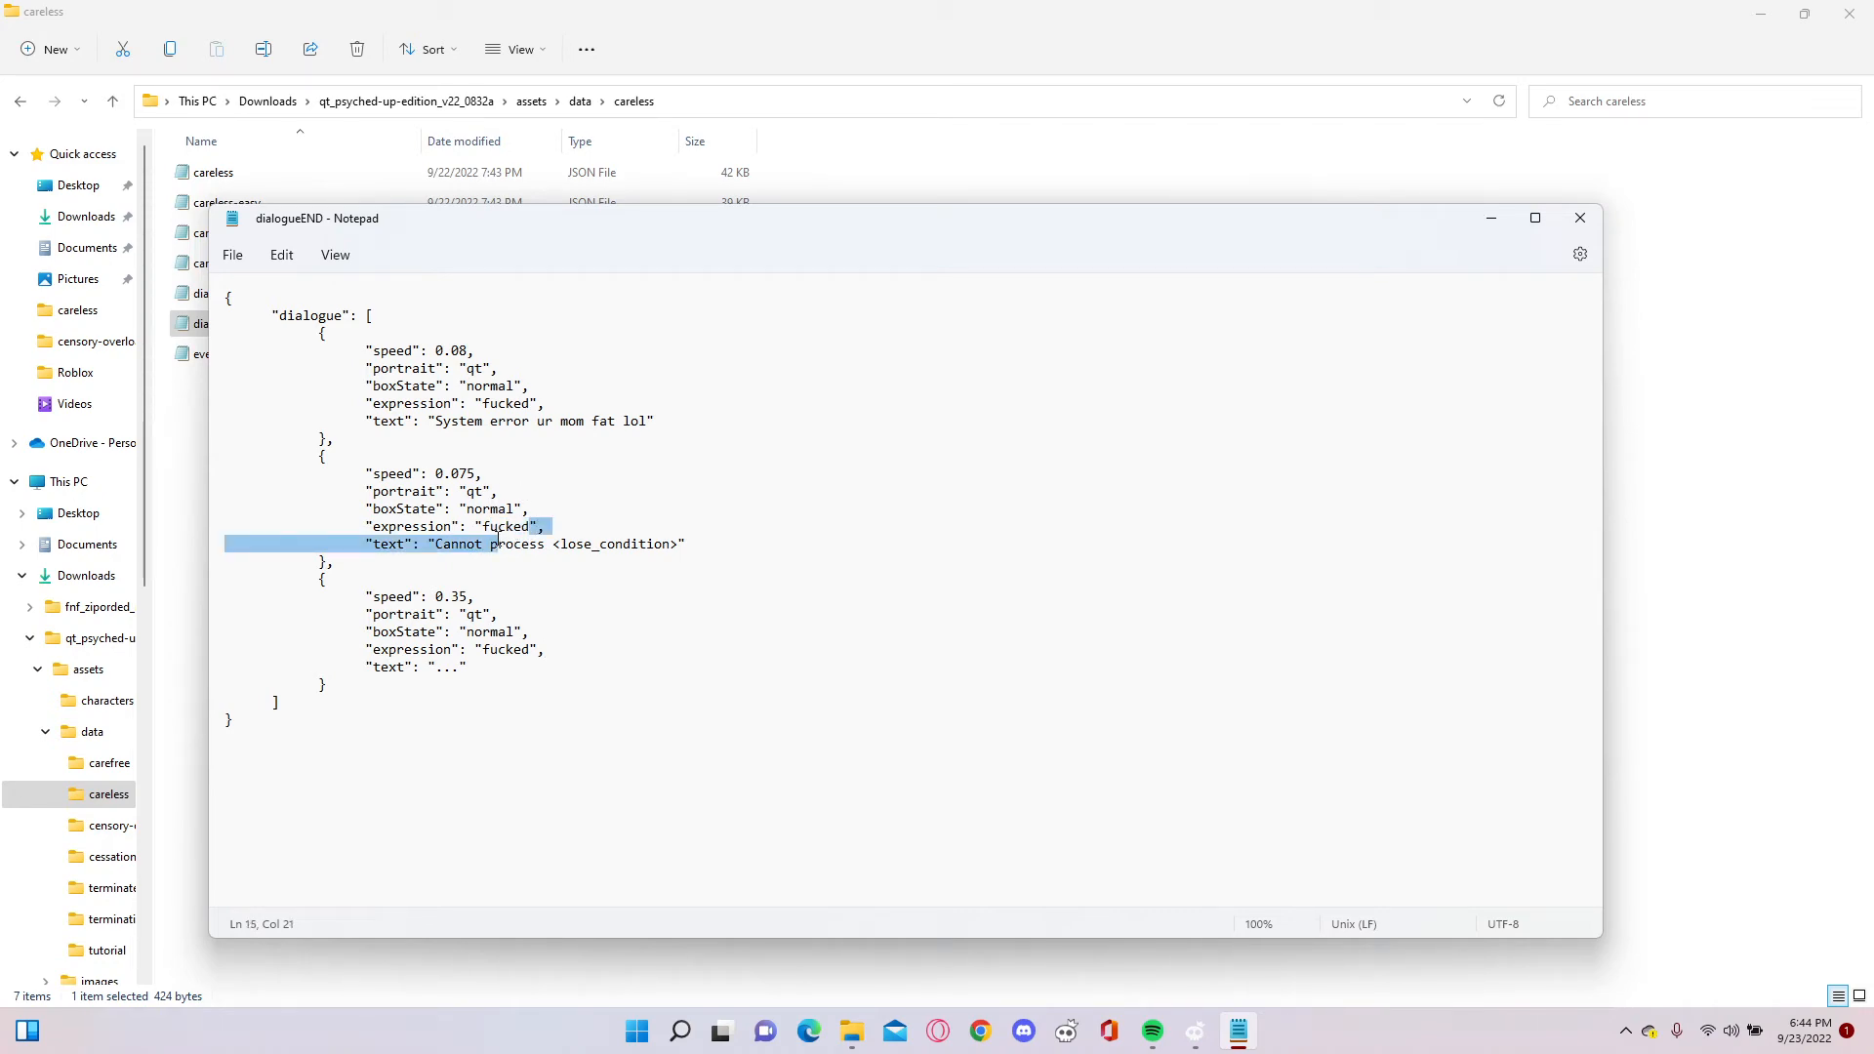
double_click(504, 527)
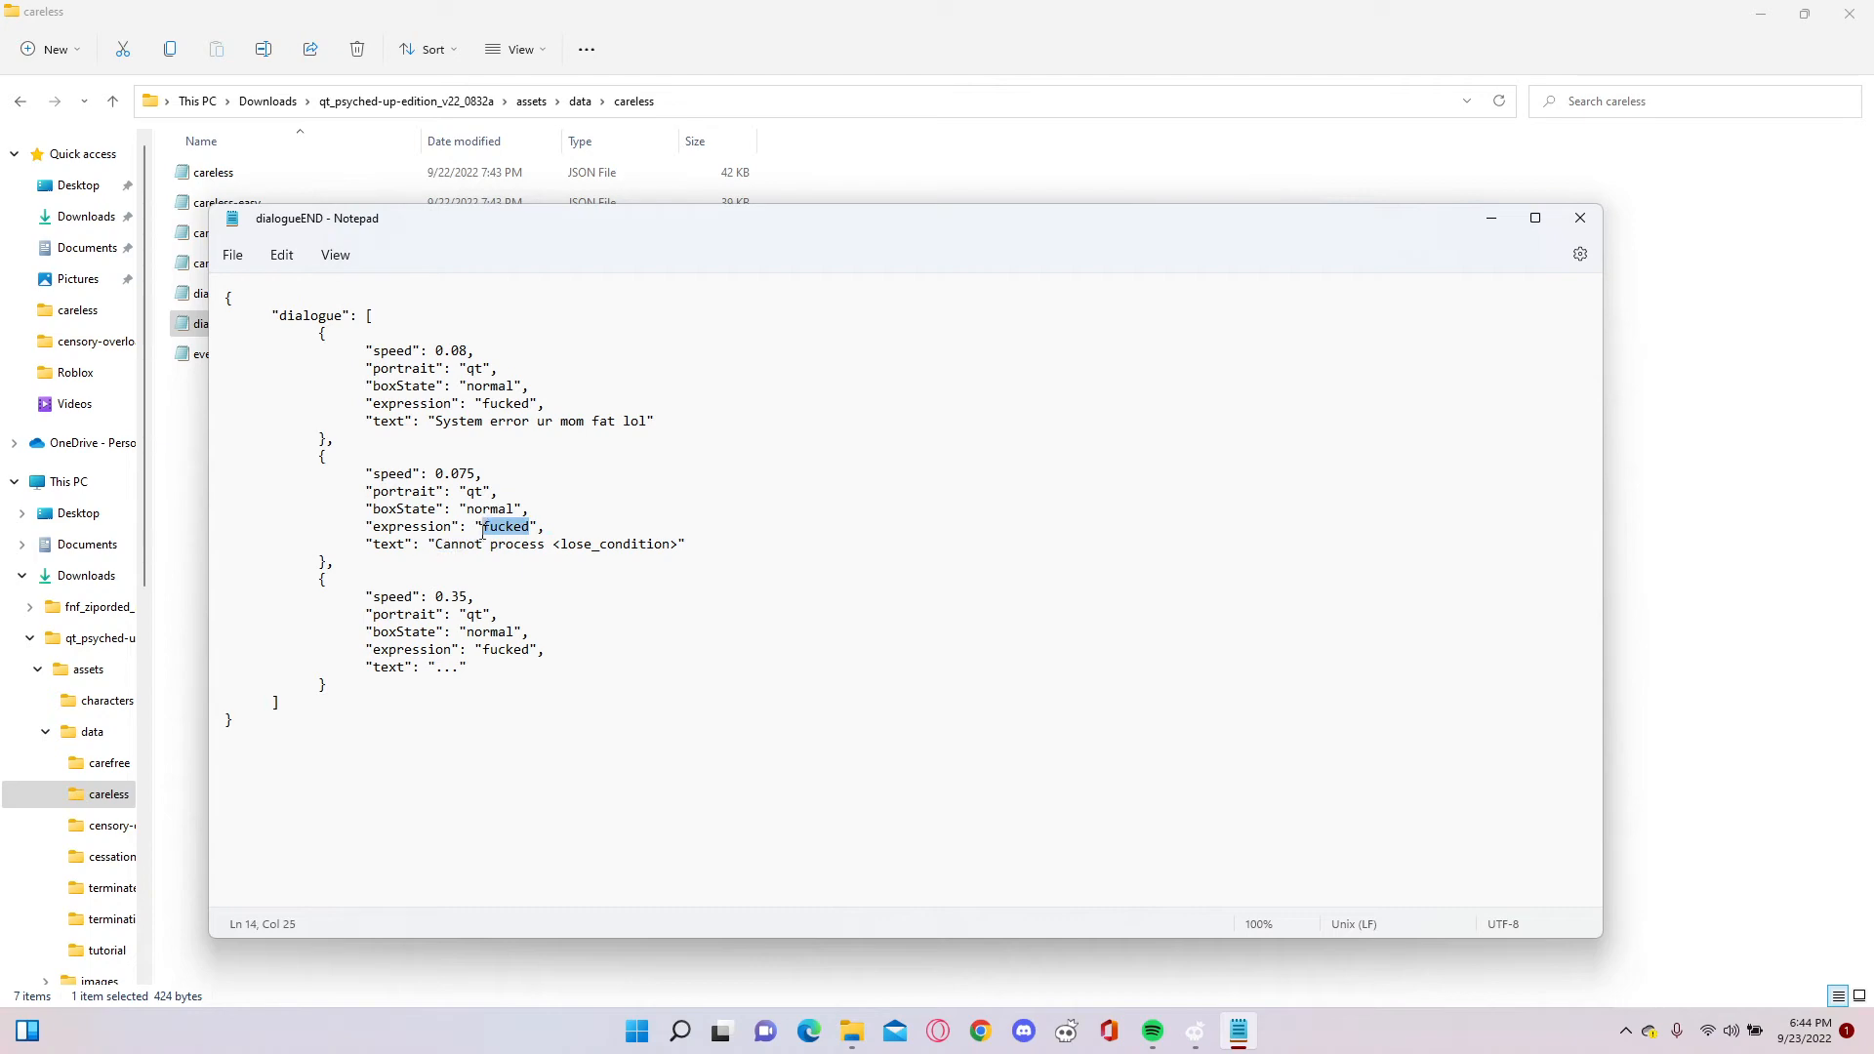
mouse_move(1739, 242)
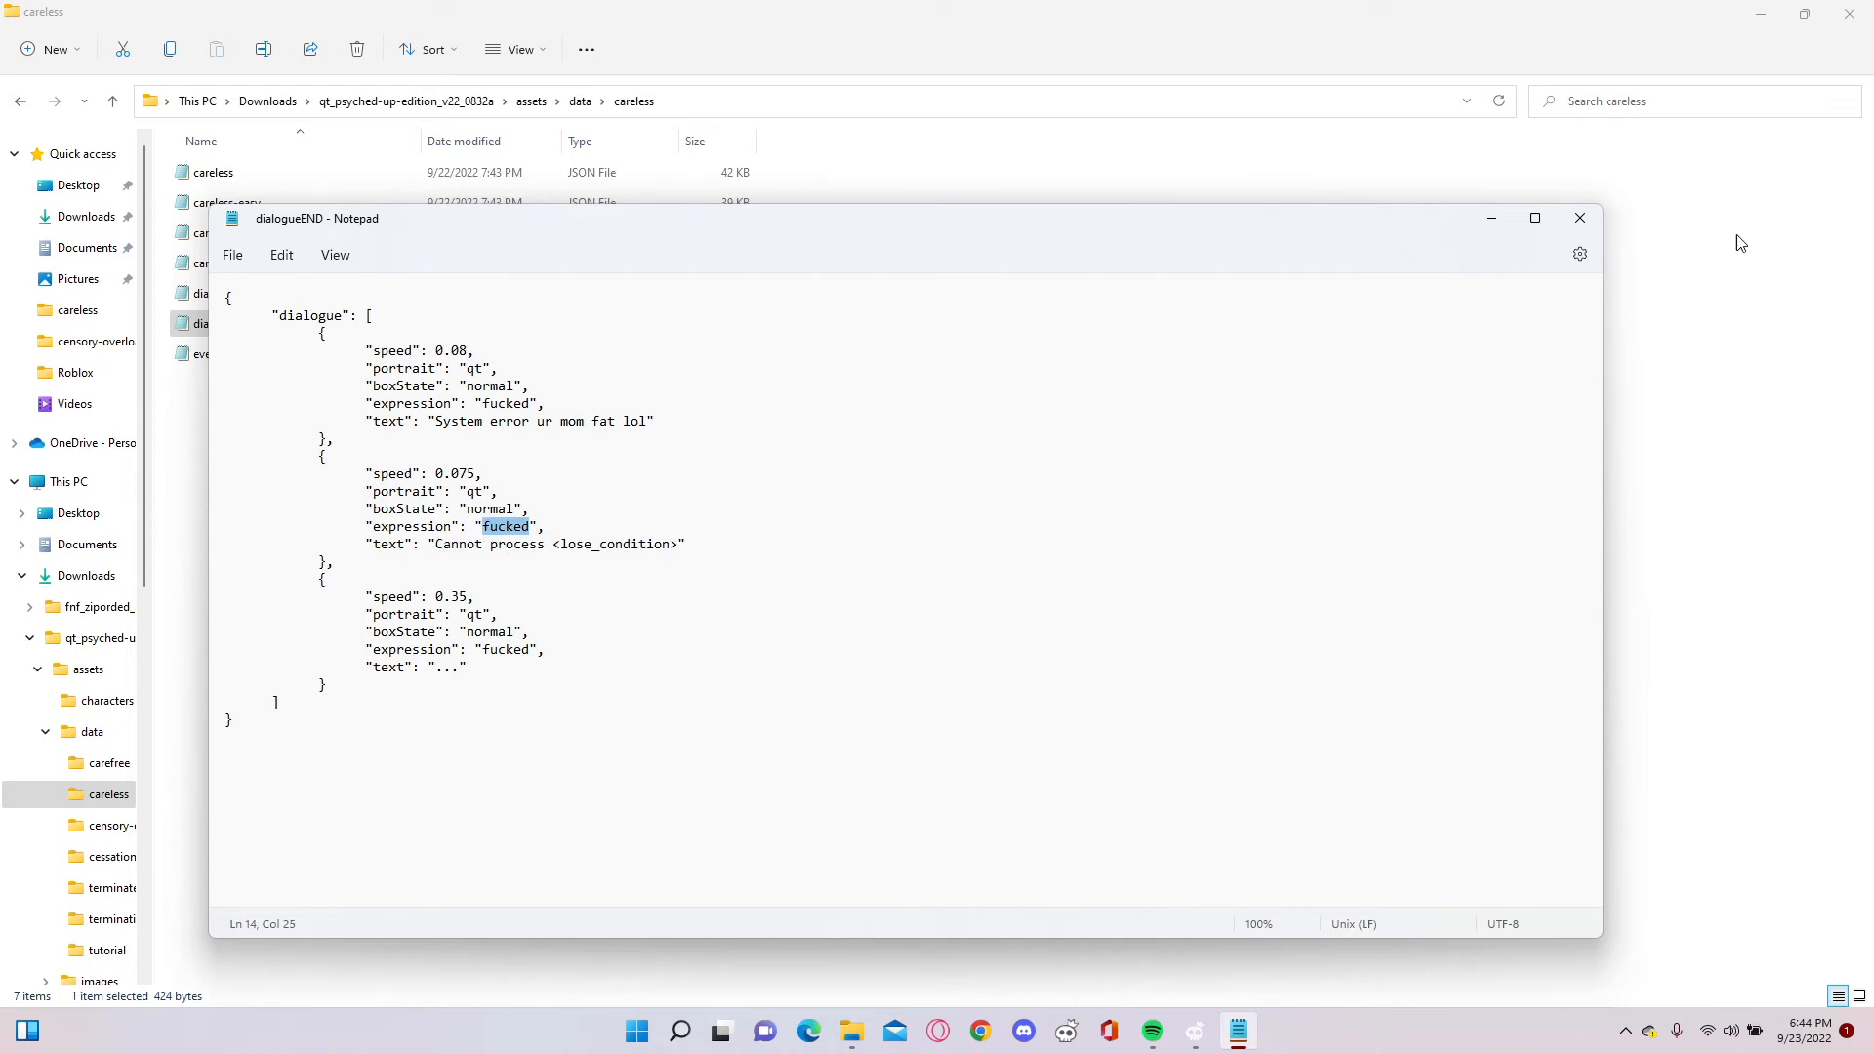
left_click(1579, 217)
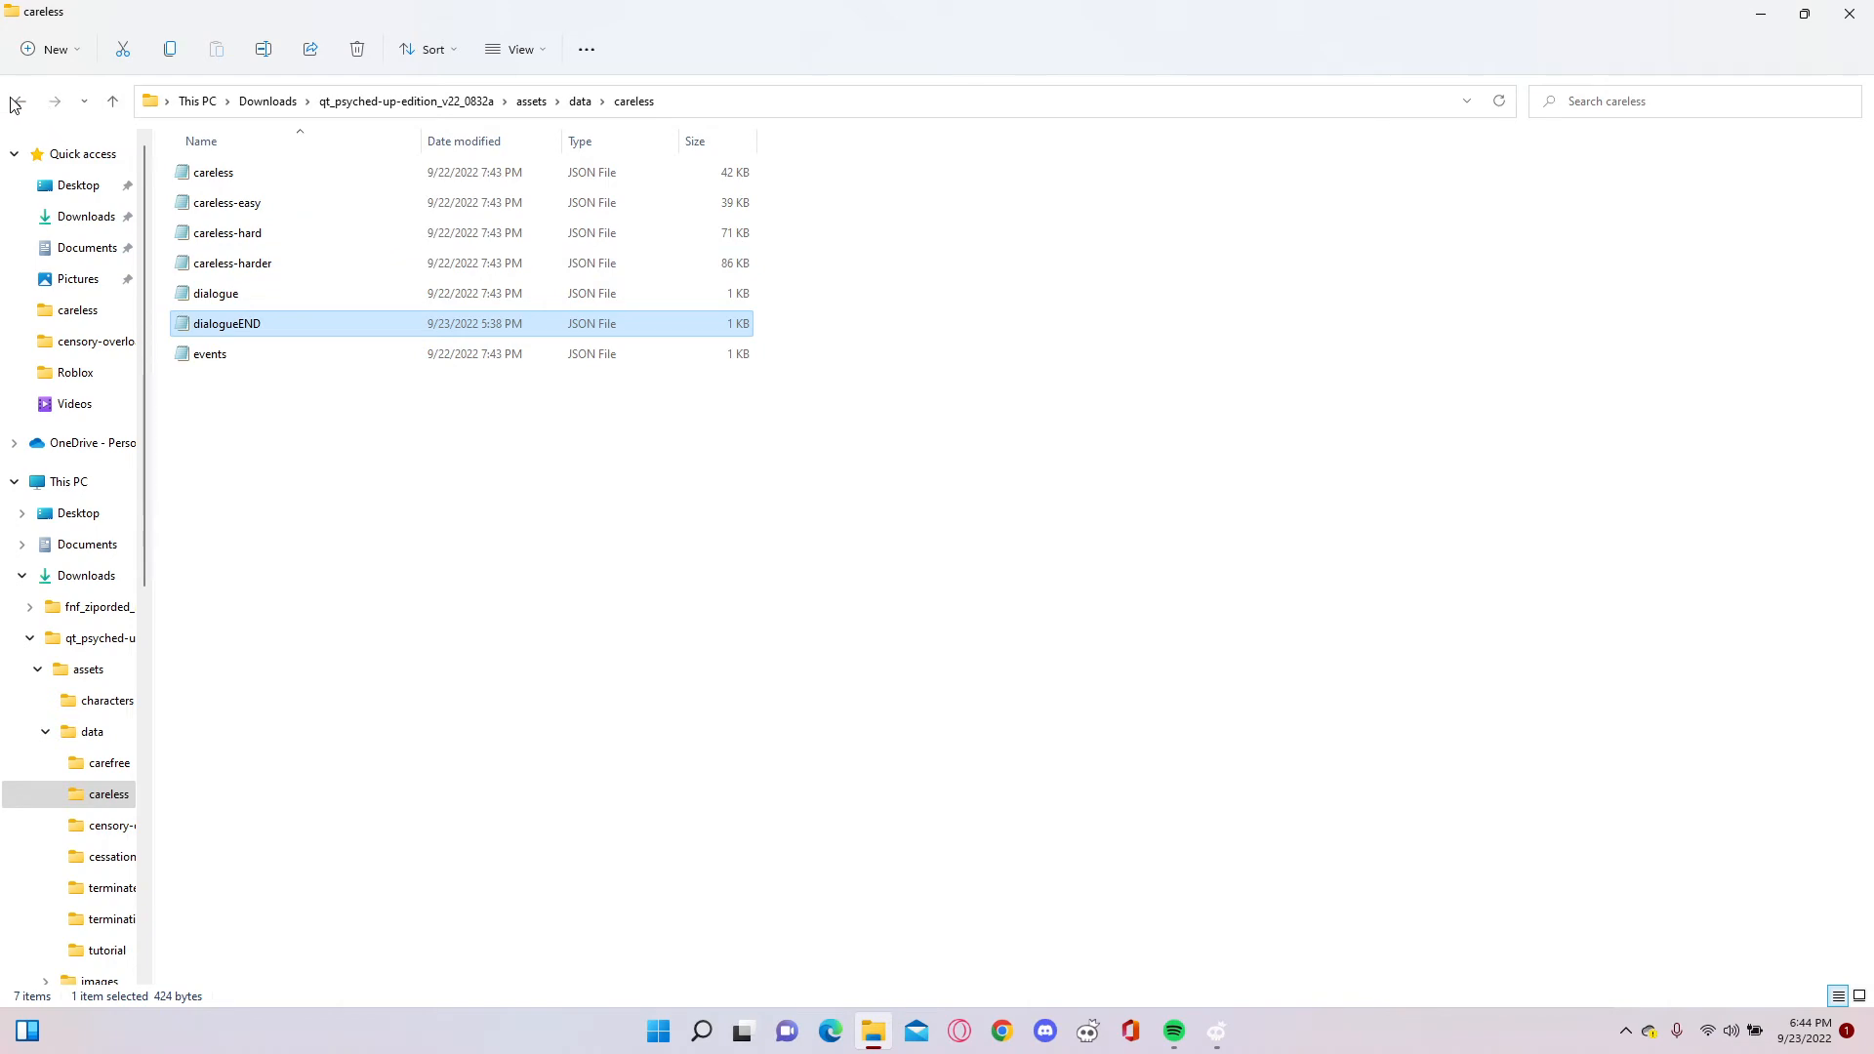
- In carefree dialogue.json, change QT's first expression 'excited' to 'fucked' and save on closing
left_click(17, 100)
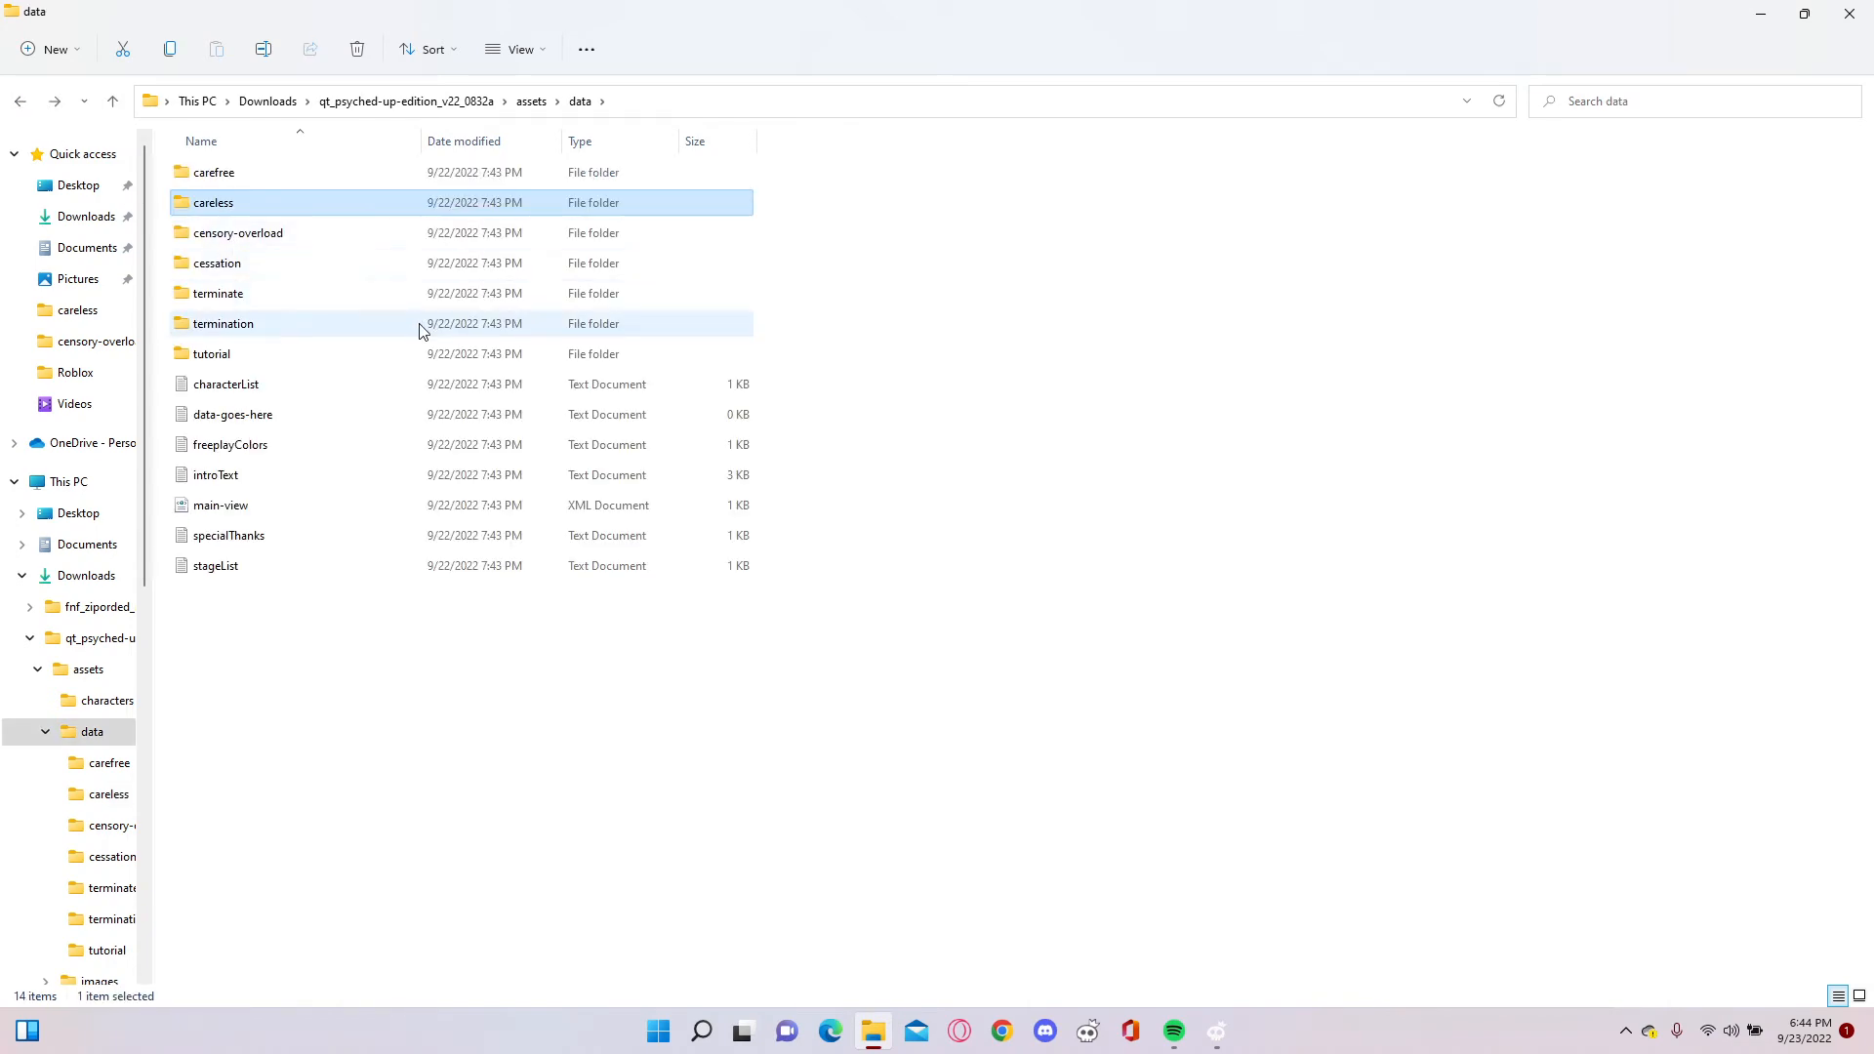
double_click(212, 171)
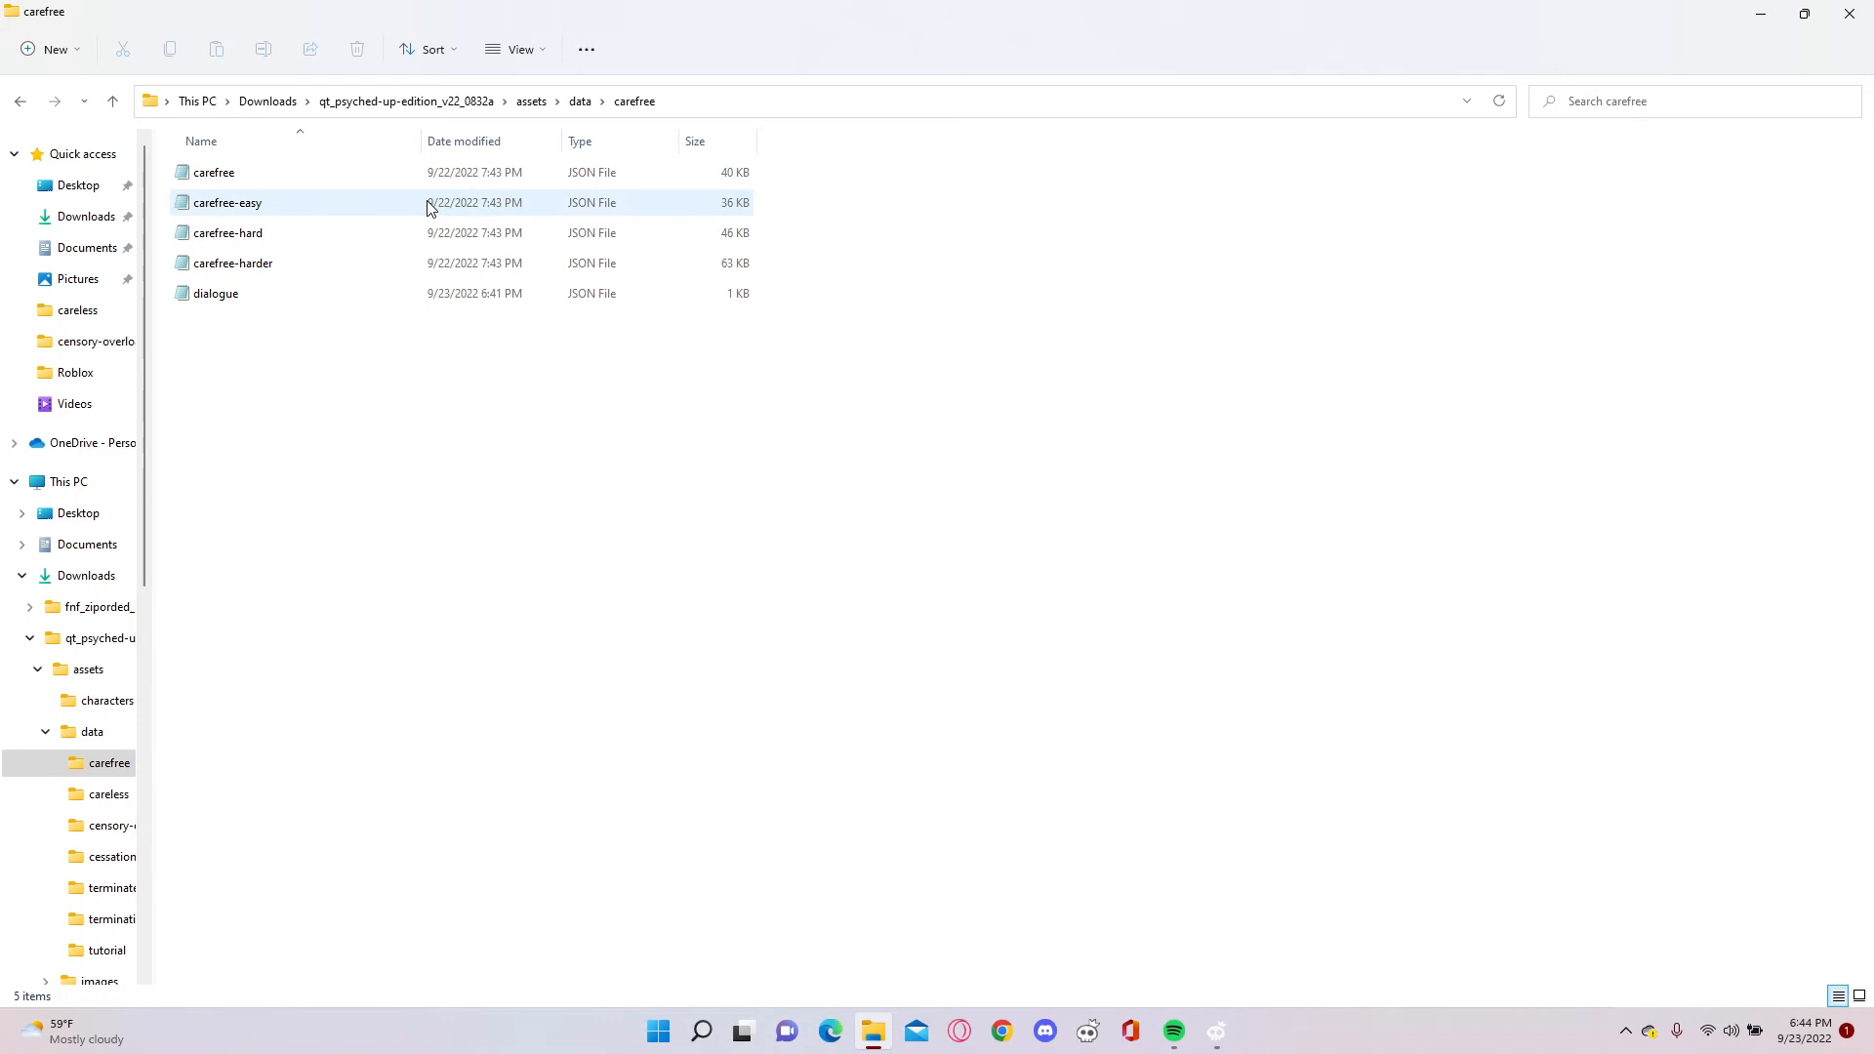
double_click(215, 293)
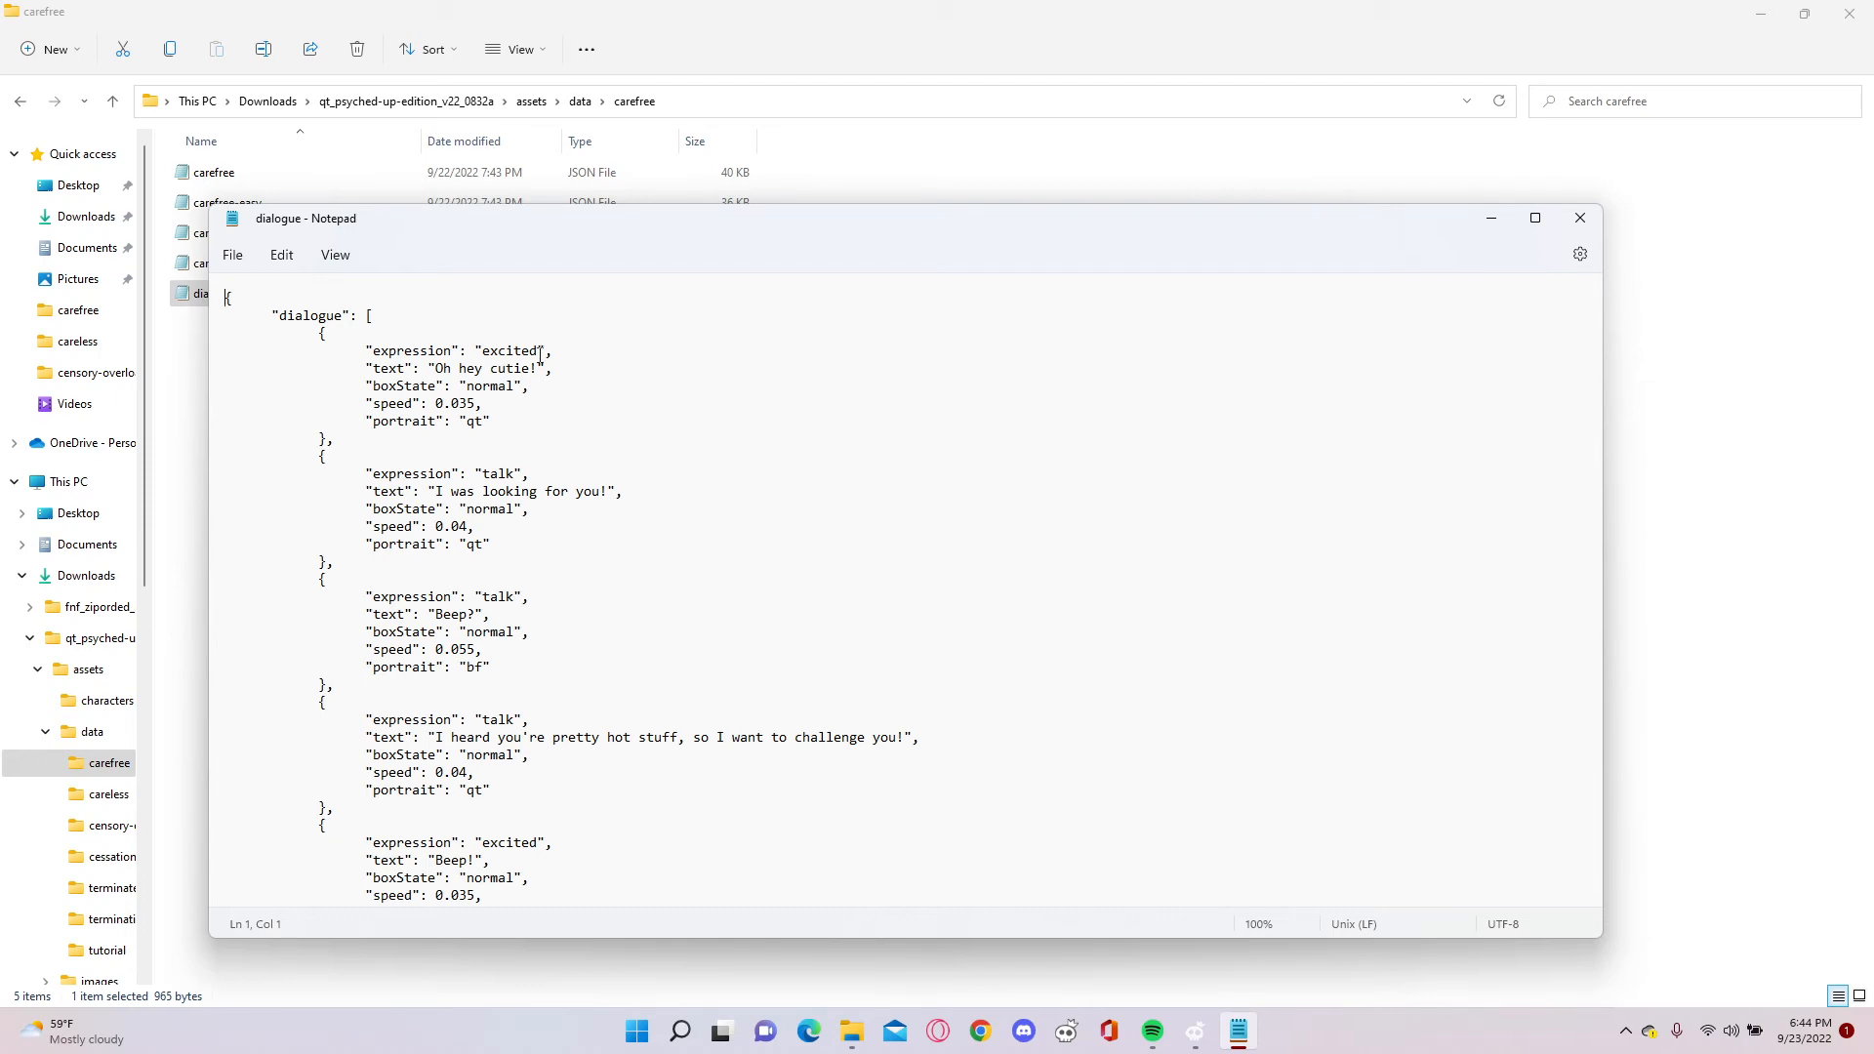
double_click(507, 350)
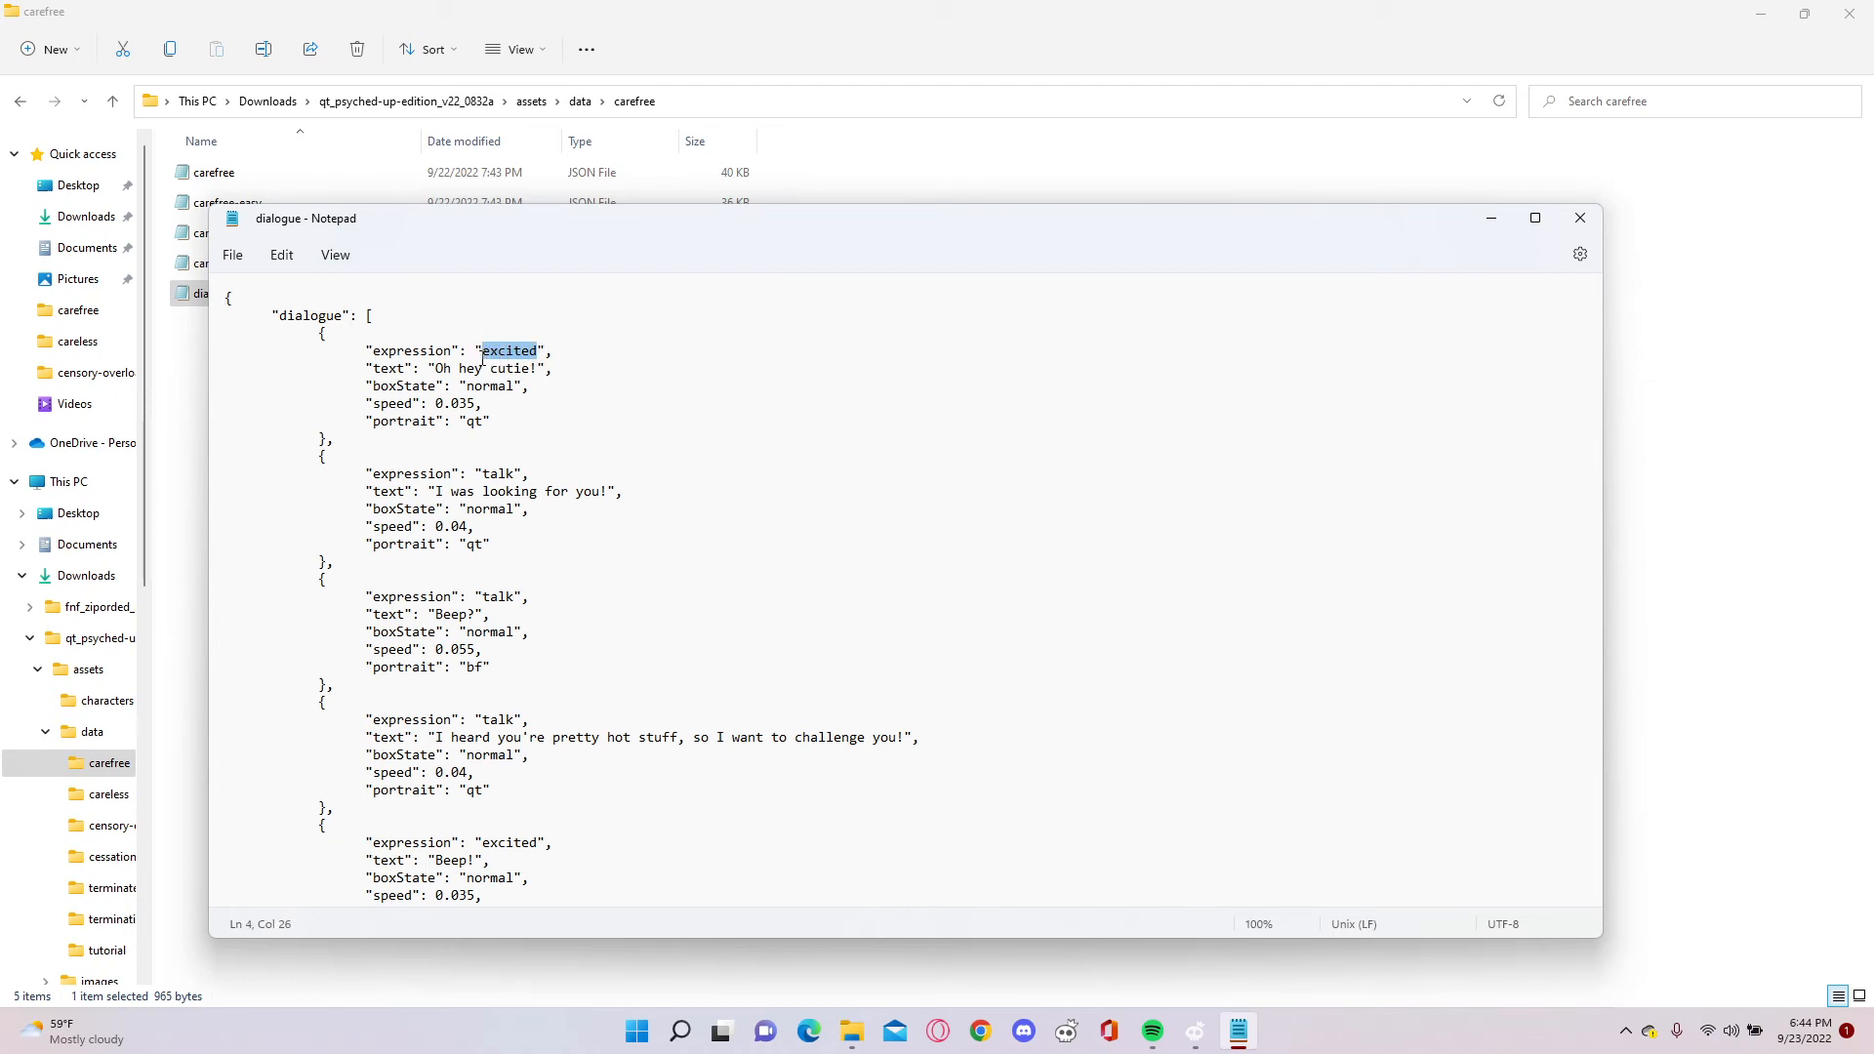
type("fucked")
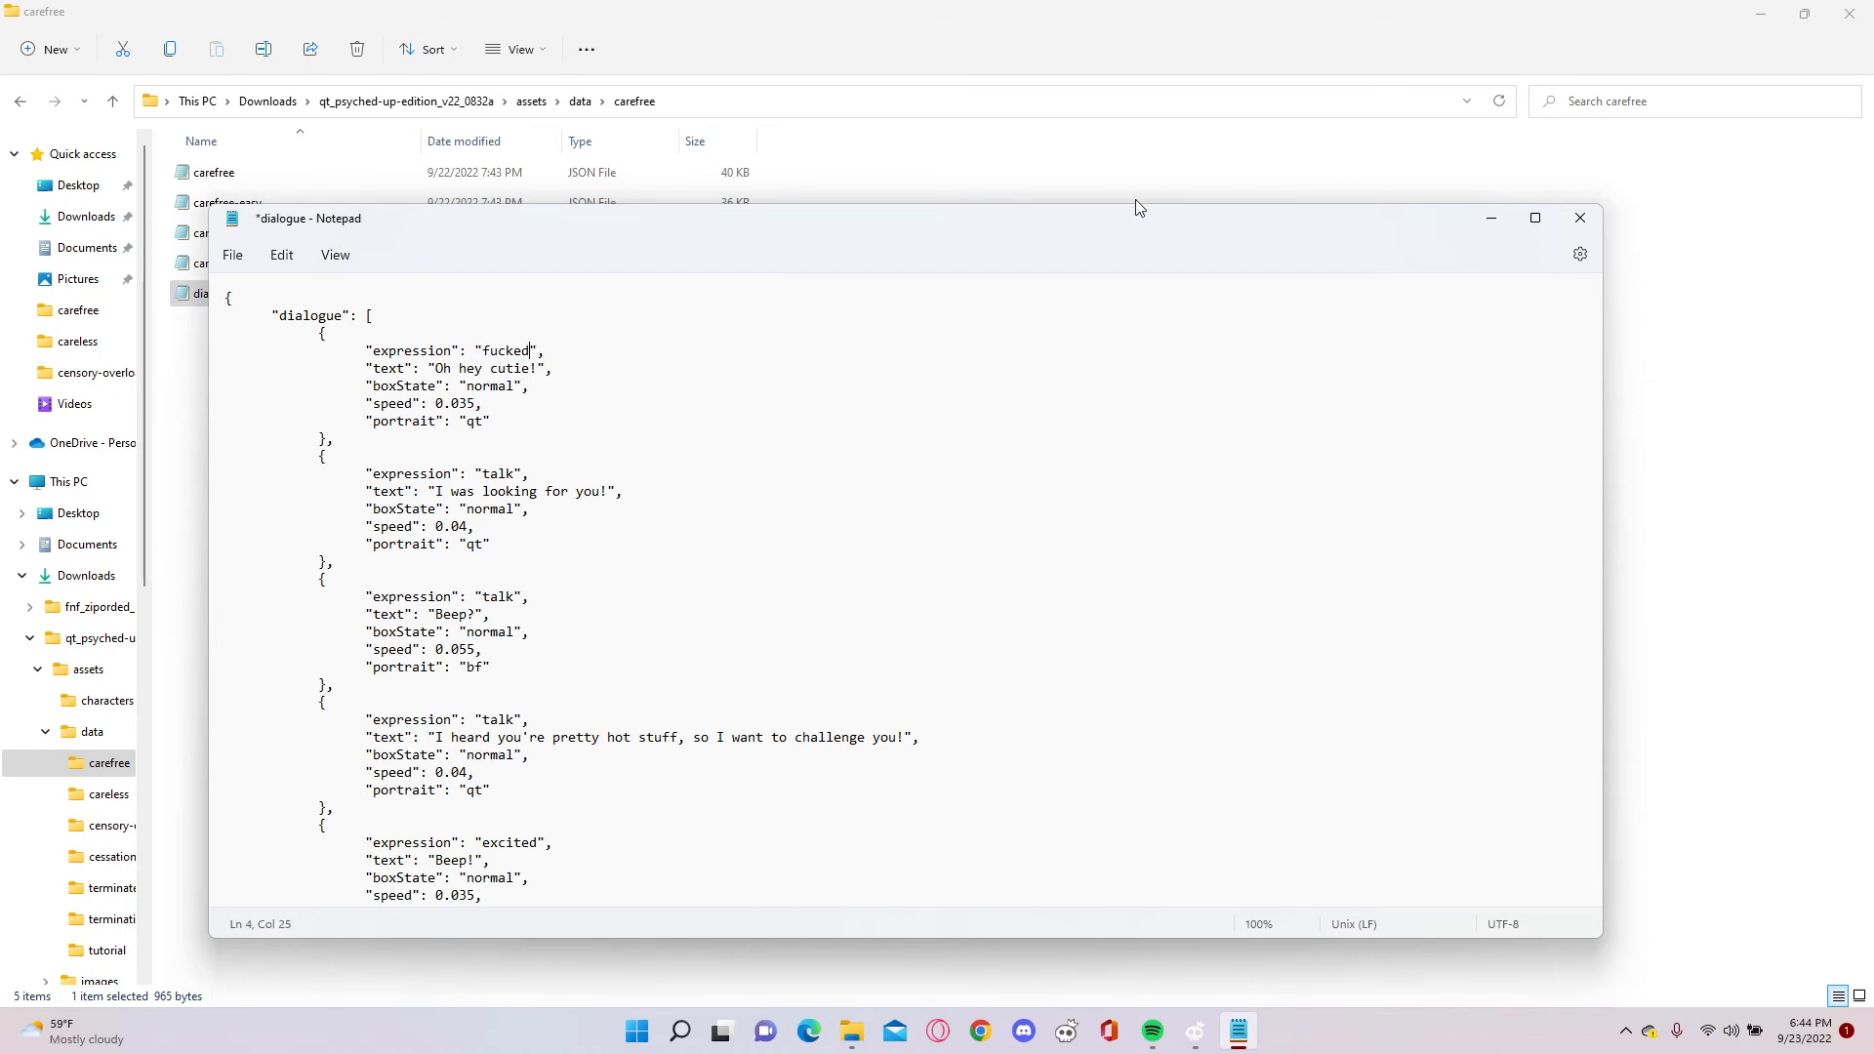
left_click(1578, 217)
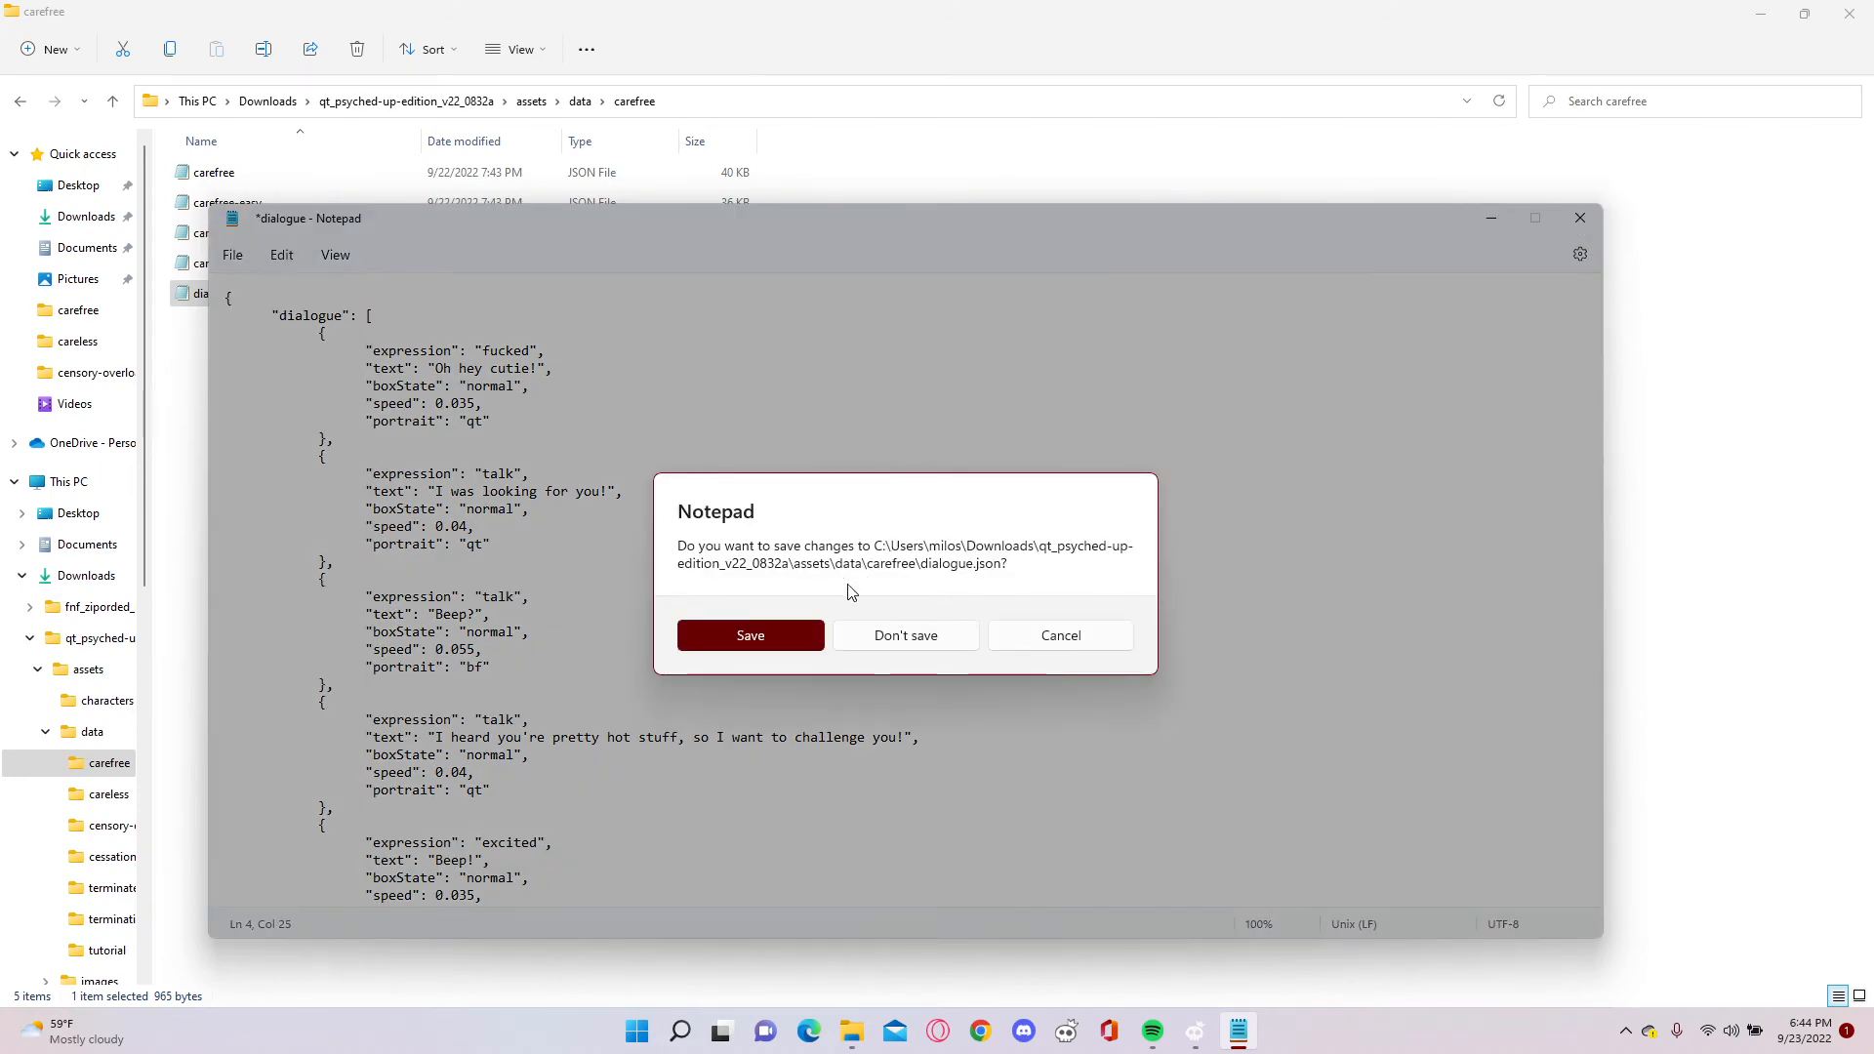
left_click(749, 634)
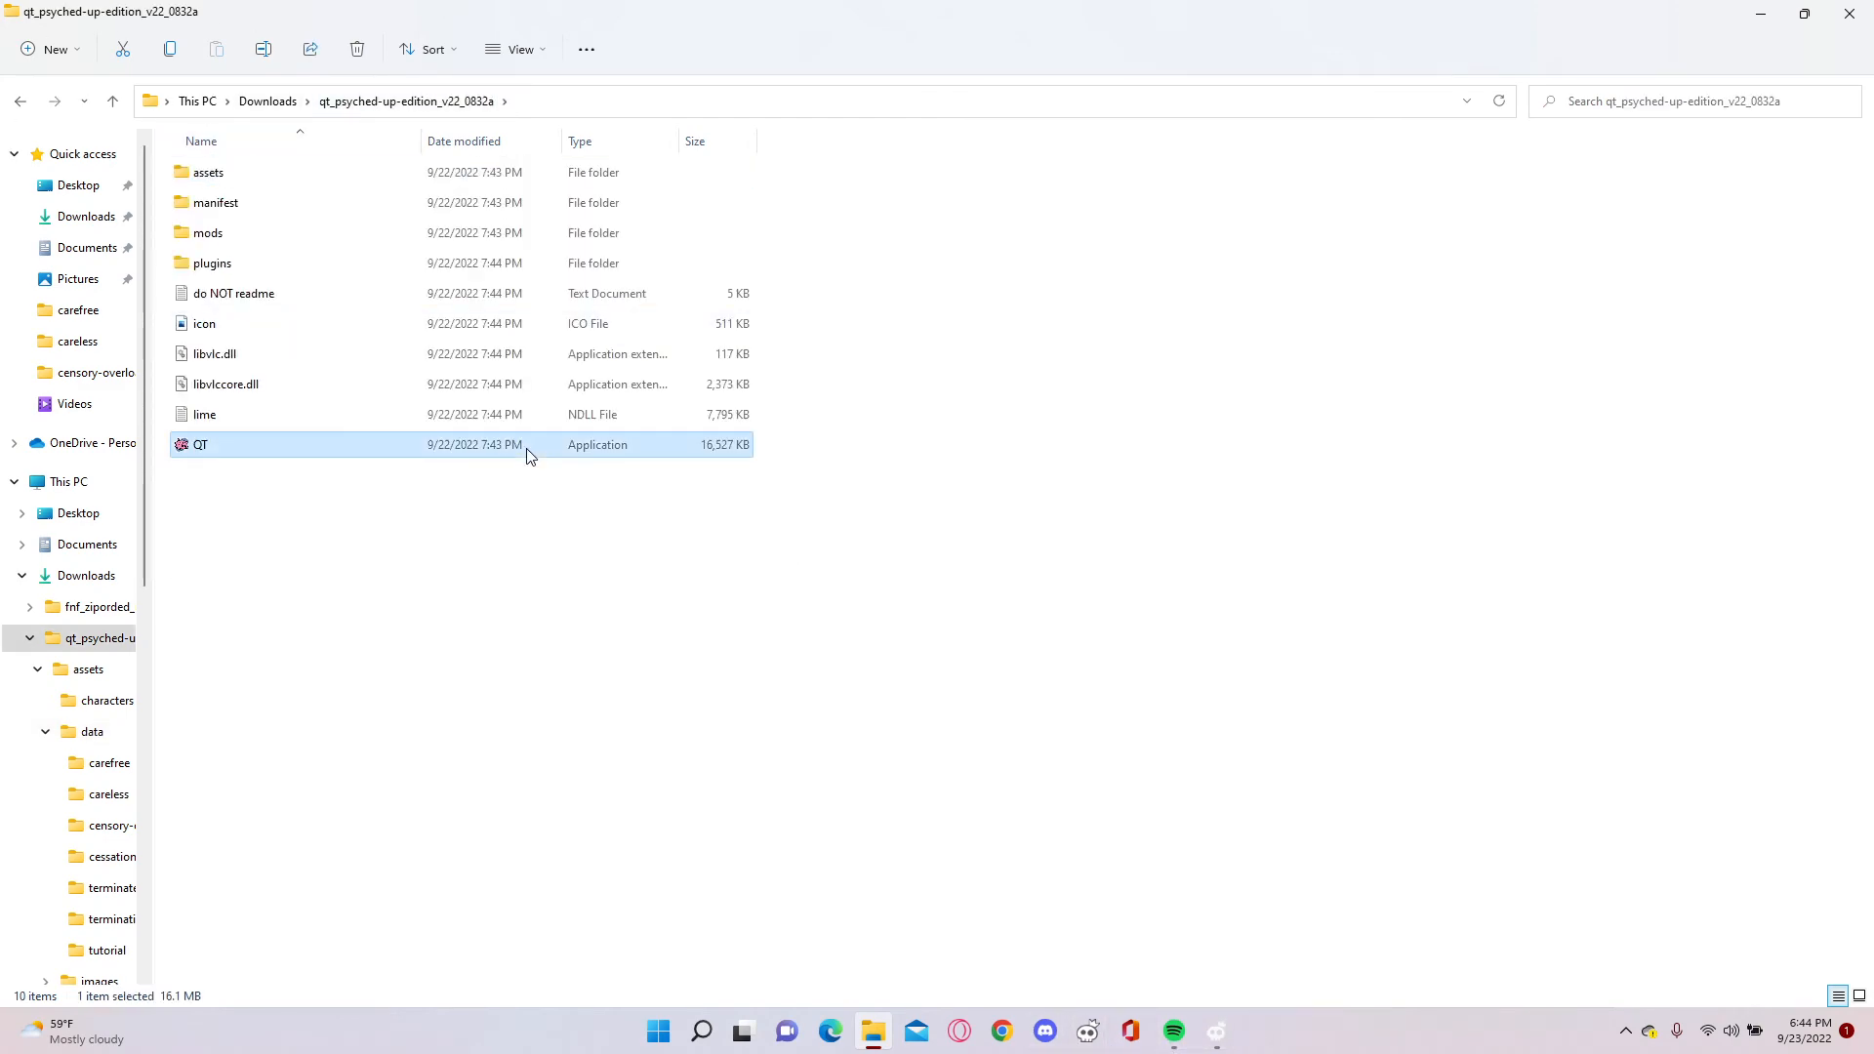
- Relaunch QT.exe, pass the title screen with Enter, then exit the game
double_click(199, 445)
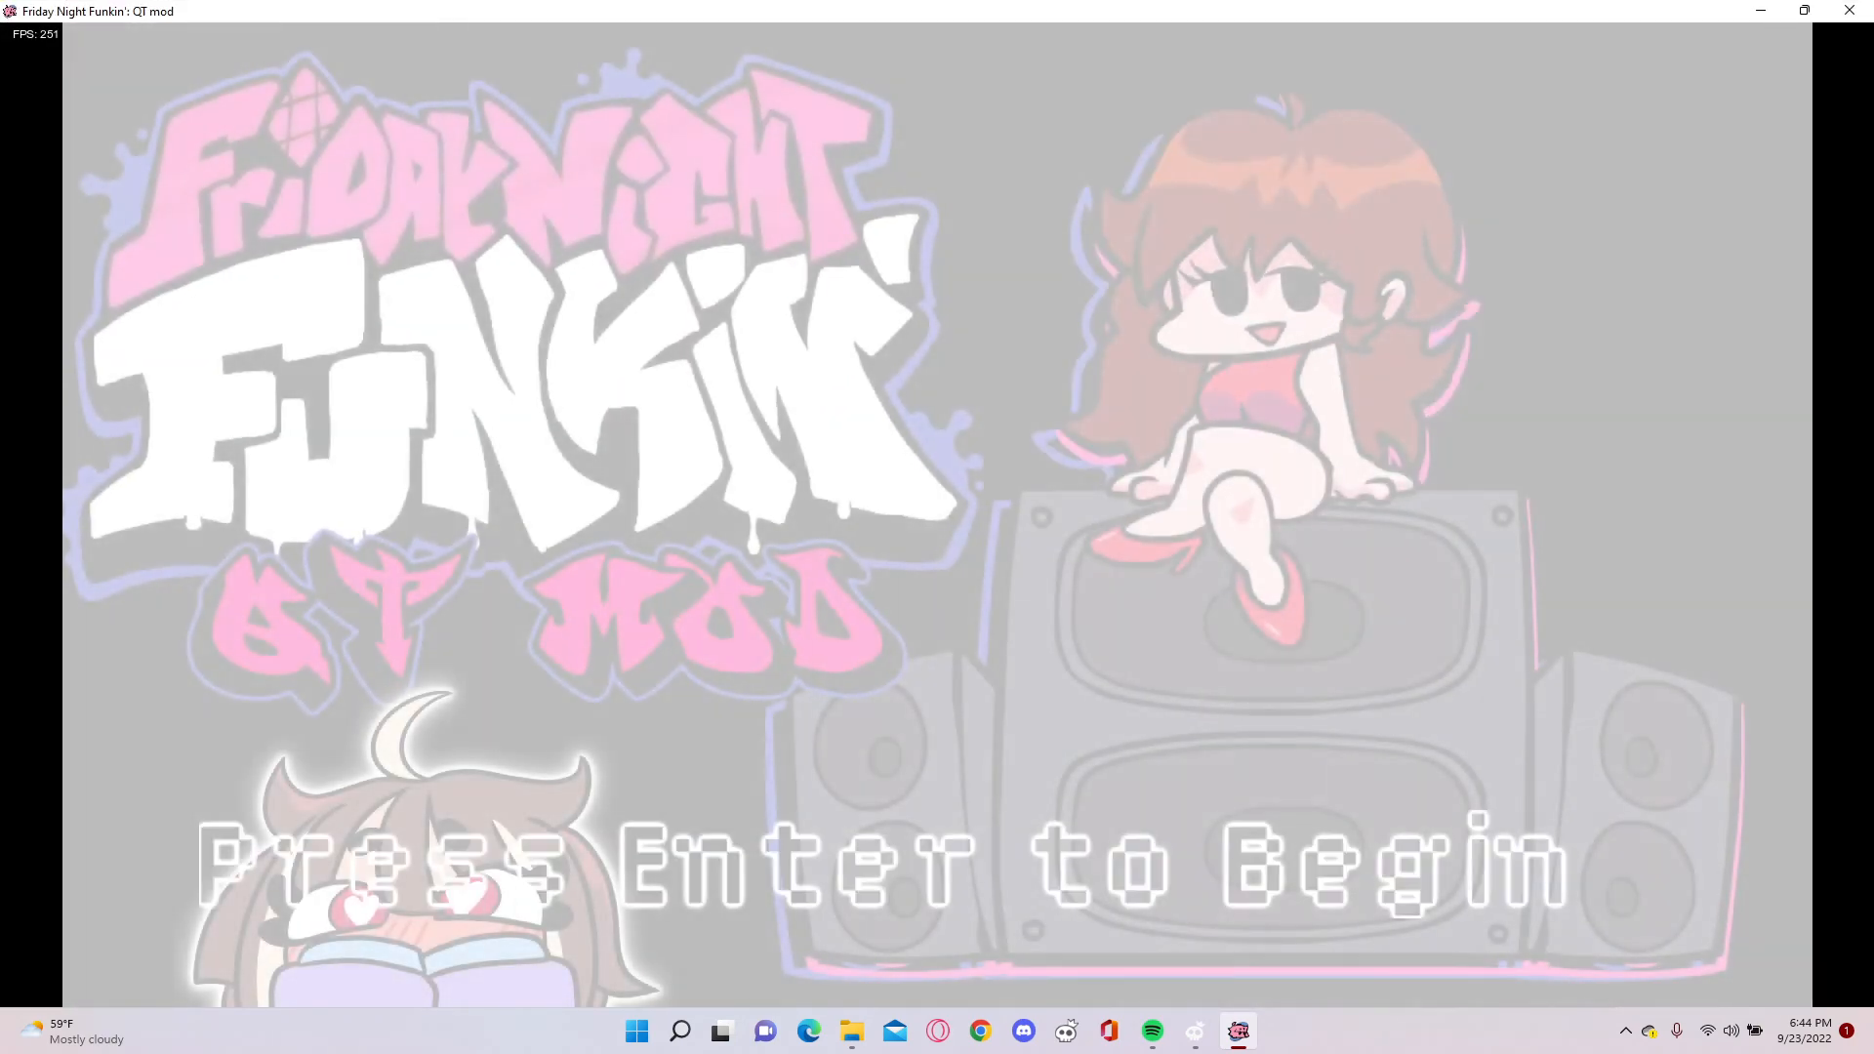
key("enter")
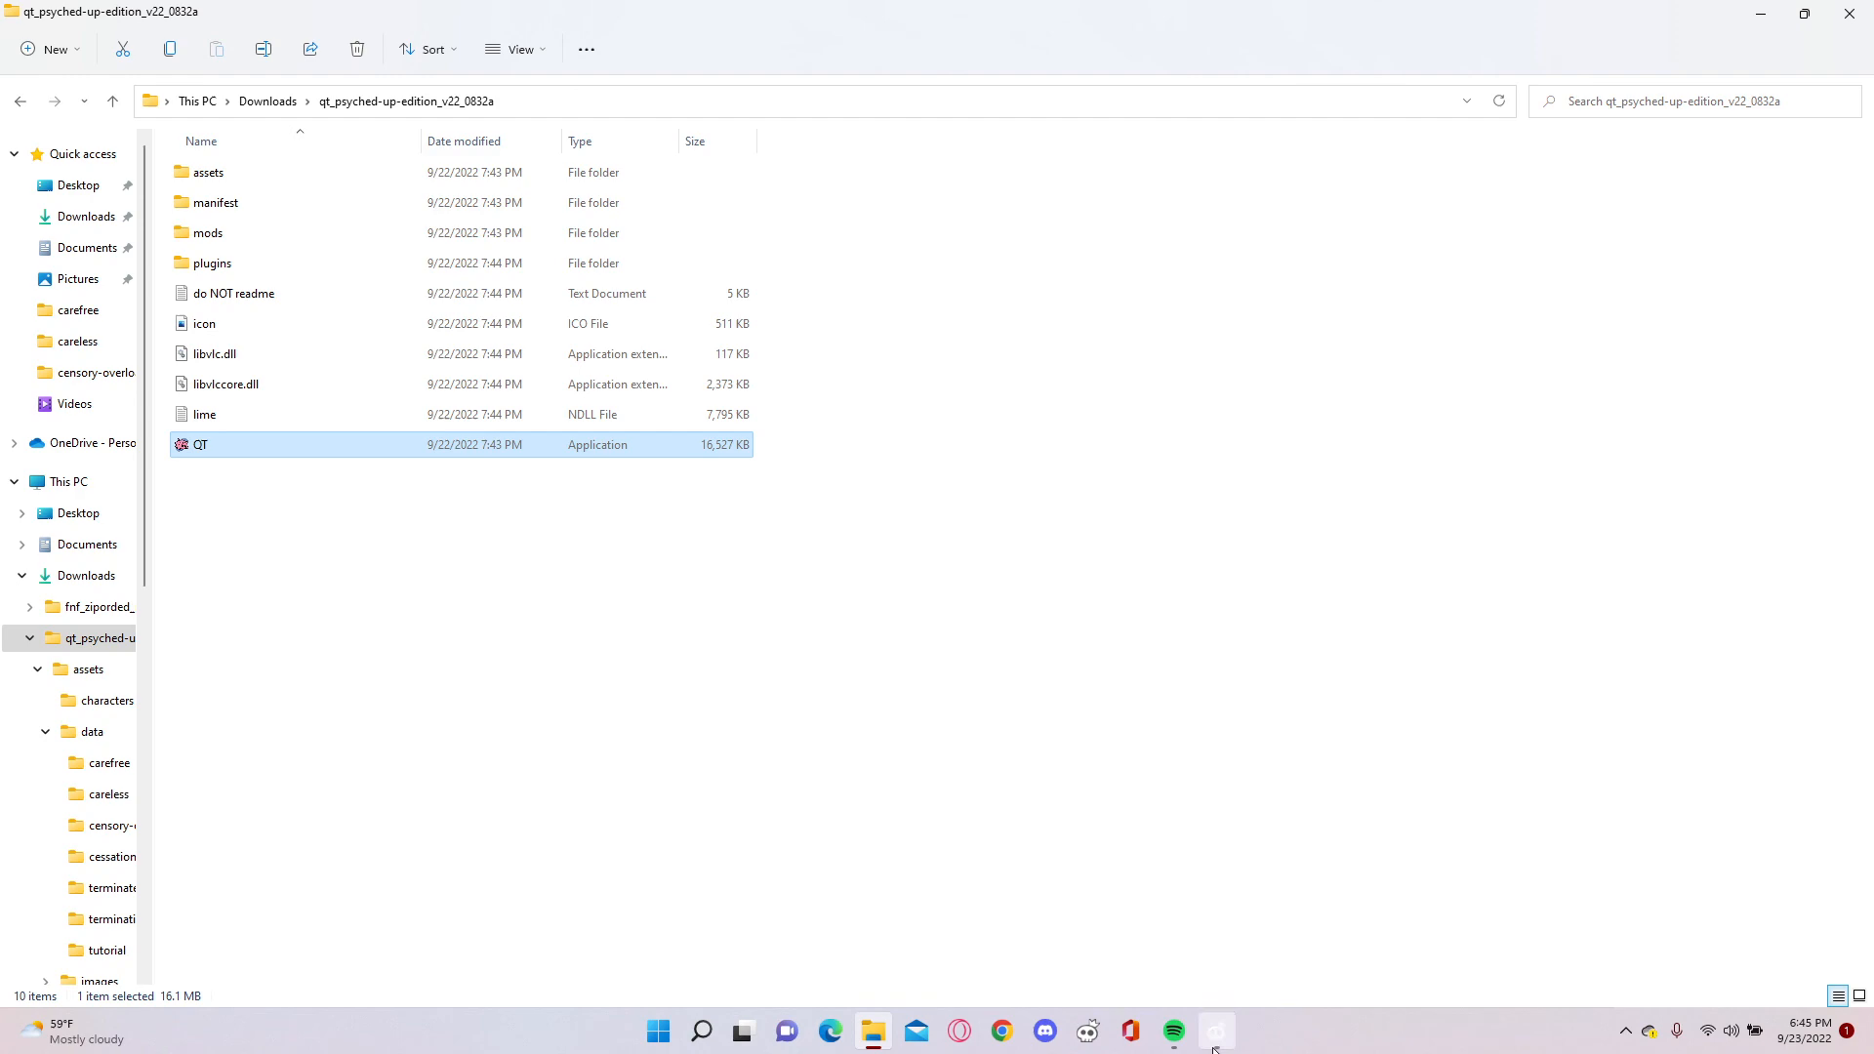
left_click(1217, 1031)
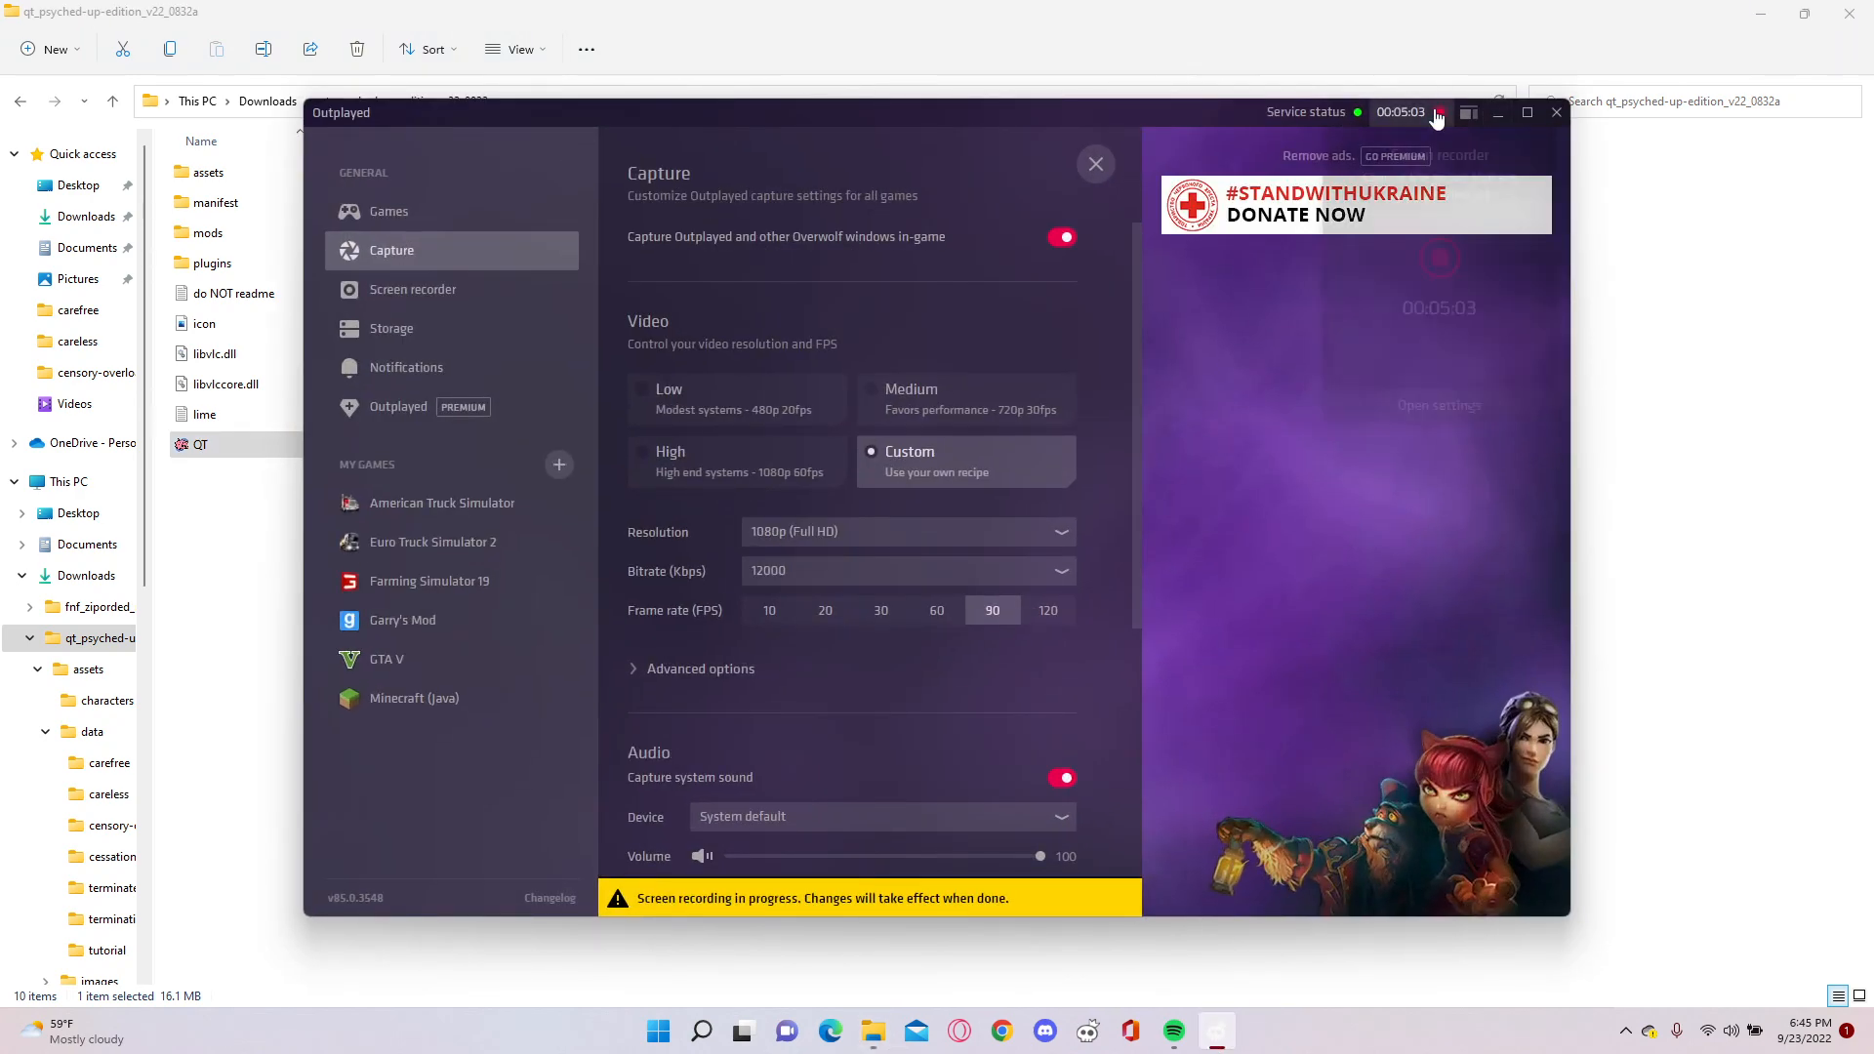